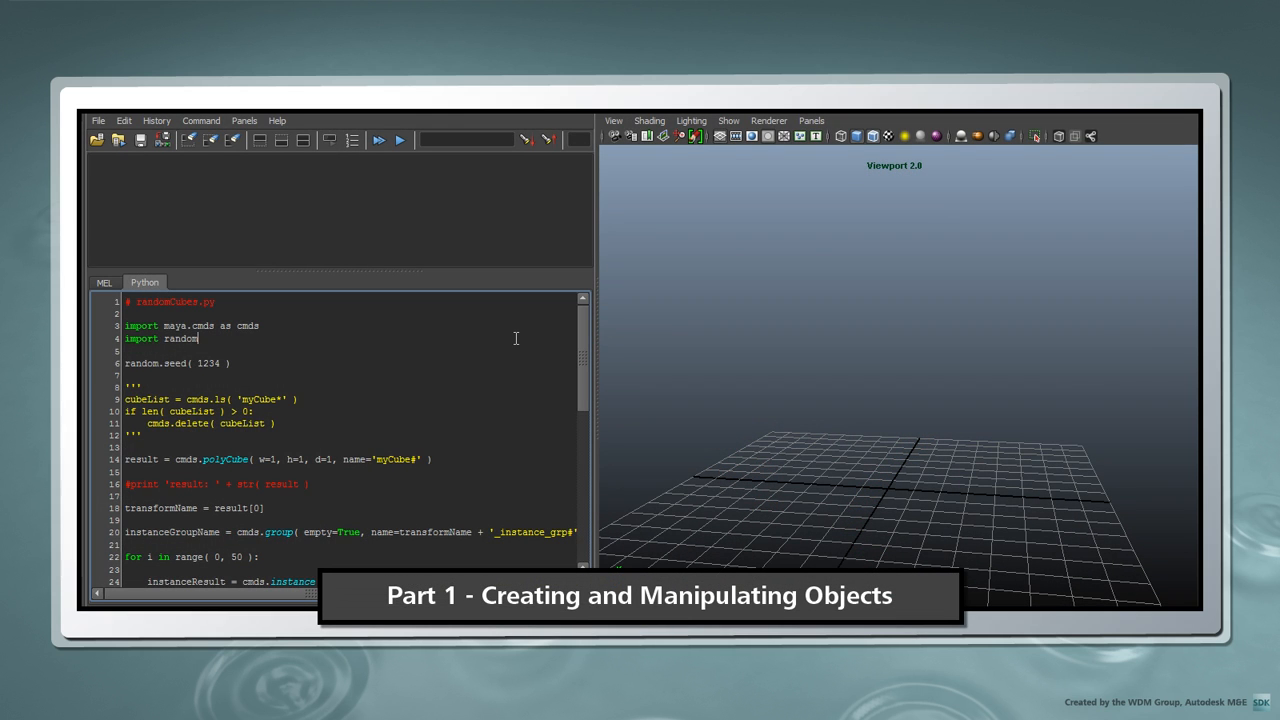
# Bring up the Script Editor and dock it beside the 3D viewport.
pyautogui.click(400, 140)
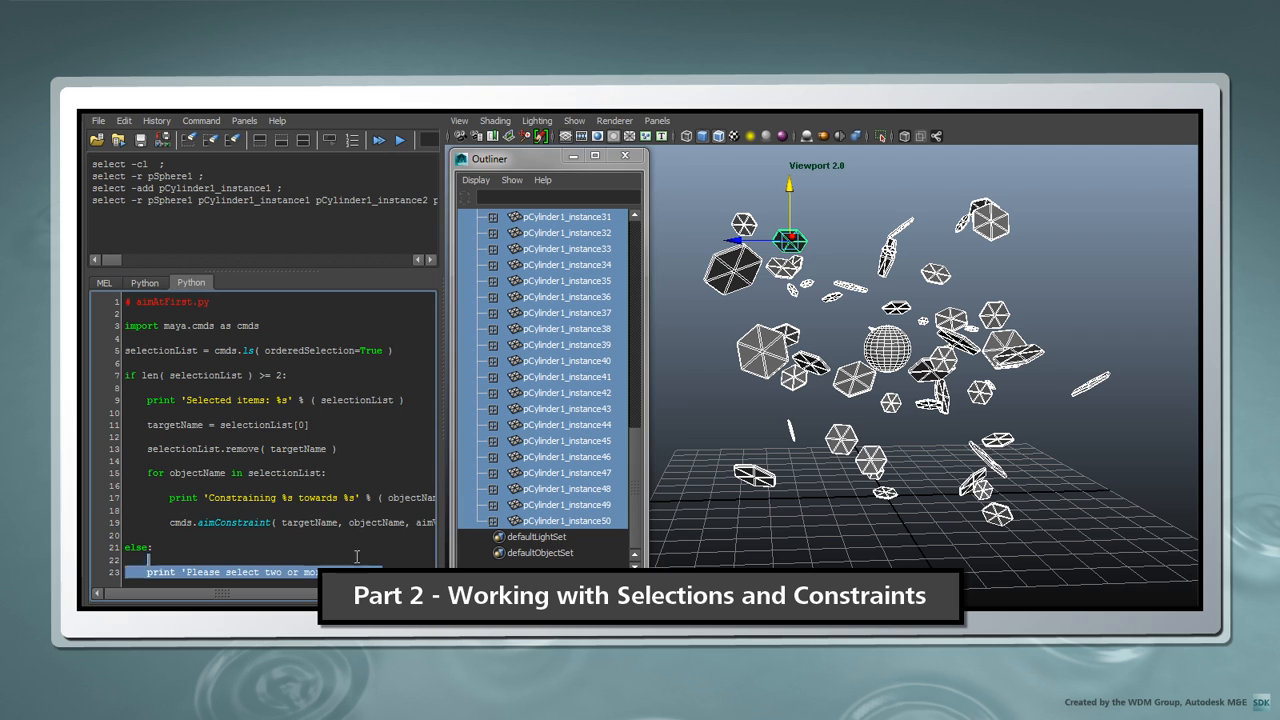
pyautogui.click(400, 140)
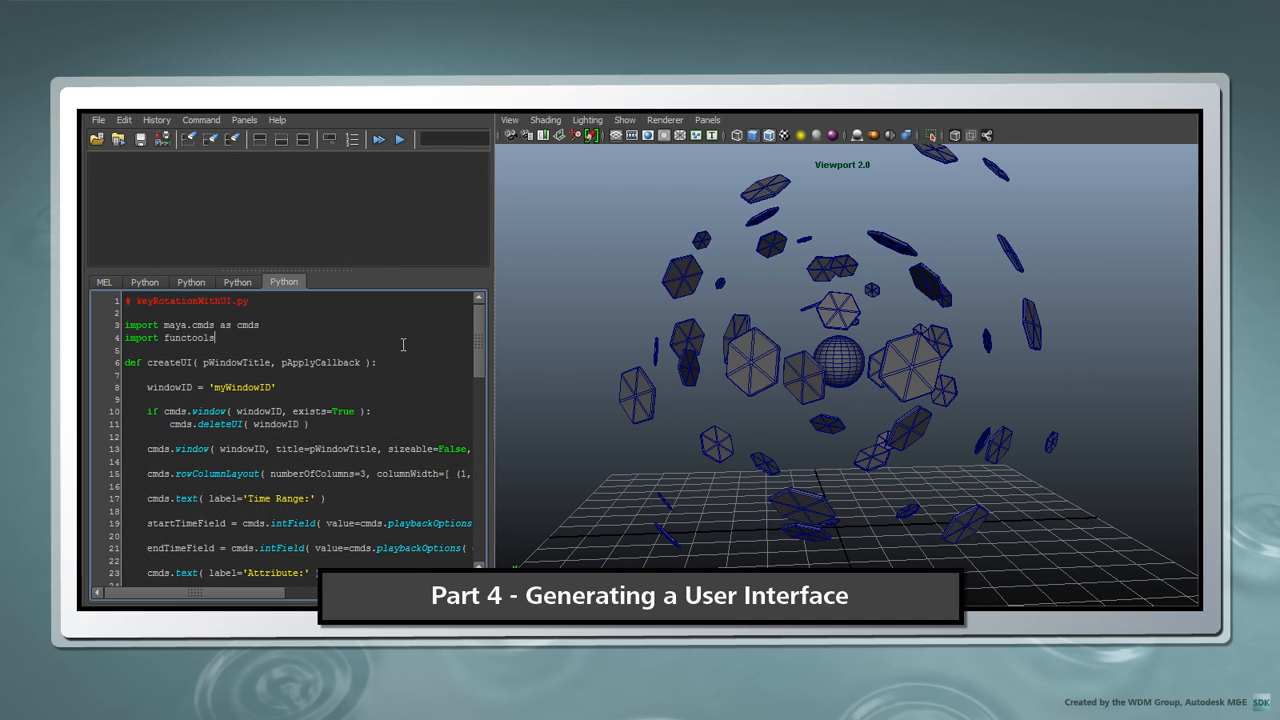
pyautogui.click(400, 140)
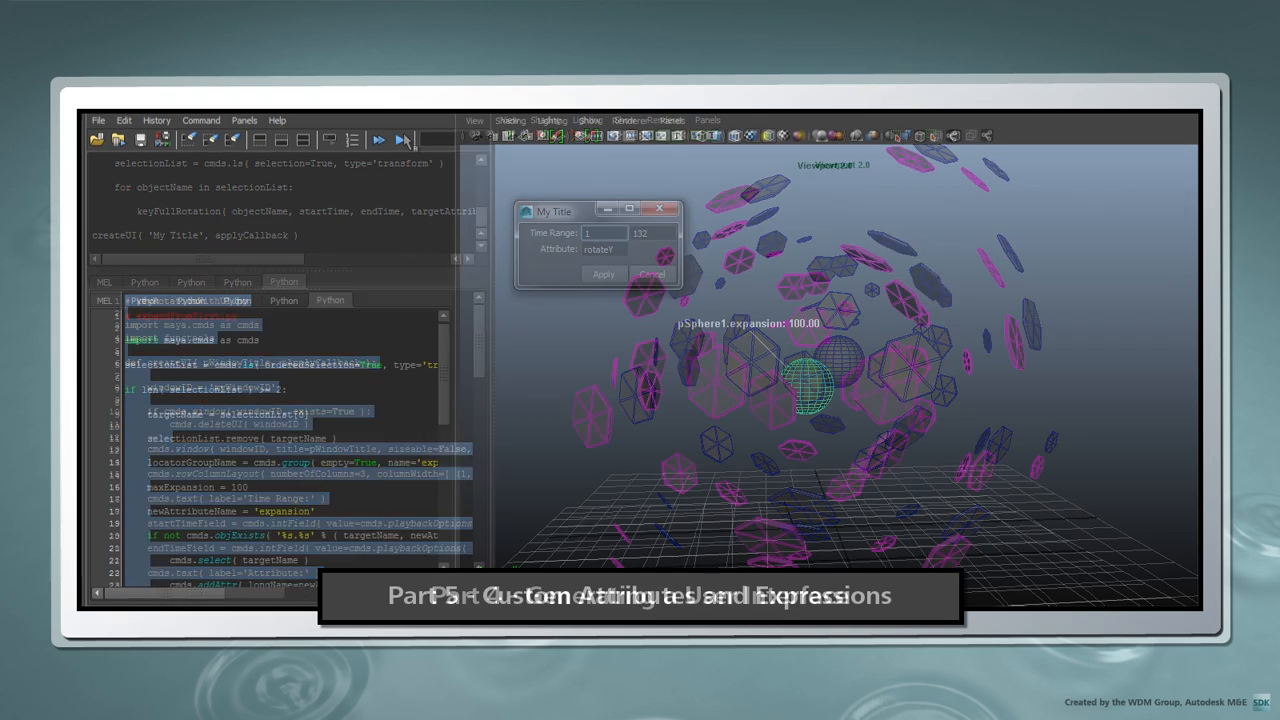
pyautogui.click(604, 274)
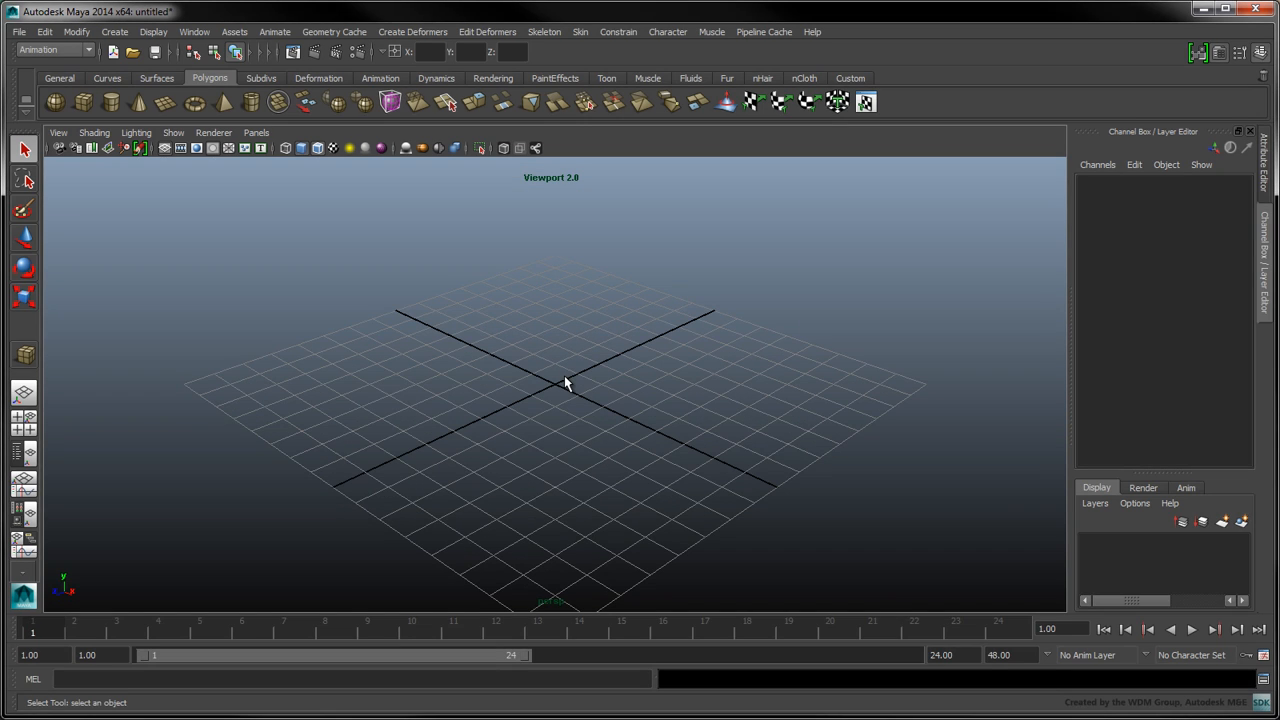
pyautogui.moveTo(830, 492)
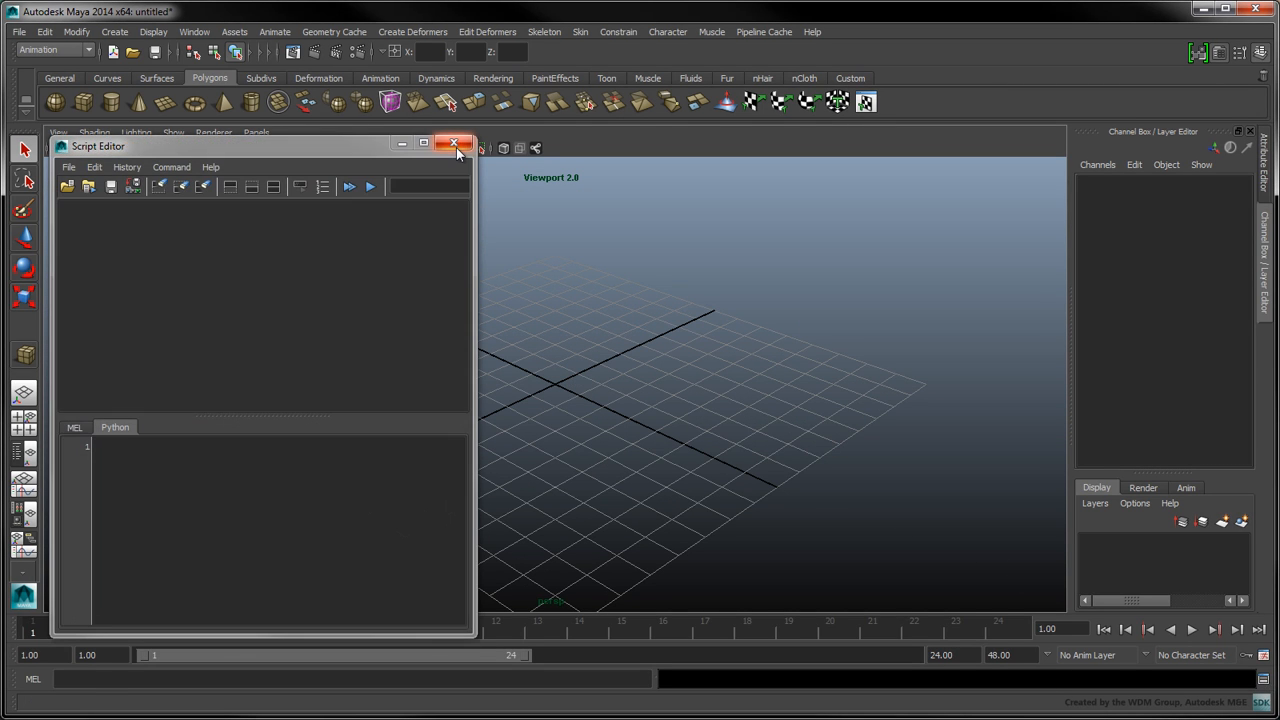
pyautogui.click(456, 144)
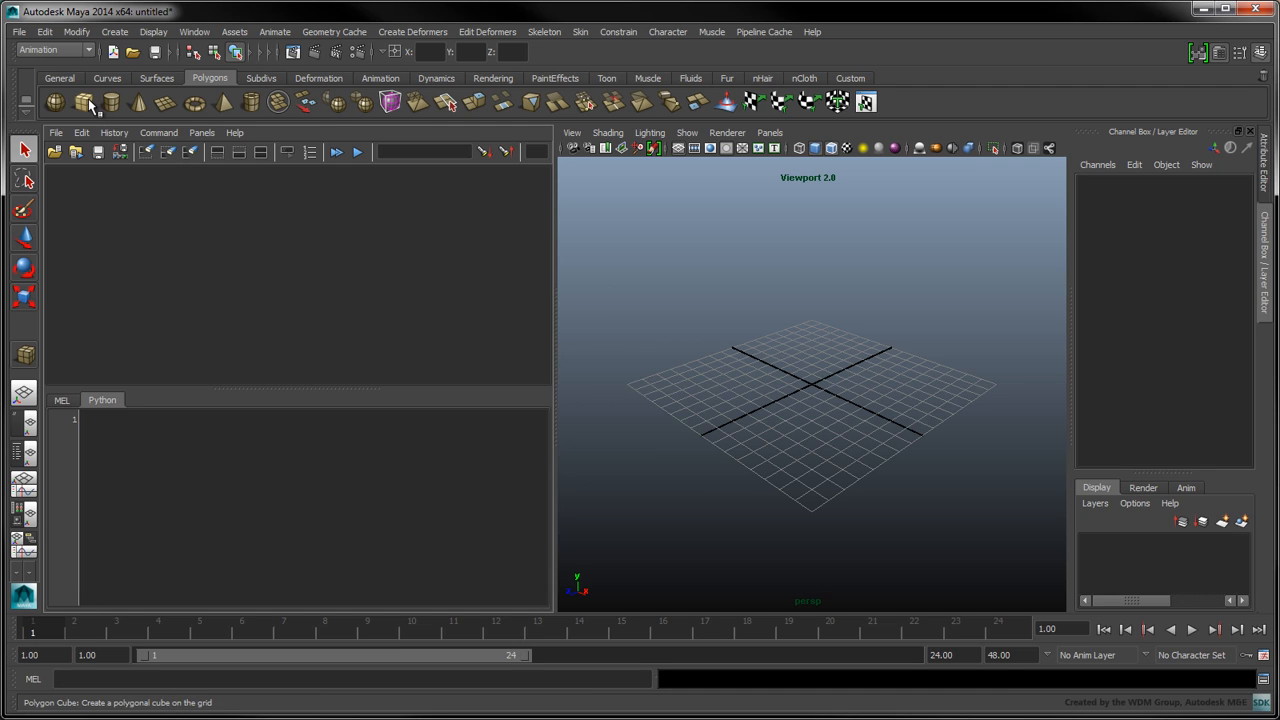
# Create a default polygon cube pCube1 from the Polygon shelf.
pyautogui.click(84, 102)
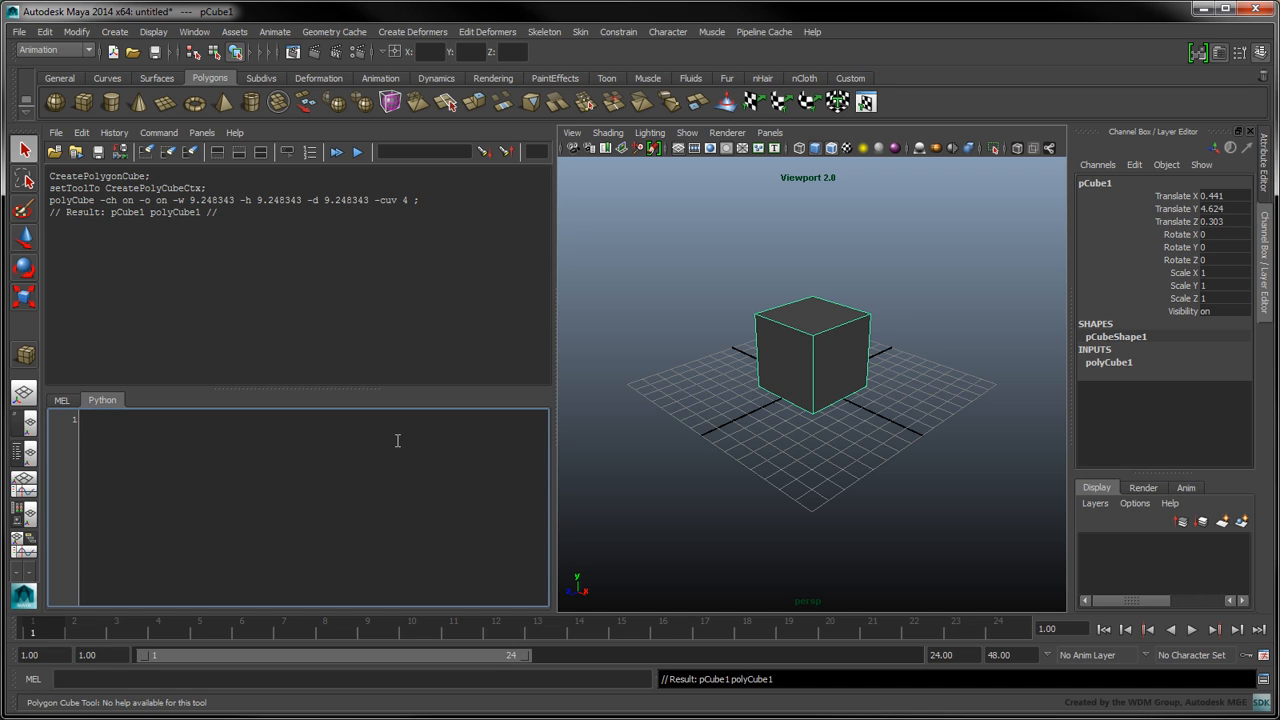
# Write 'import maya.cmds as cmds' in the Script Editor's Python tab.
pyautogui.write('import maya.c')
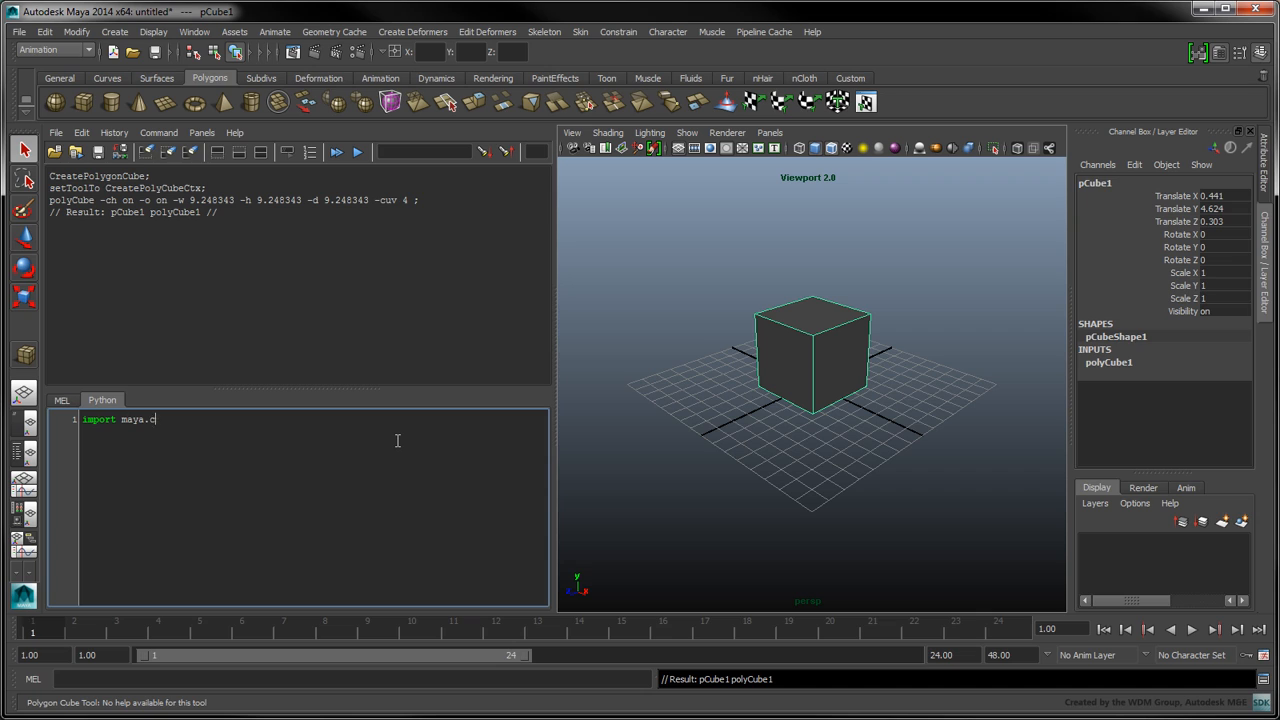
pyautogui.write('mds as cmds')
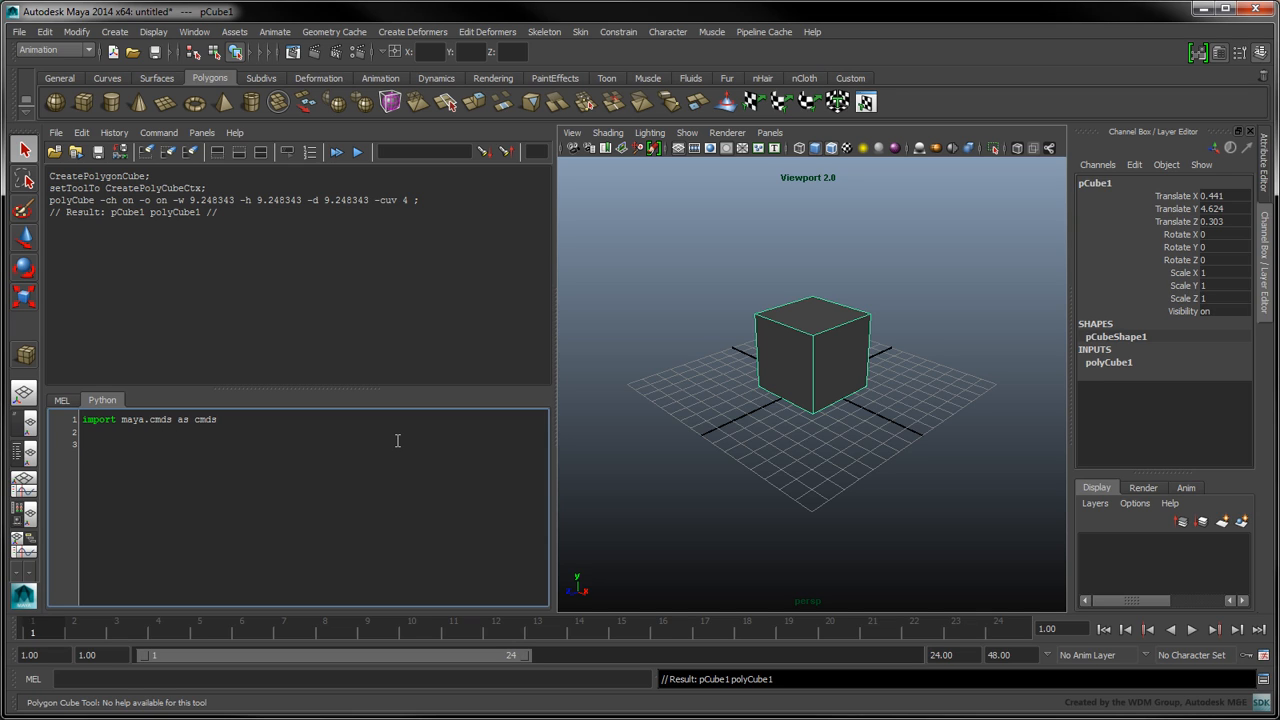
# Look up polyCube in the Maya Python Command Reference via the Help menu.
pyautogui.click(234, 132)
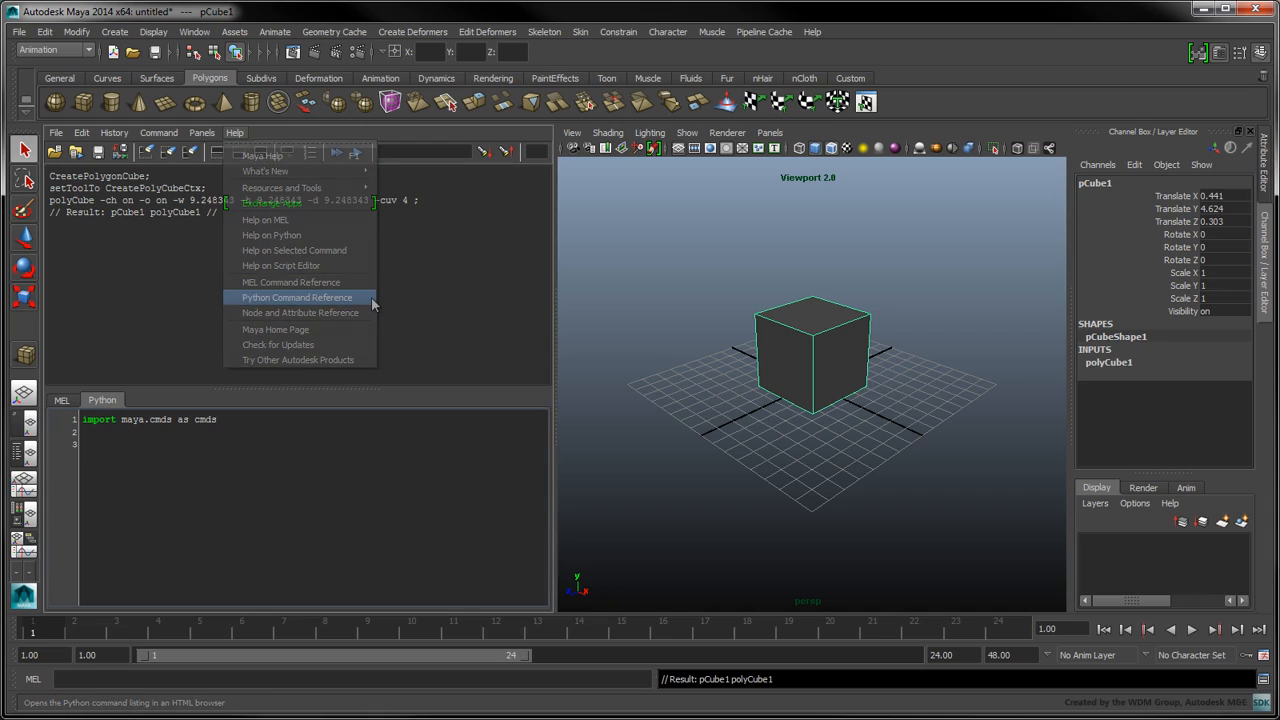
pyautogui.click(296, 296)
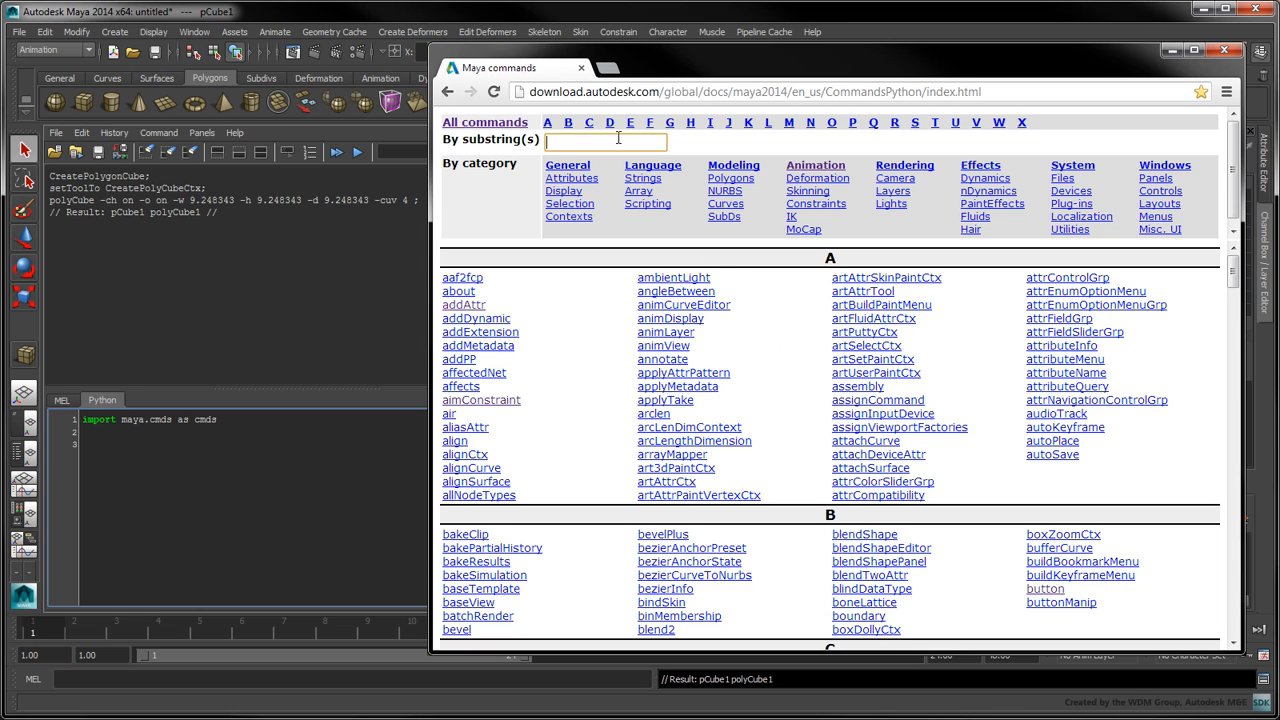
pyautogui.write('polyCube')
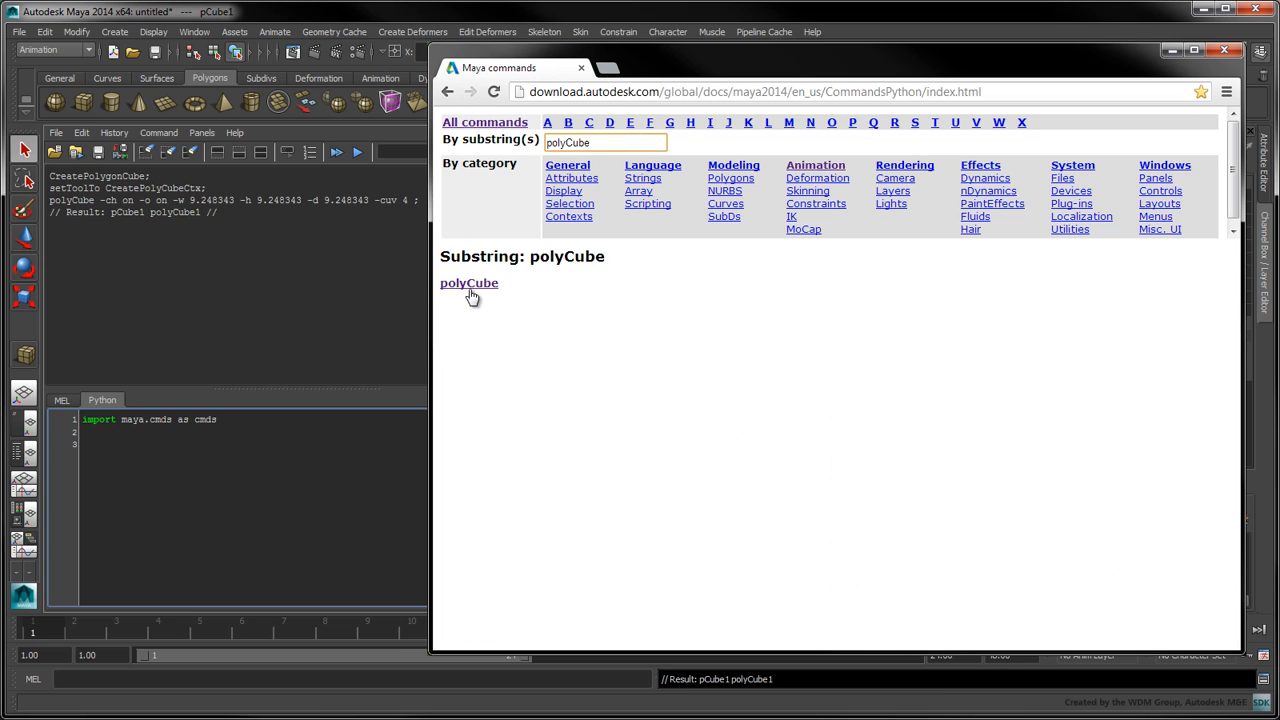
pyautogui.click(468, 284)
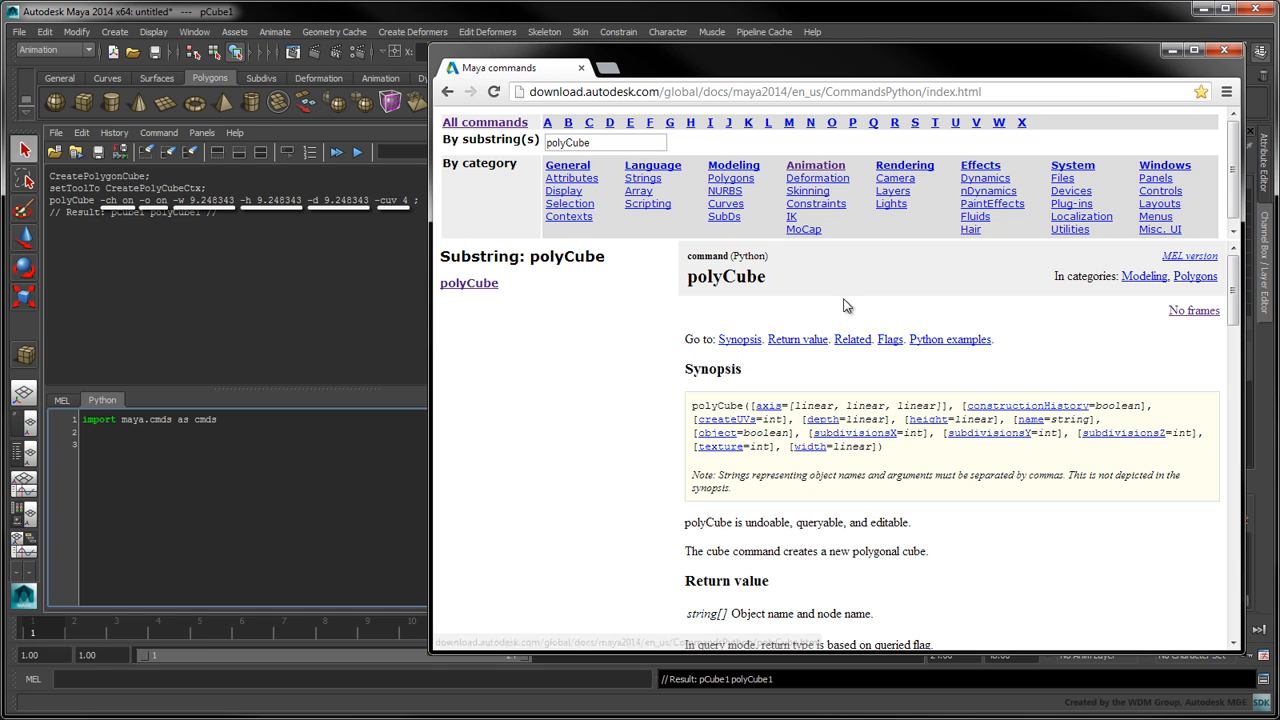
# Scroll through the polyCube entry's synopsis and flags.
pyautogui.scroll(-3)
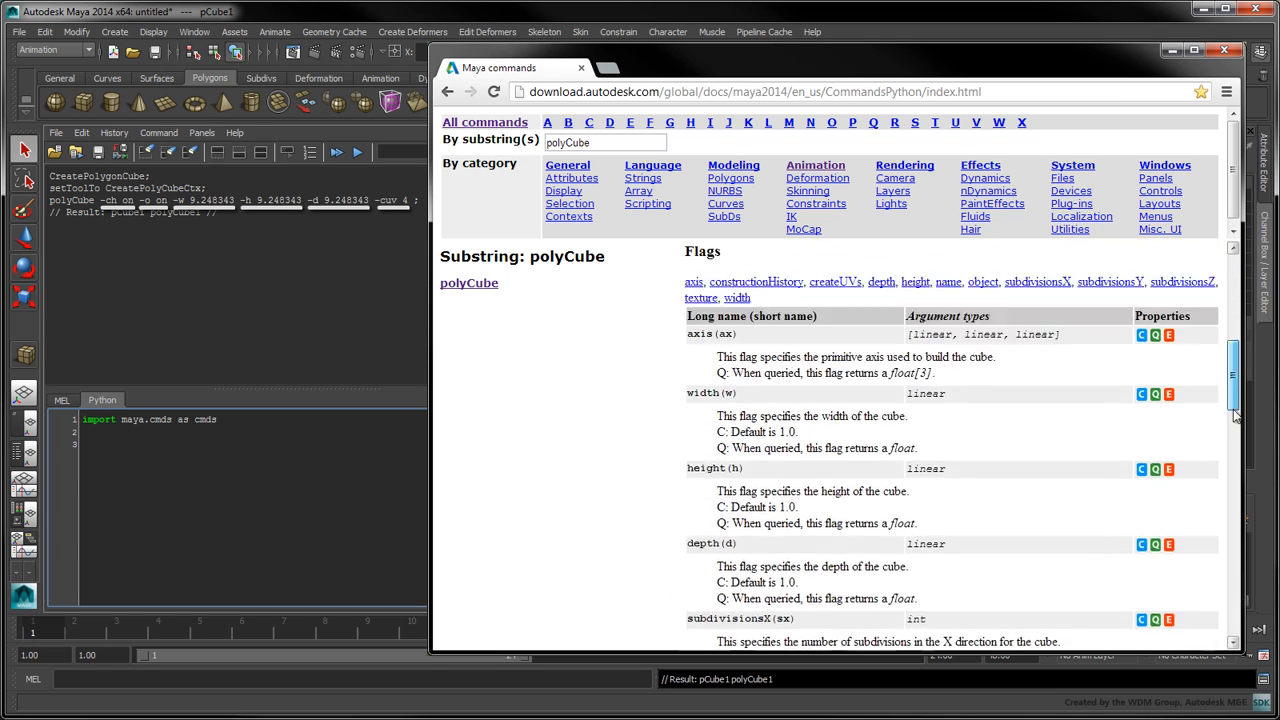
pyautogui.scroll(-3)
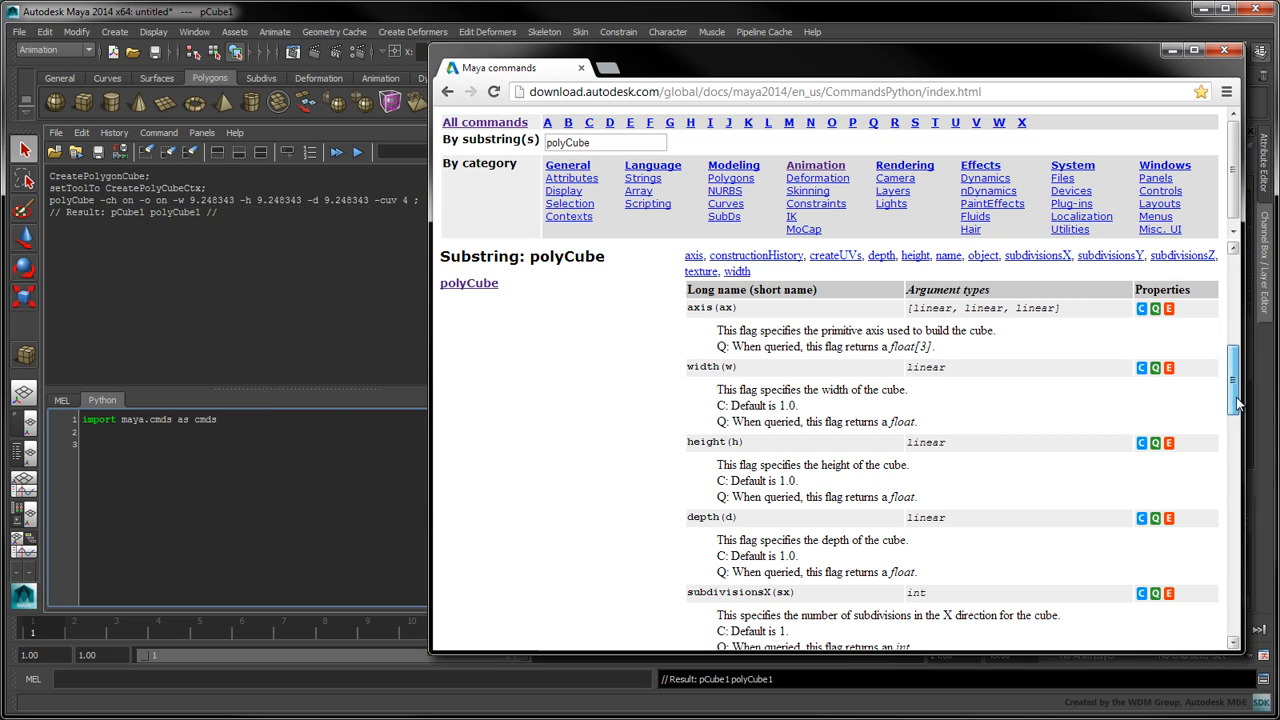
pyautogui.scroll(-3)
pyautogui.write("result = cmds.polyCube( w=9.248, h=9.248, d=9.248, name=' ")
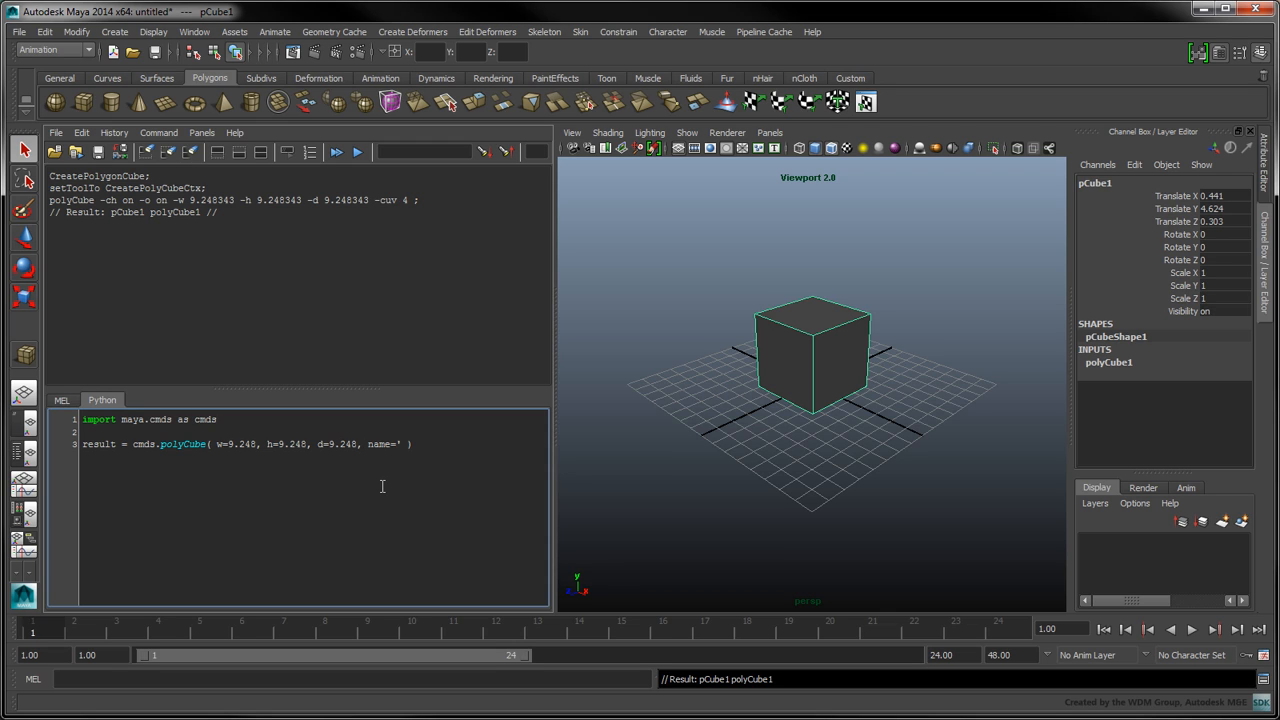
# Name the scripted cube 'myCube#', delete pCube1, and run the script to create myCube1.
pyautogui.write("myCube#'")
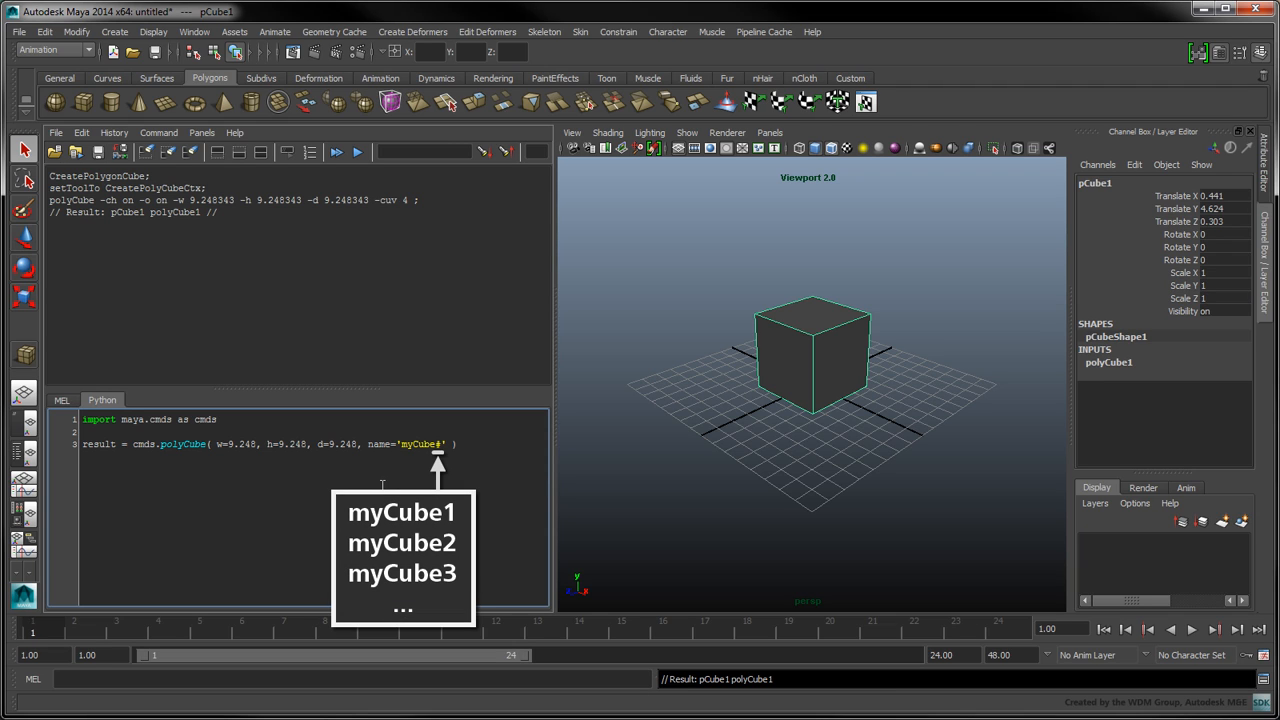
pyautogui.click(796, 358)
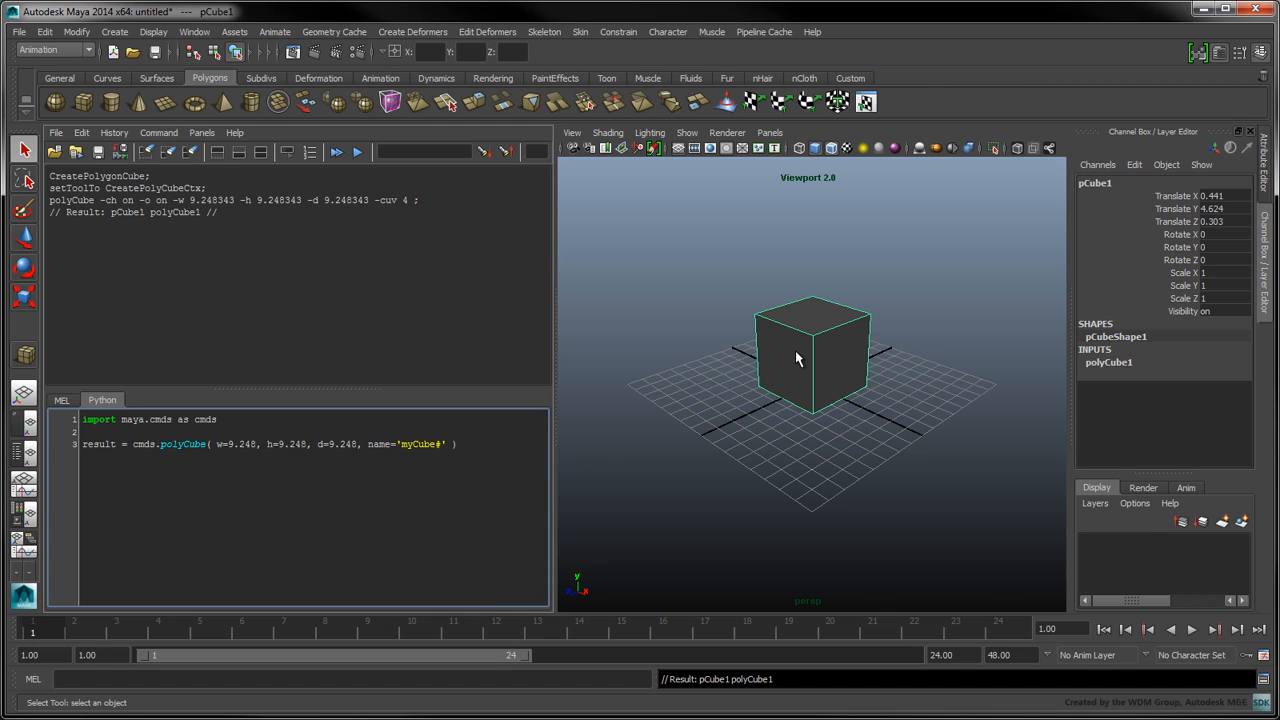
pyautogui.press('delete')
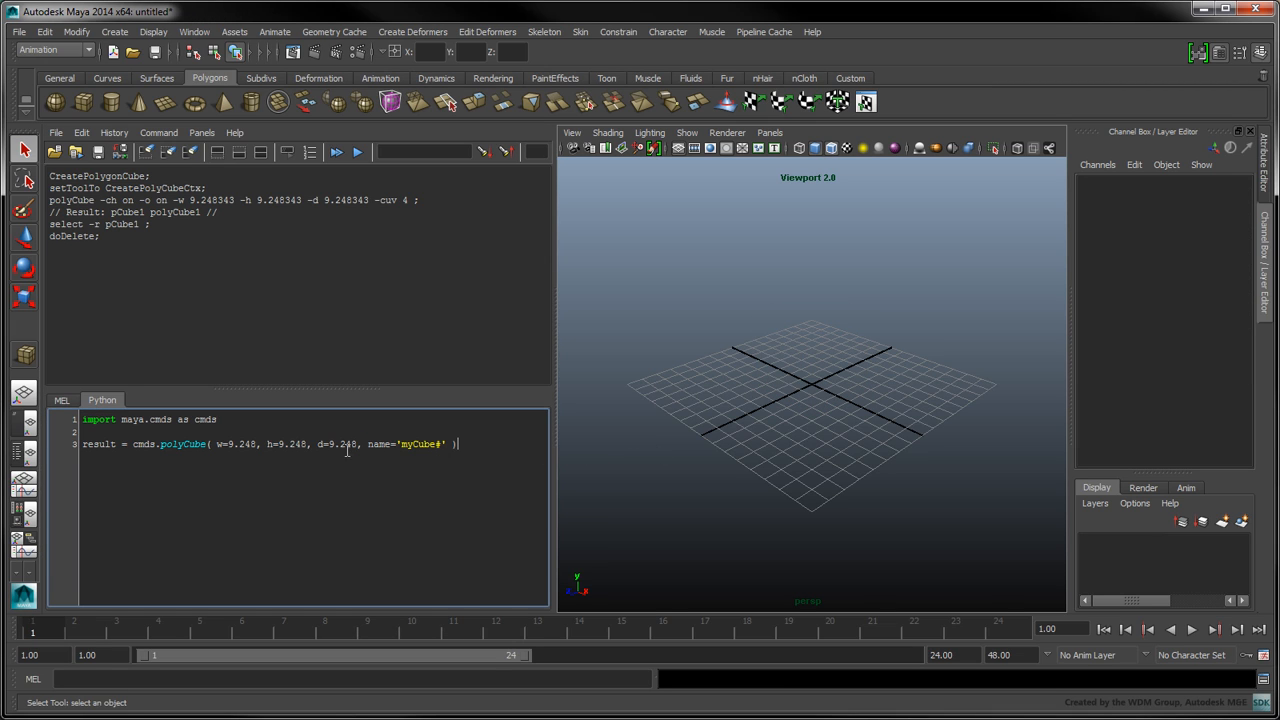
pyautogui.click(356, 152)
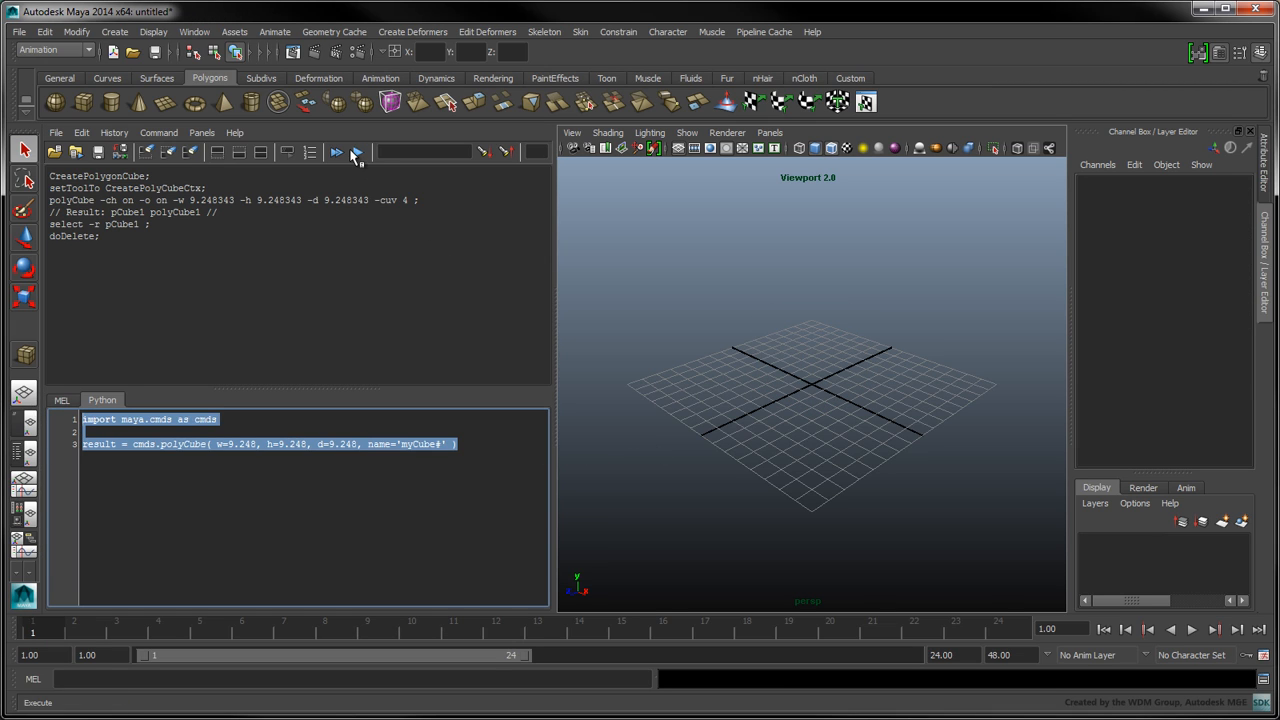
pyautogui.click(336, 152)
pyautogui.write("print 'result: ' + str( result )")
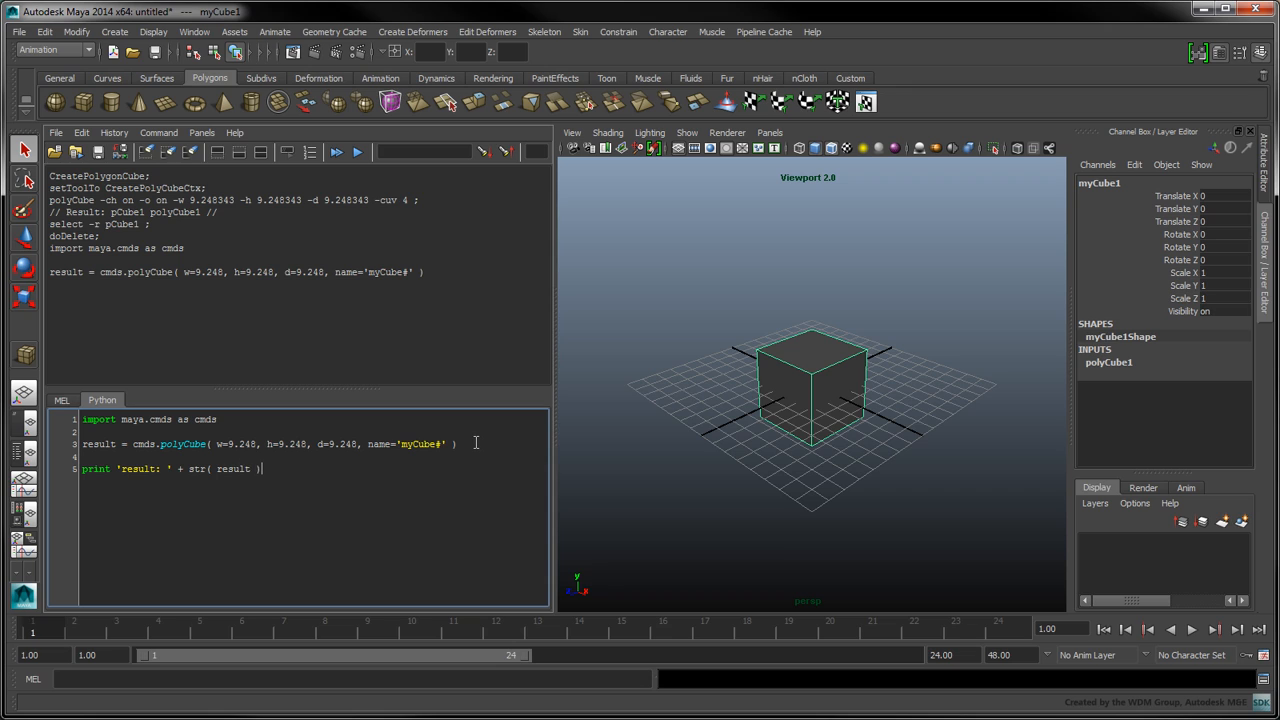
# Execute the print line so history reports result: [u'myCube1', u'polyCube1'].
pyautogui.tripleClick(170, 468)
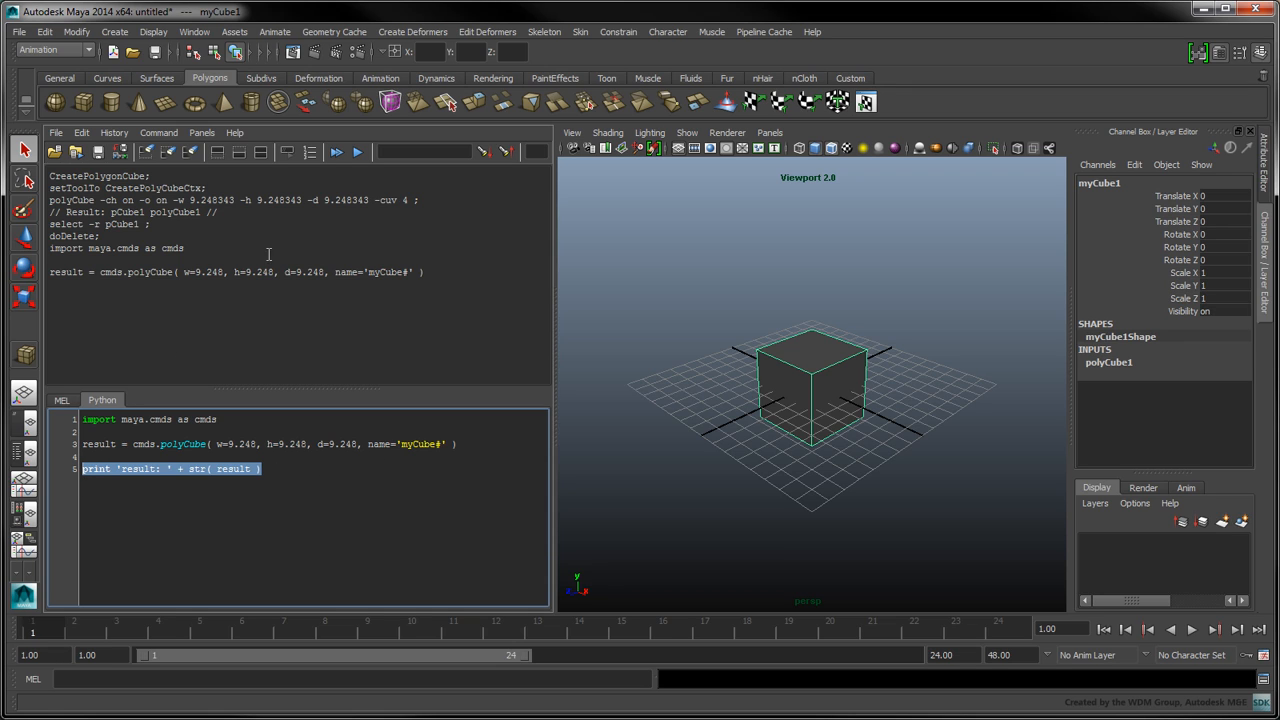
pyautogui.click(356, 152)
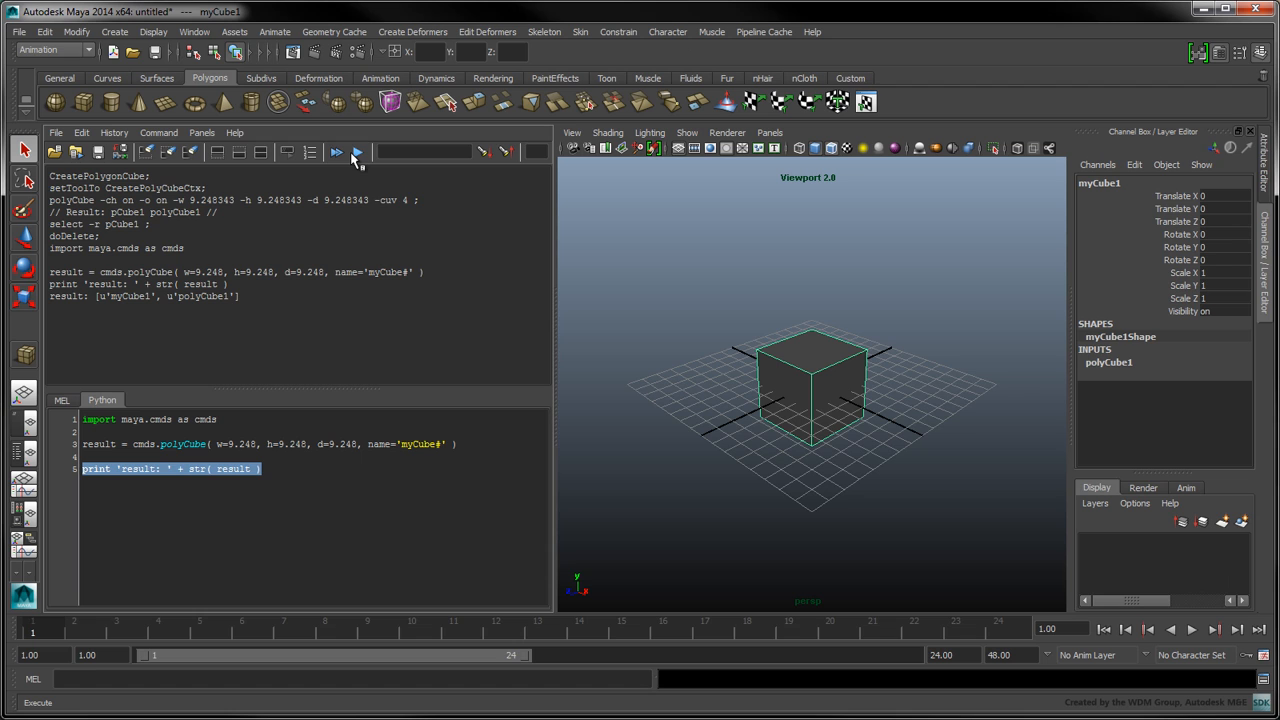
# Show the Outliner and expand myCube1 to inspect myCube1Shape and the transform node.
pyautogui.click(194, 32)
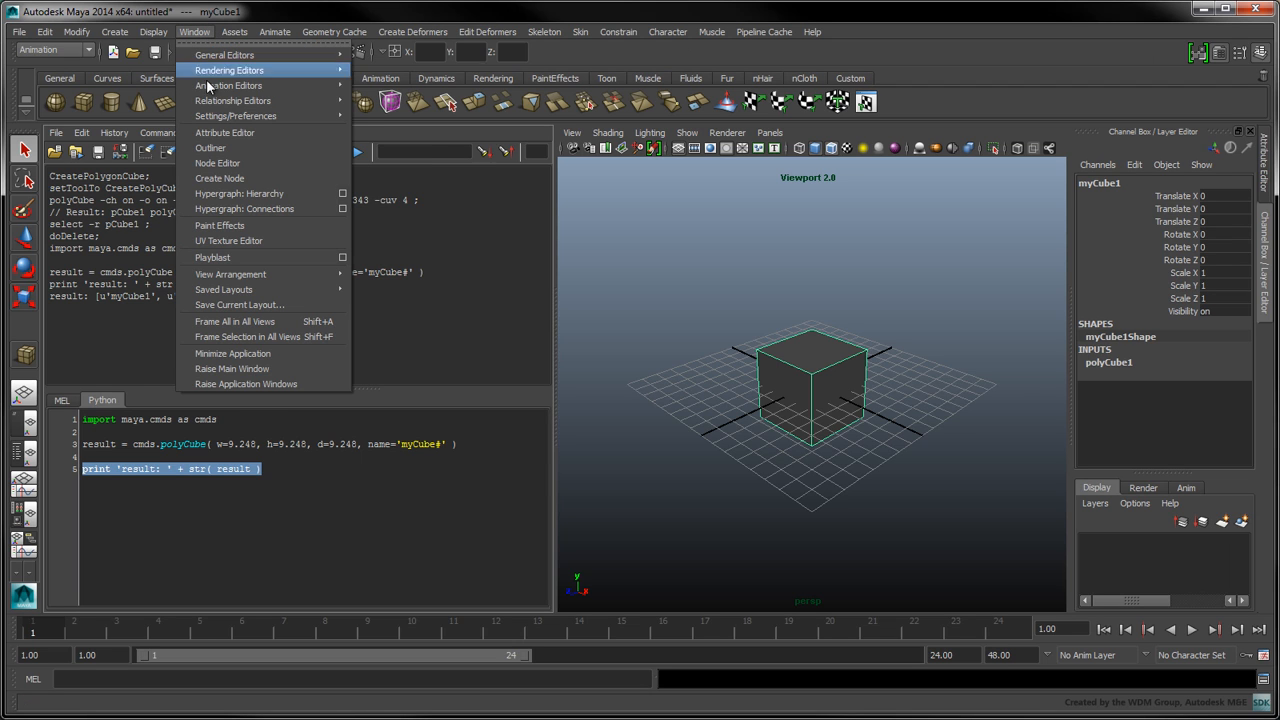
pyautogui.click(210, 148)
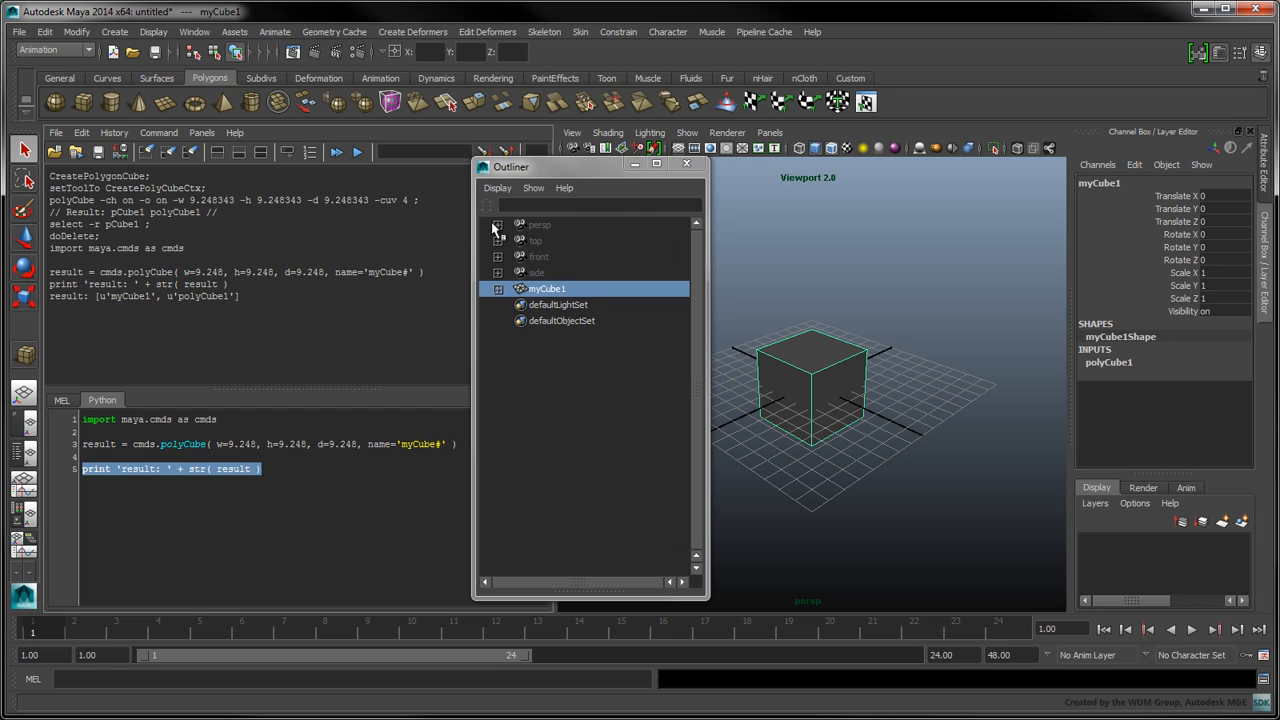
pyautogui.click(498, 288)
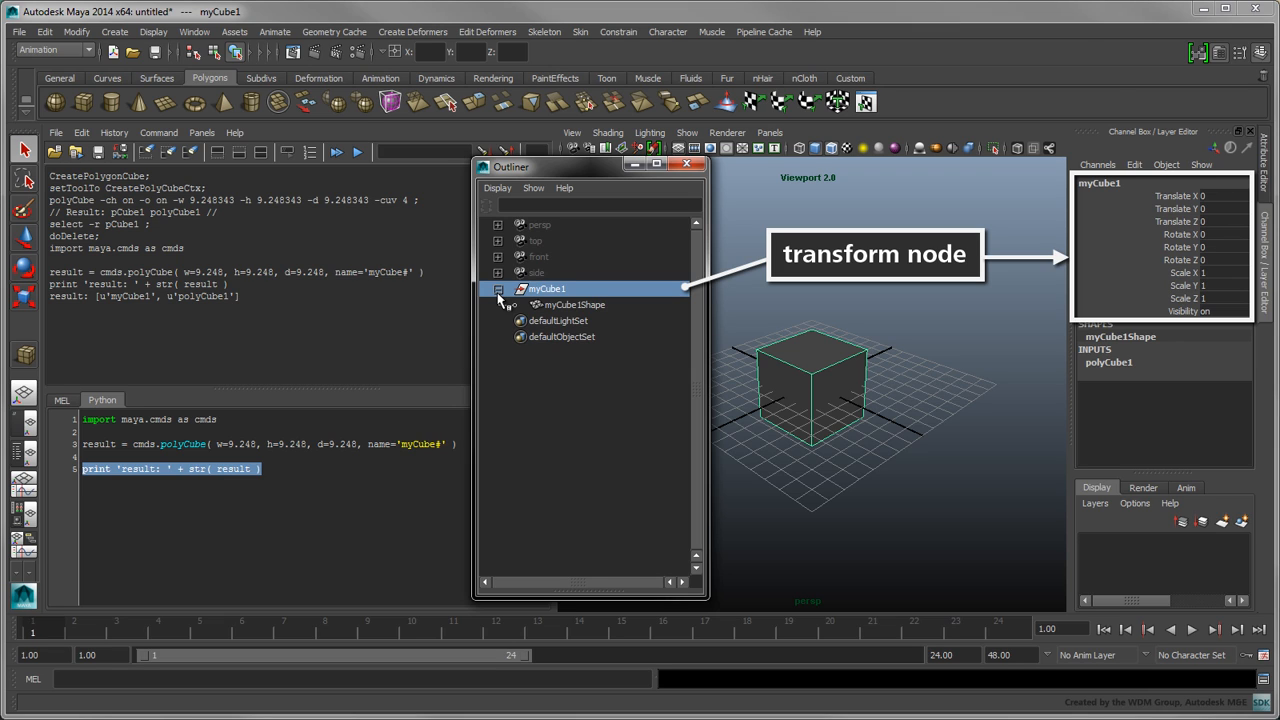
pyautogui.click(574, 304)
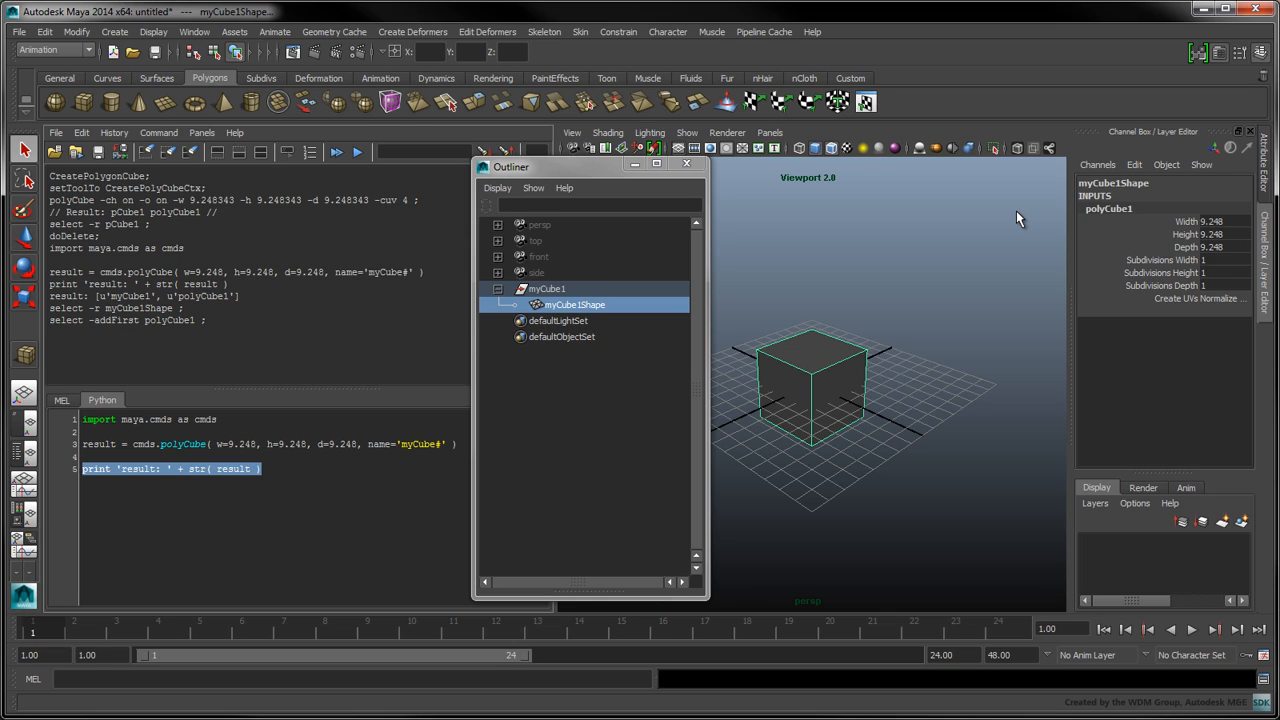
pyautogui.click(548, 288)
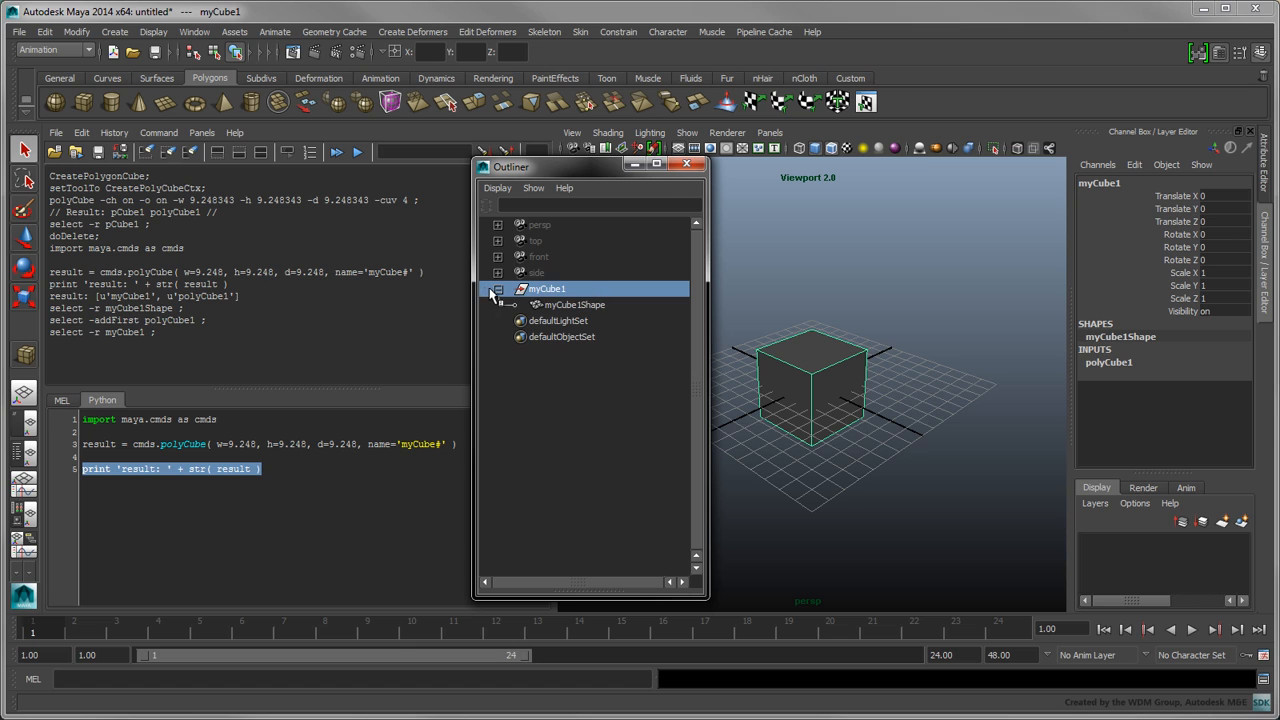
# Duplicate myCube1 as an instance with Duplicate Special and move myCube2 along X.
pyautogui.click(44, 32)
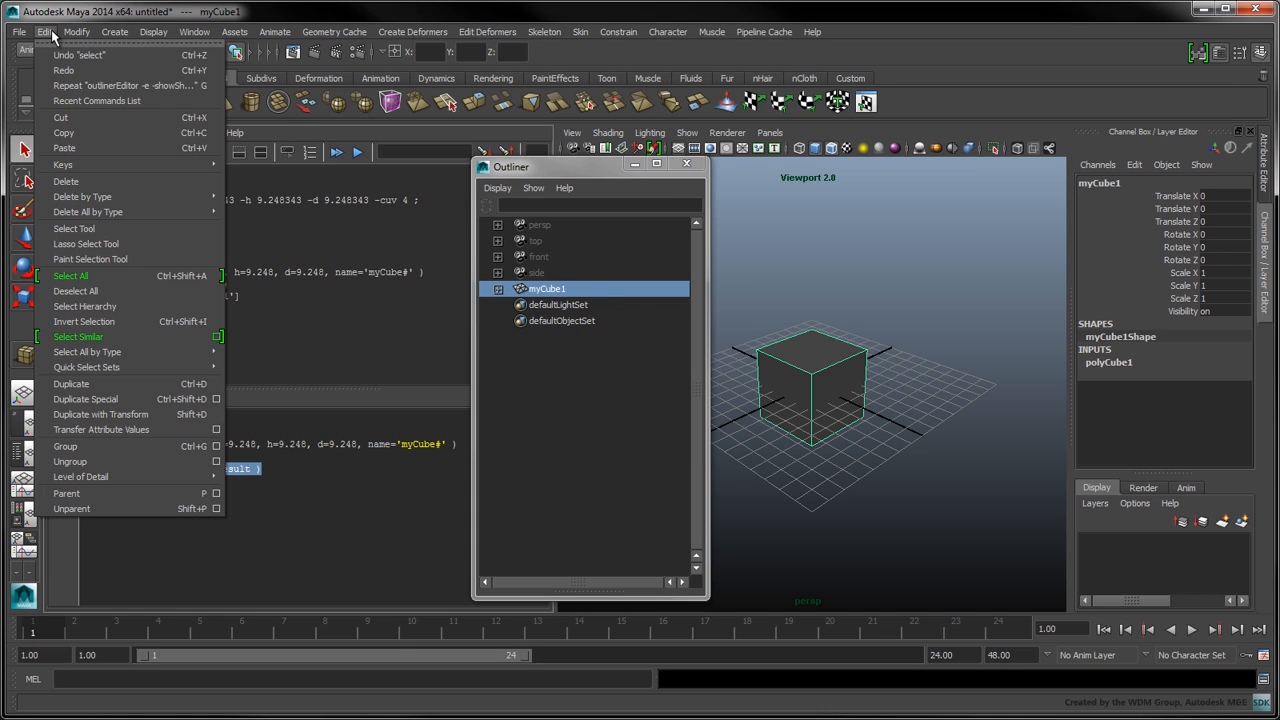
pyautogui.moveTo(84, 400)
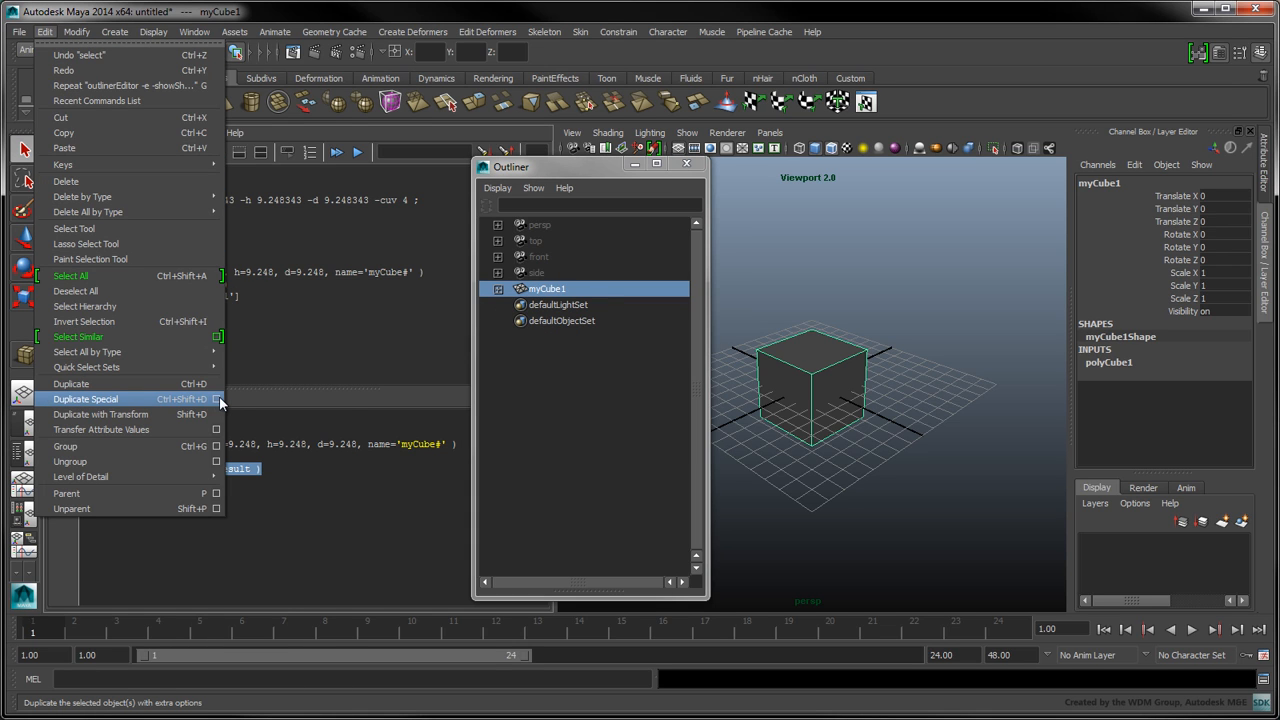
pyautogui.click(216, 400)
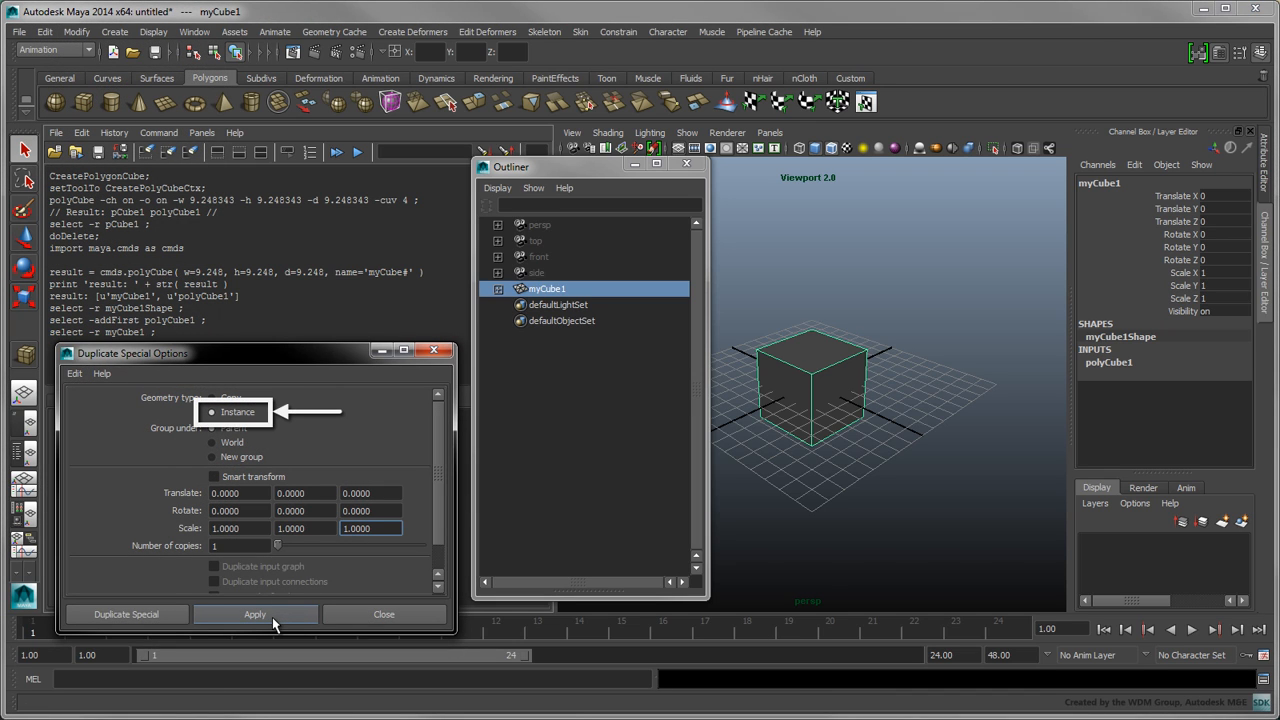
pyautogui.click(254, 614)
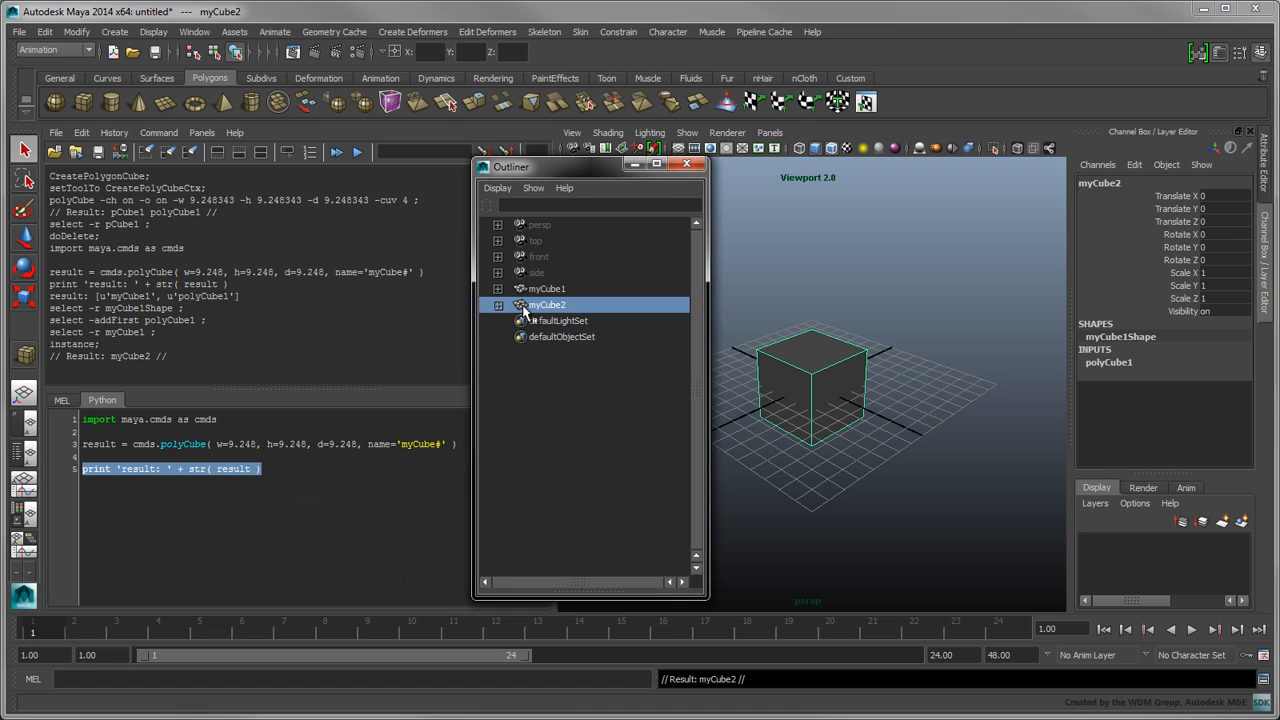
pyautogui.moveTo(816, 390); pyautogui.dragTo(880, 414)
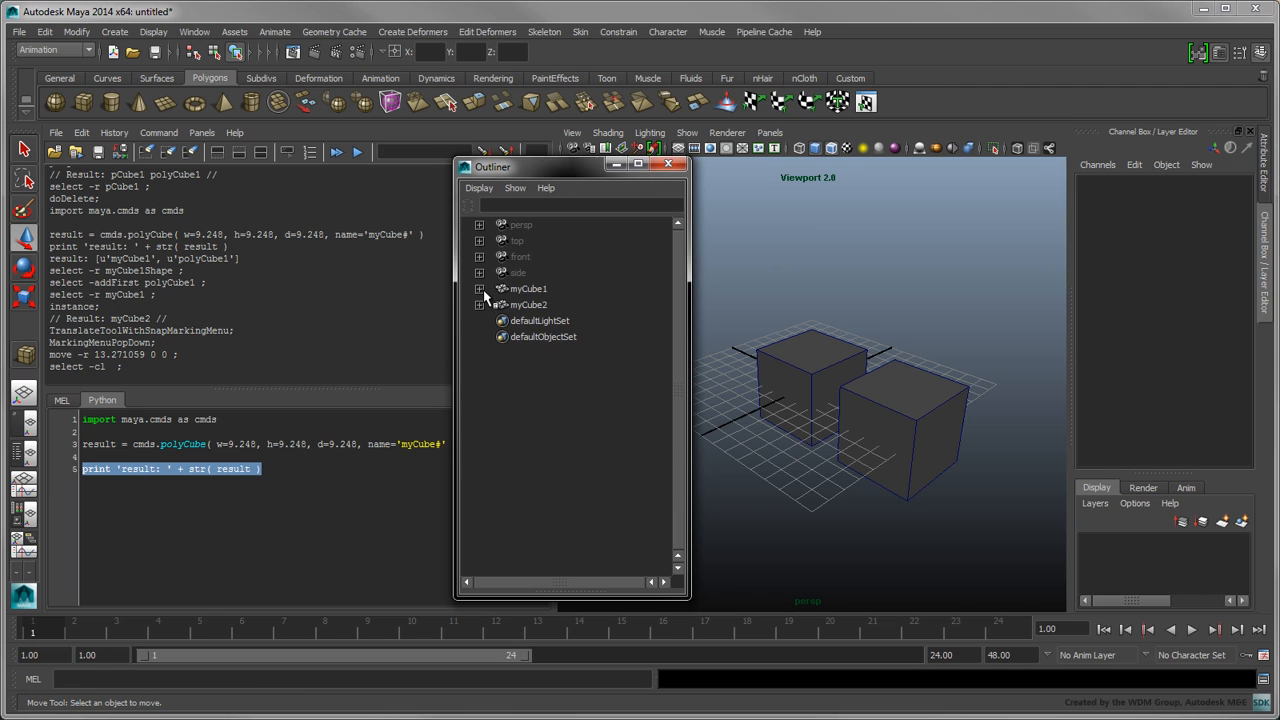
# Expand the cubes in the Outliner to confirm the shared shape node, then close it.
pyautogui.click(480, 288)
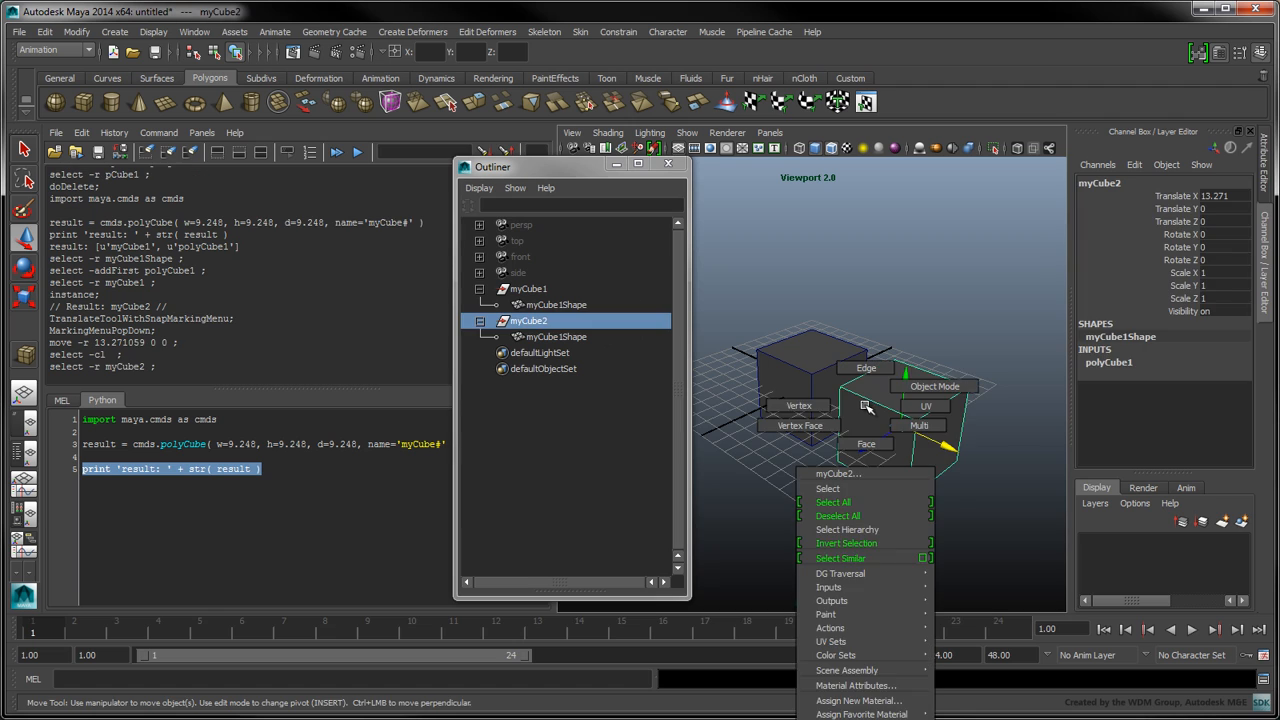
pyautogui.click(800, 404)
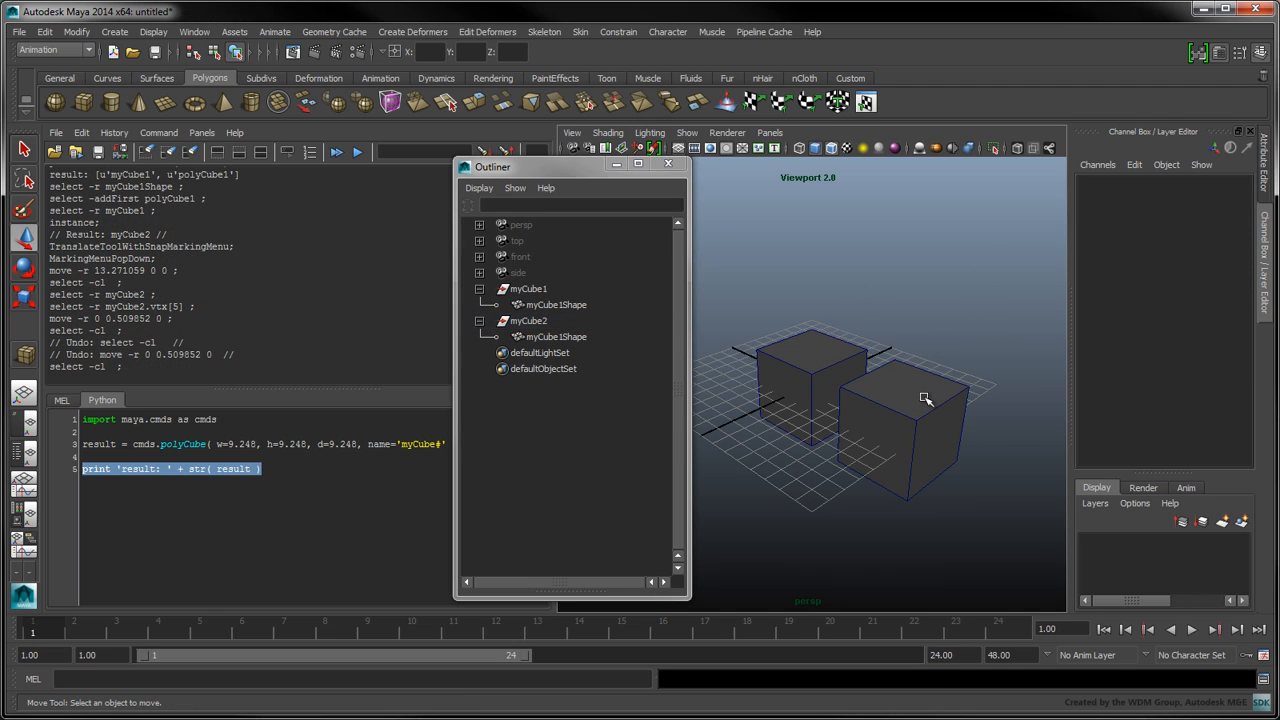
pyautogui.click(668, 164)
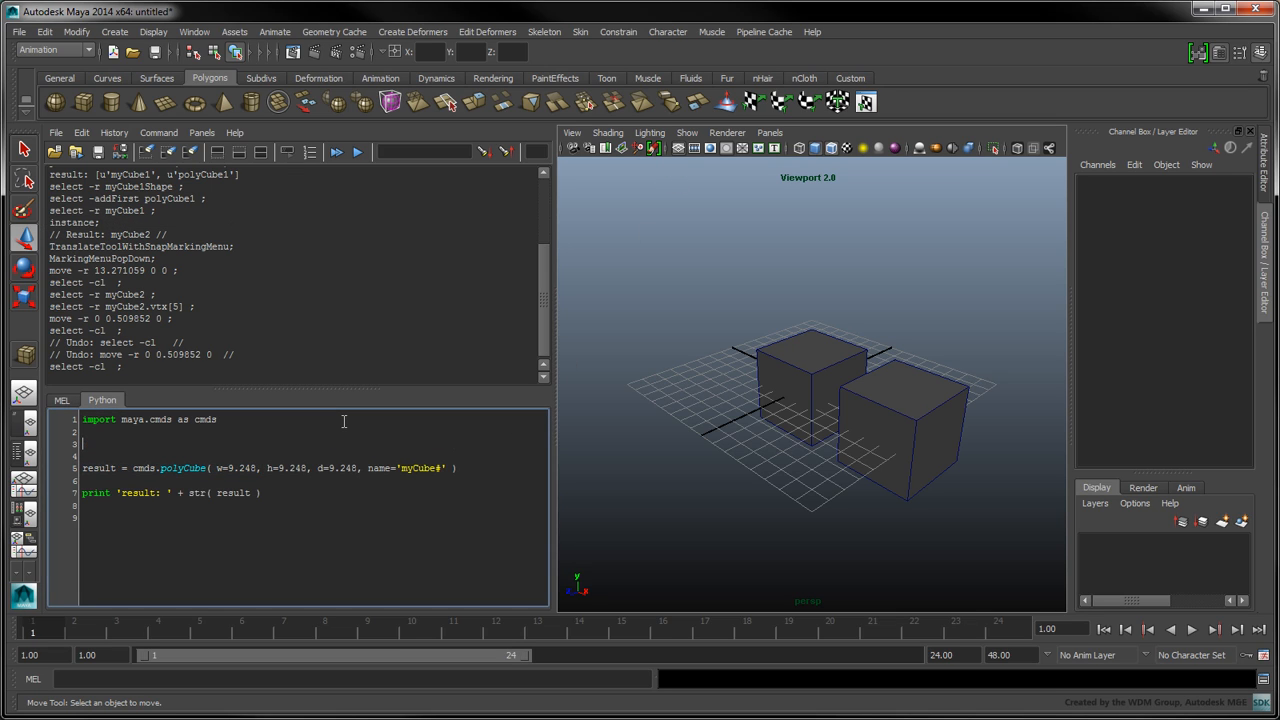
# Add cubeList = cmds.ls('myCube*') and delete the listed cubes when the list is non-empty.
pyautogui.write('cubeList =')
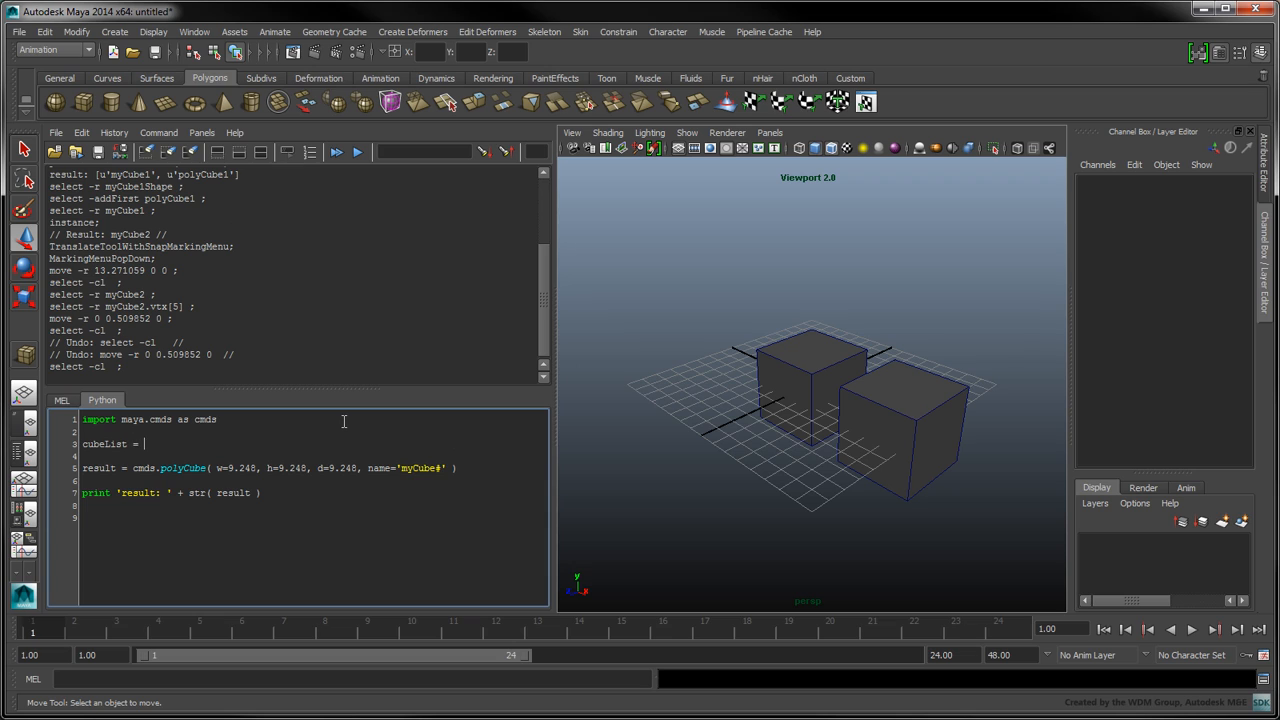
pyautogui.write("cmds.ls( 'm")
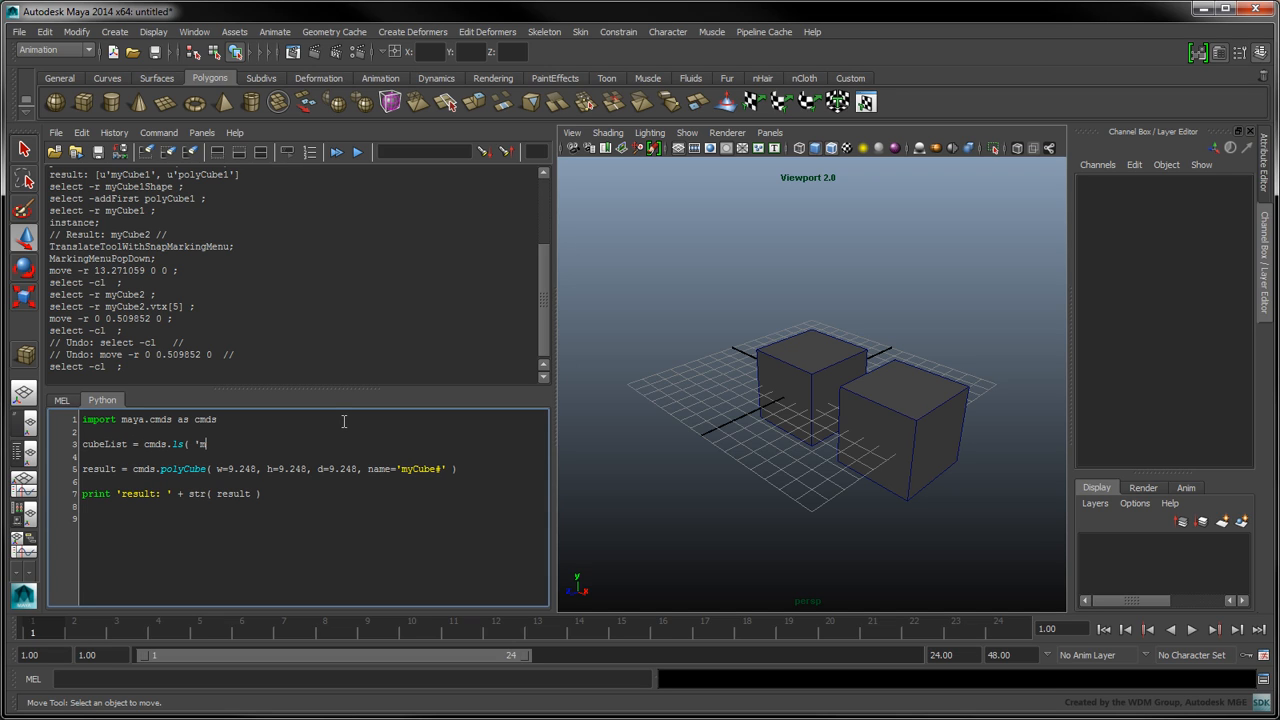
pyautogui.write("yCube*' )")
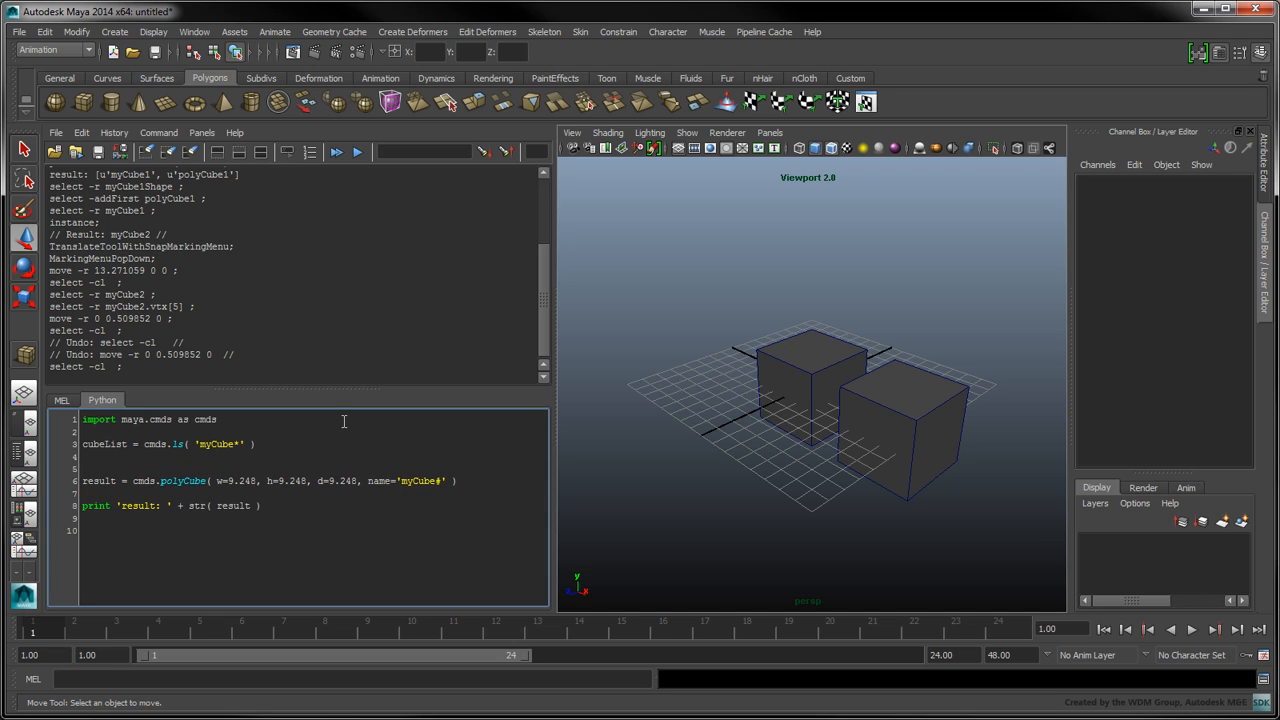
pyautogui.write('if len( cubeList ) > 0')
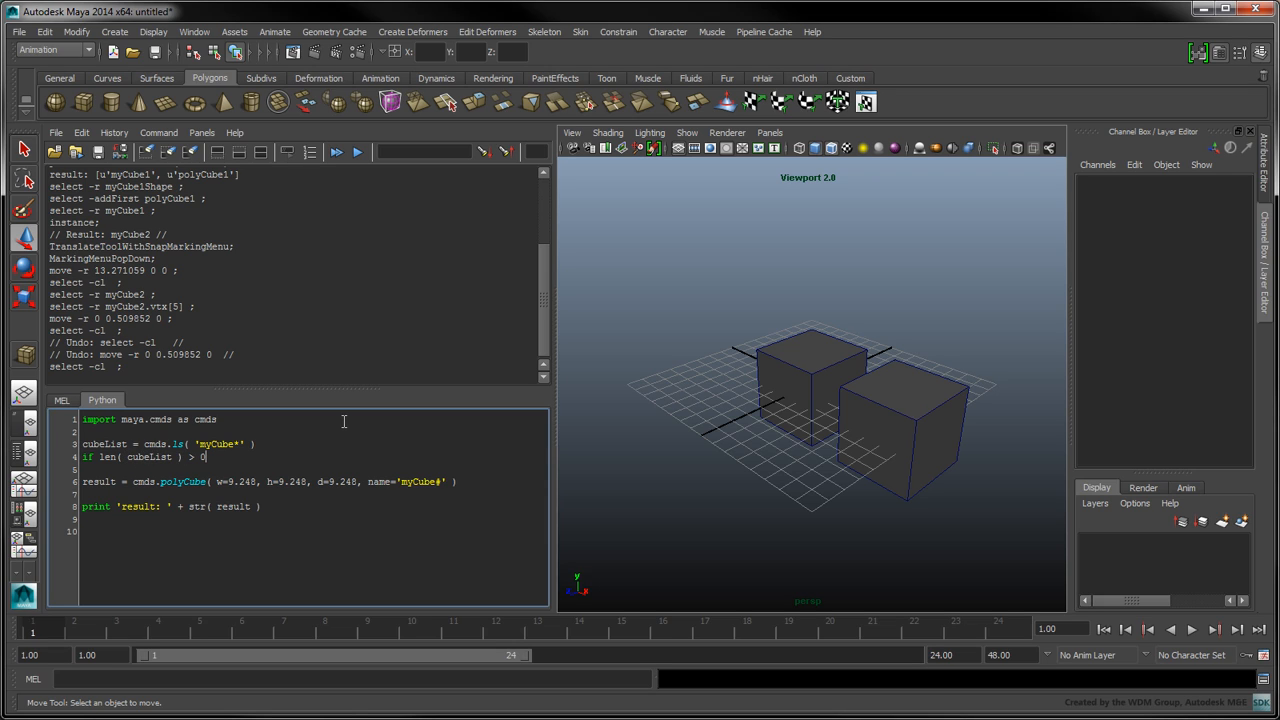
pyautogui.write('cmds.delete( c')
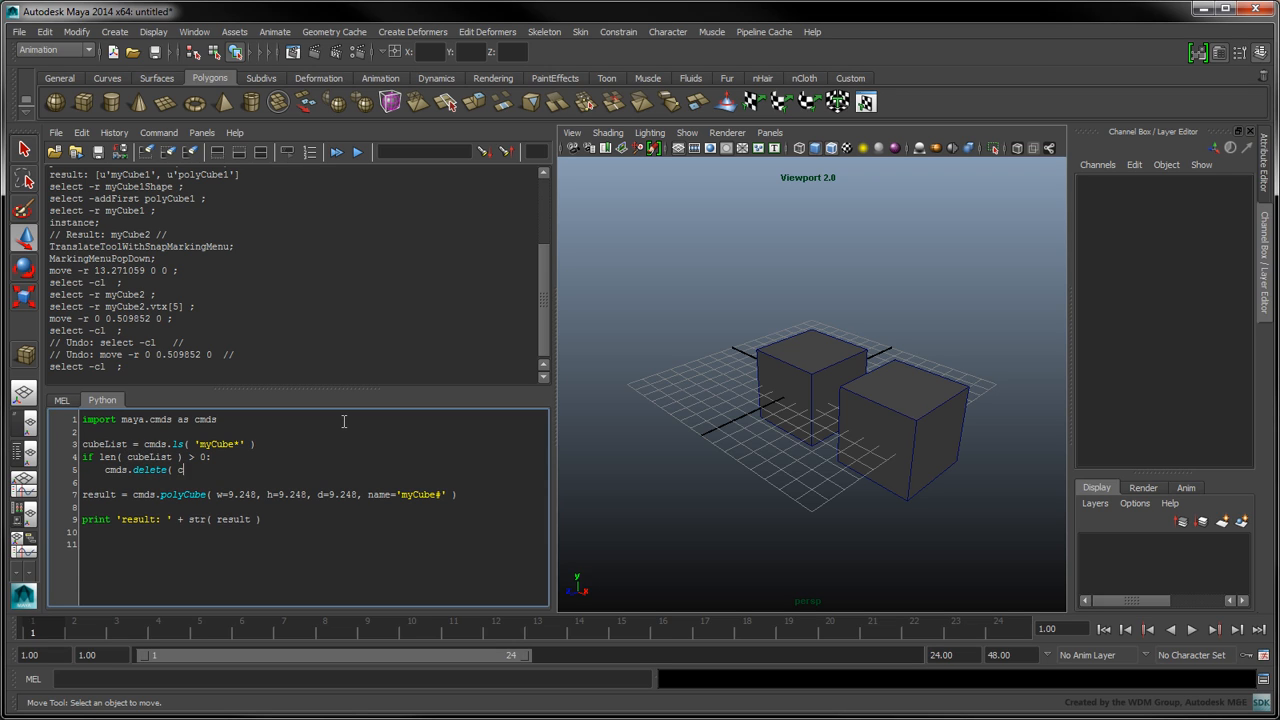
pyautogui.write('ubeList )')
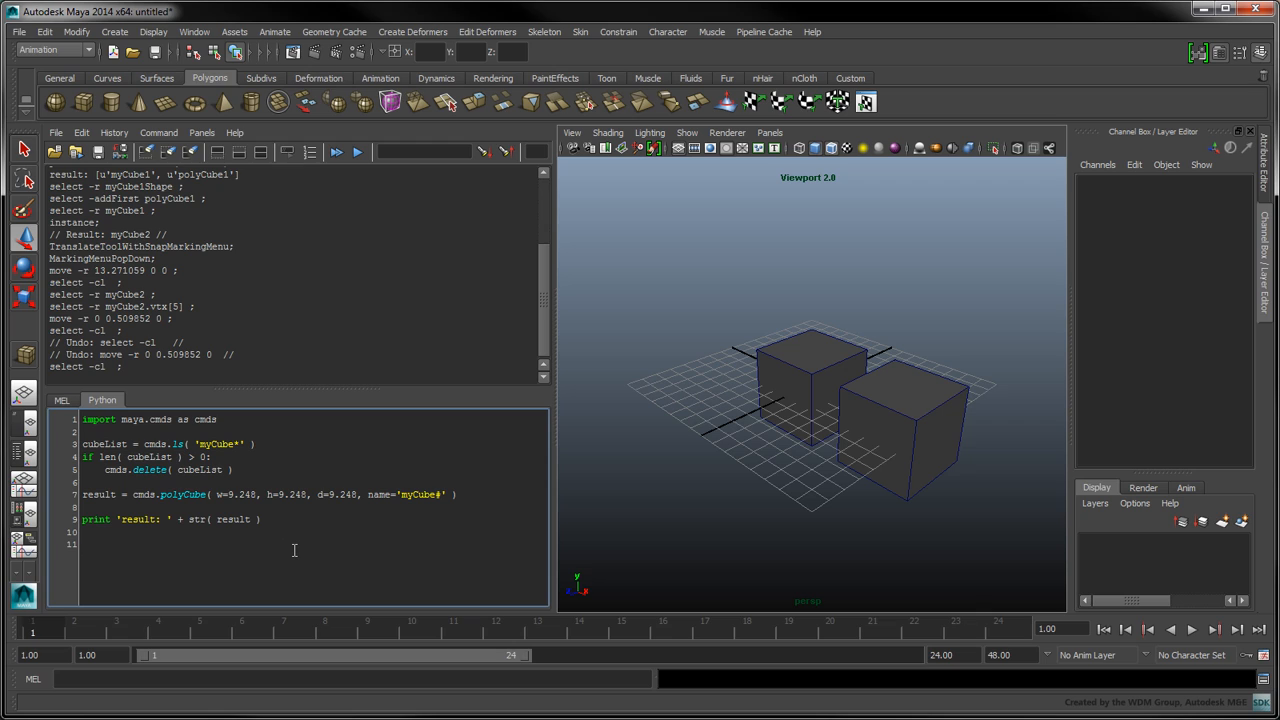
# Store the new cube's transform as transformName = result[0].
pyautogui.write('transformName')
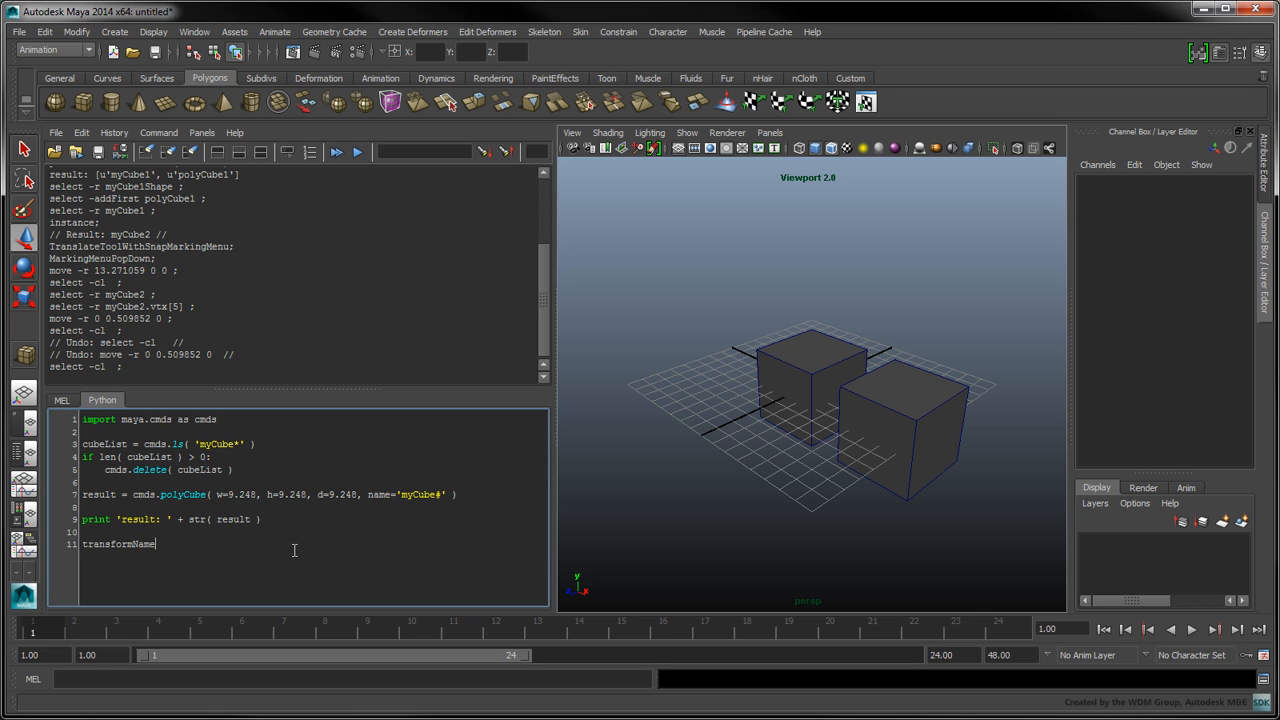
pyautogui.write('= result[0]')
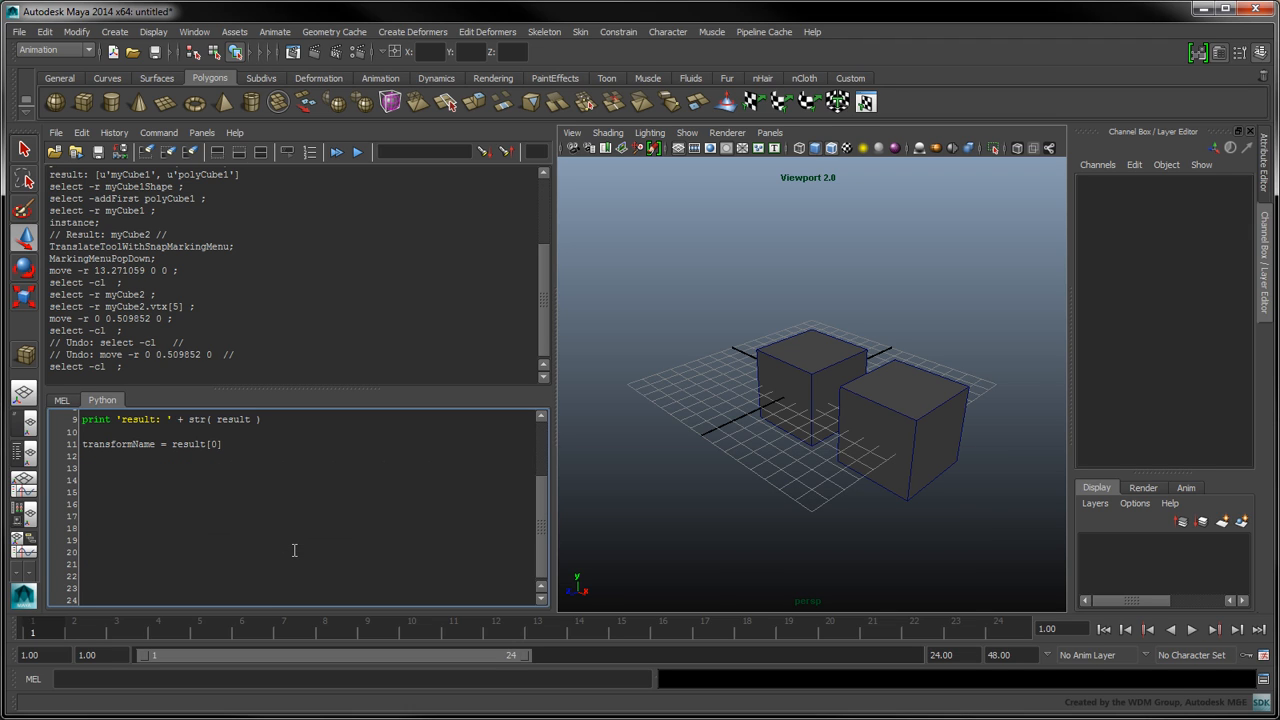
# Create an instance named transformName + '_instance#', print instanceResult, and run the script.
pyautogui.write('instanceResult =')
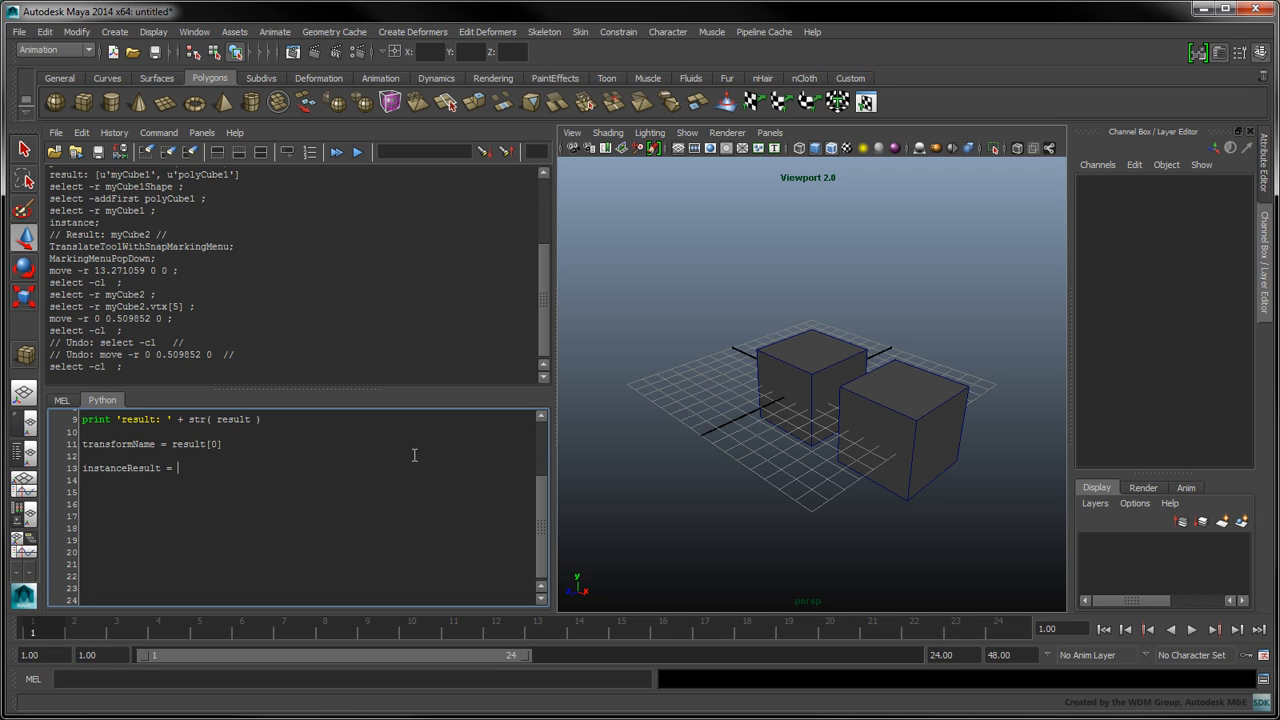
pyautogui.write("cmds.instance( transformName, name=transformName + '_instance")
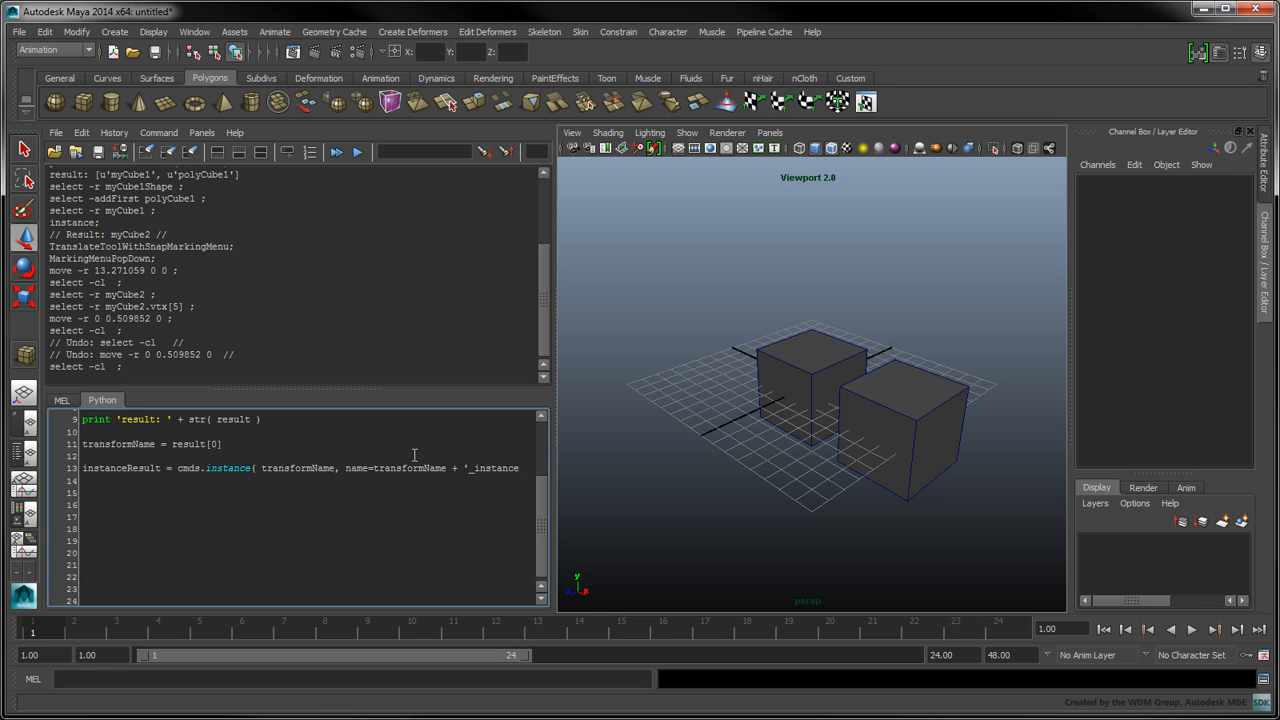
pyautogui.write('#')
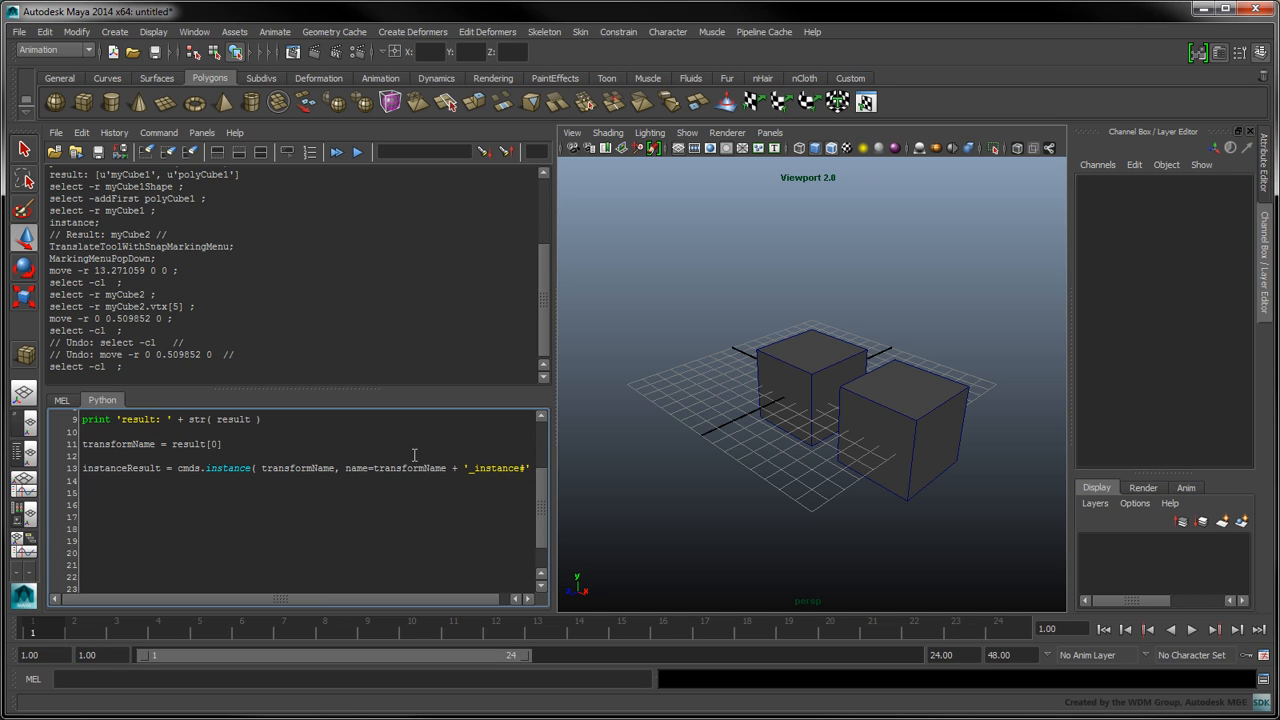
pyautogui.write("print 'instanceResult: ' + str(")
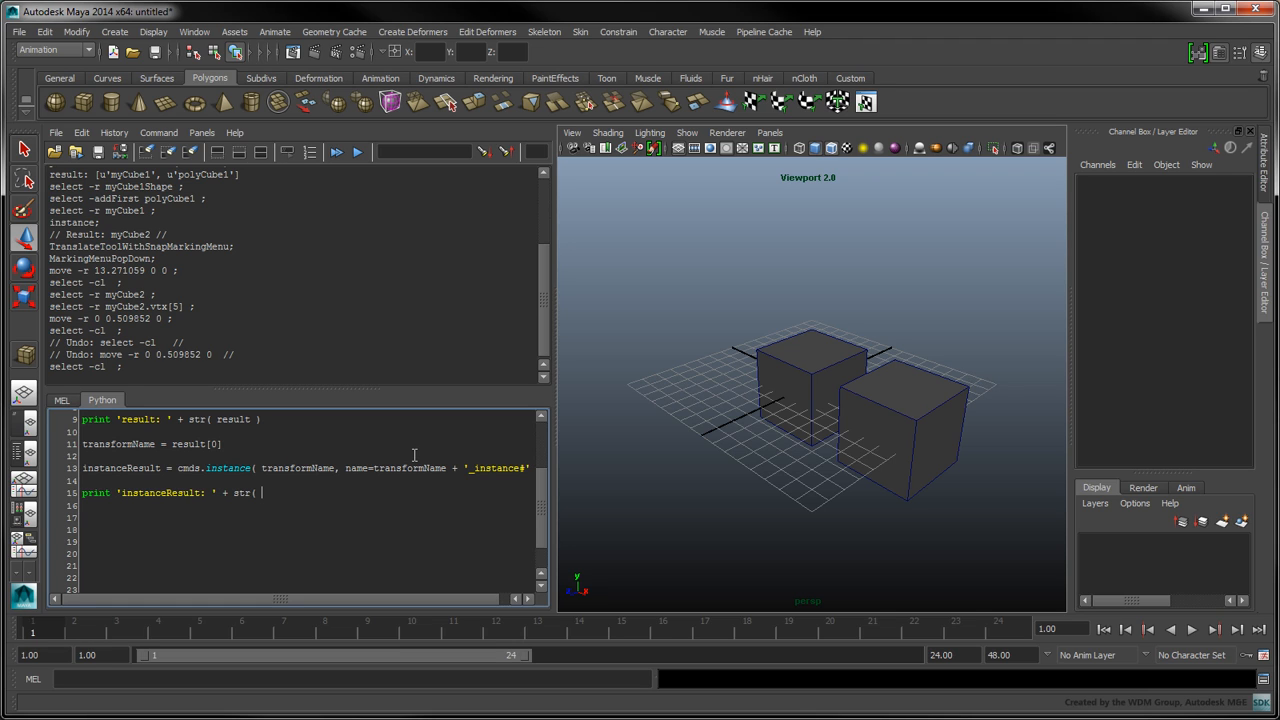
pyautogui.write('instanceResult )')
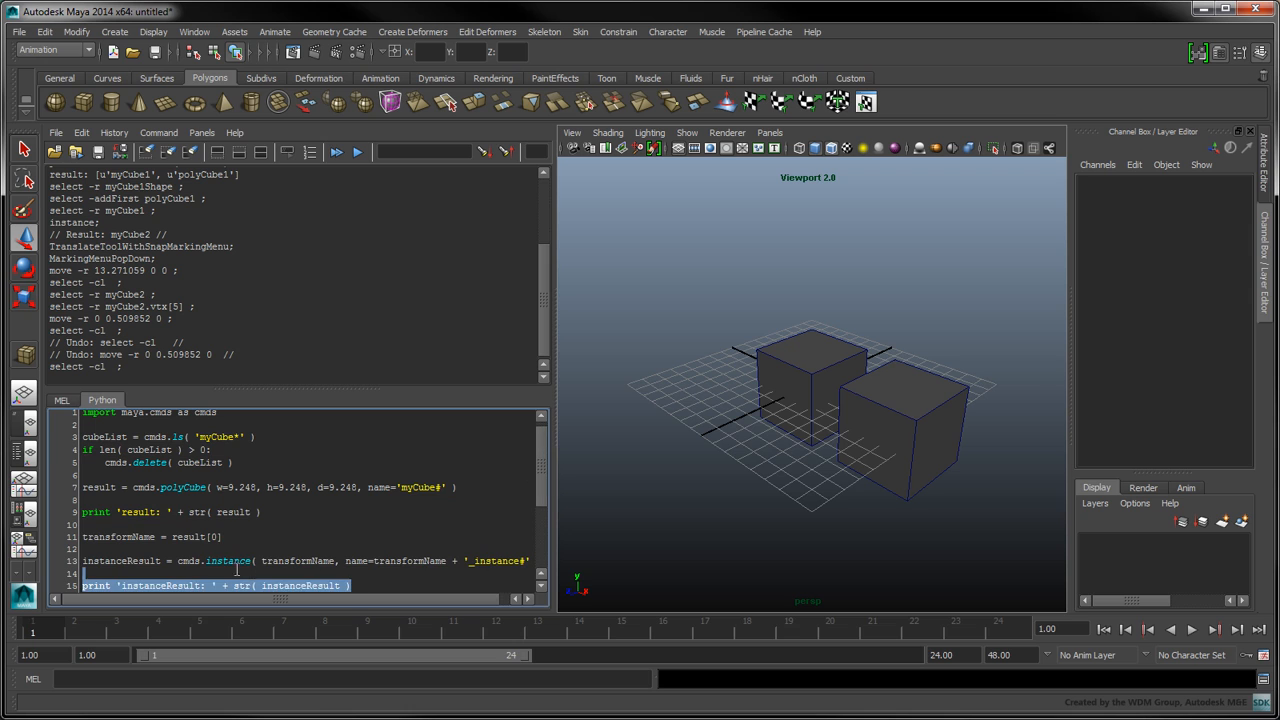
pyautogui.click(356, 152)
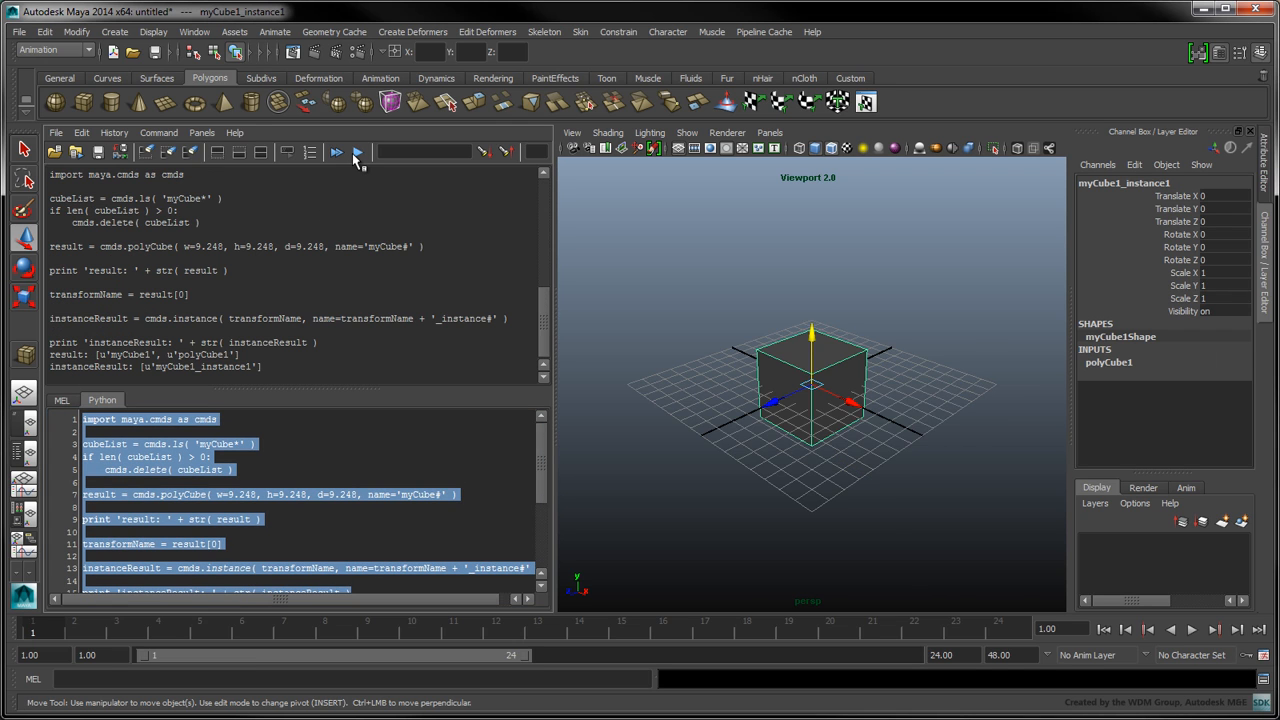
# Move the instance with cmds.move(10, 0, 0, instanceResult) and run the lines.
pyautogui.scroll(-3)
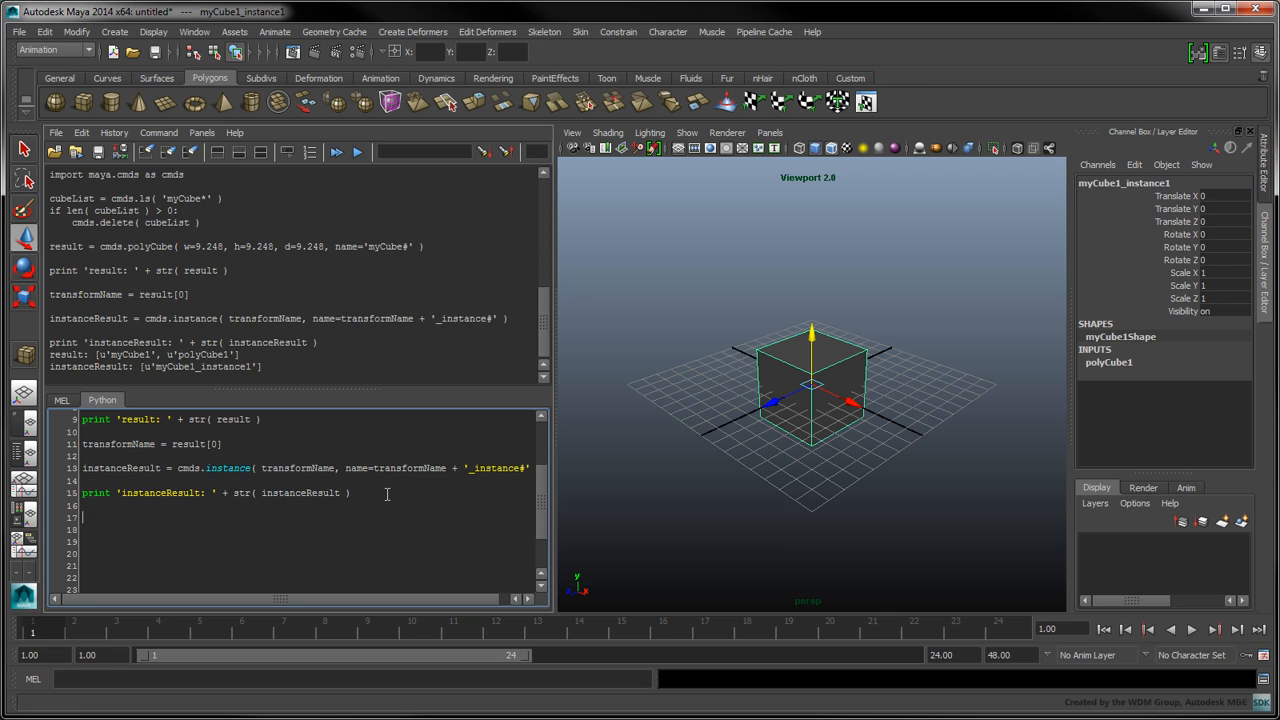
pyautogui.write('cmds.move(')
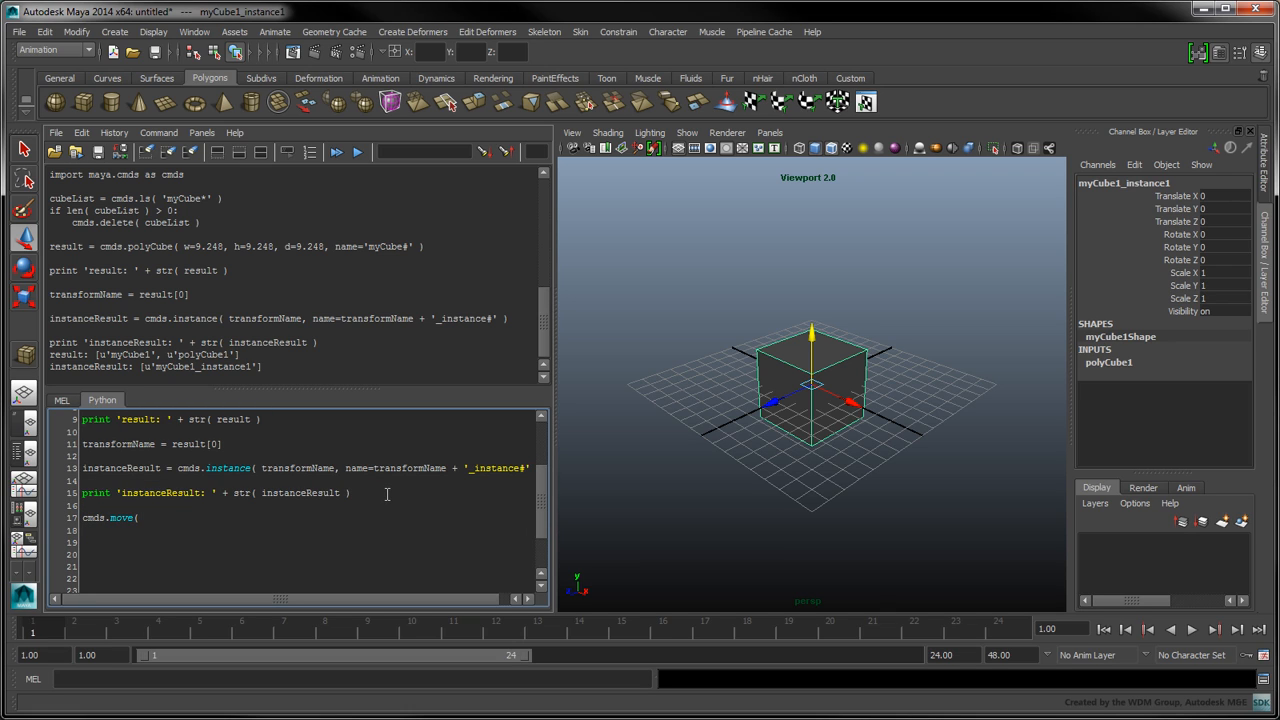
pyautogui.write('10, 0, 0, instanceResult')
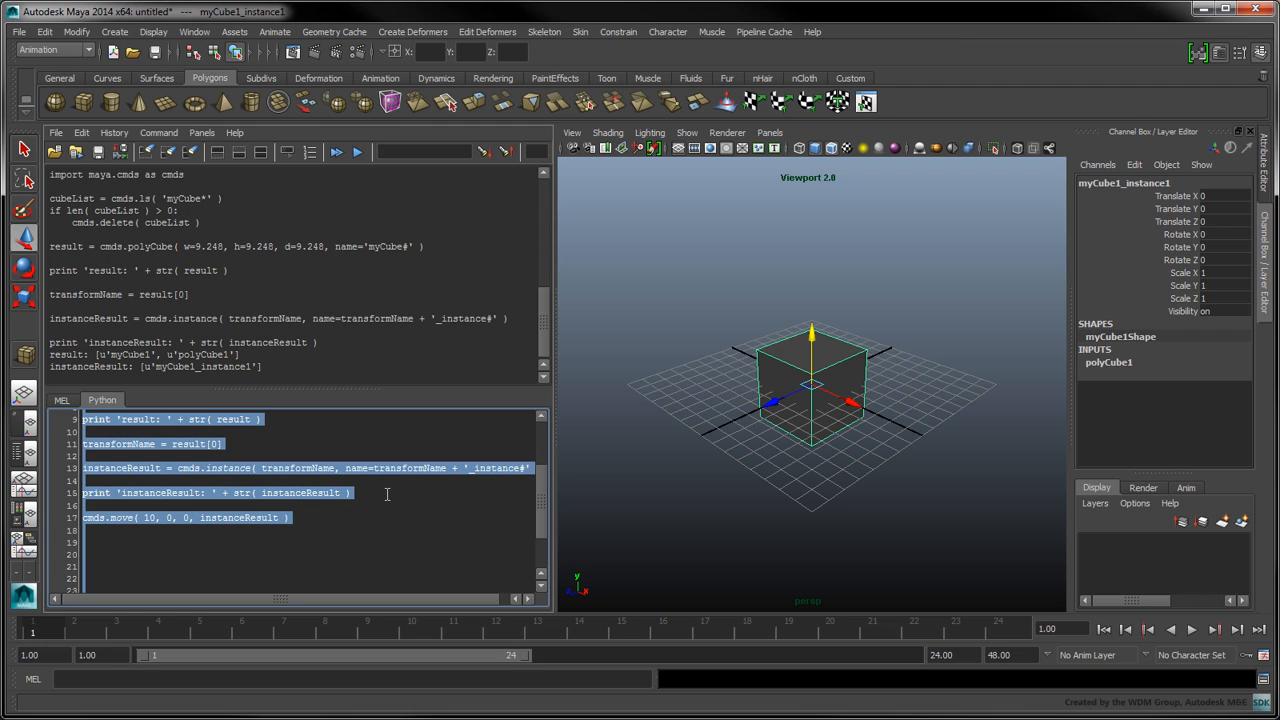
pyautogui.click(356, 152)
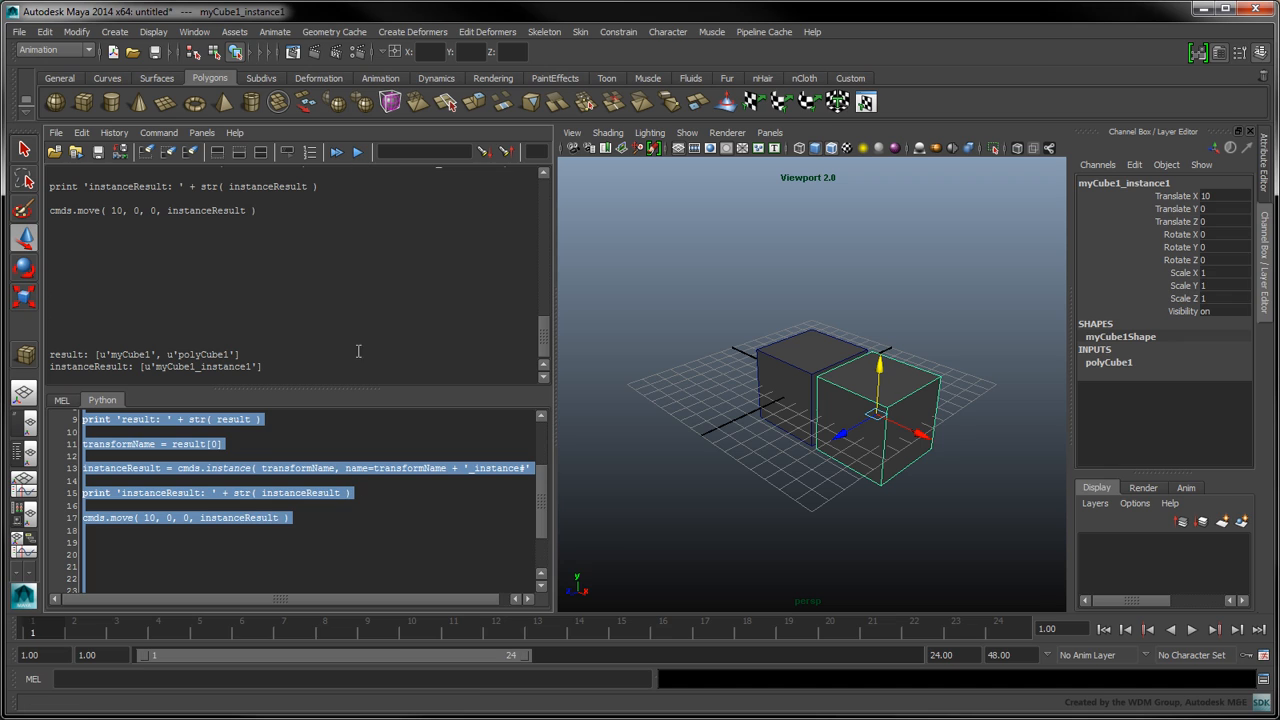
pyautogui.moveTo(364, 526)
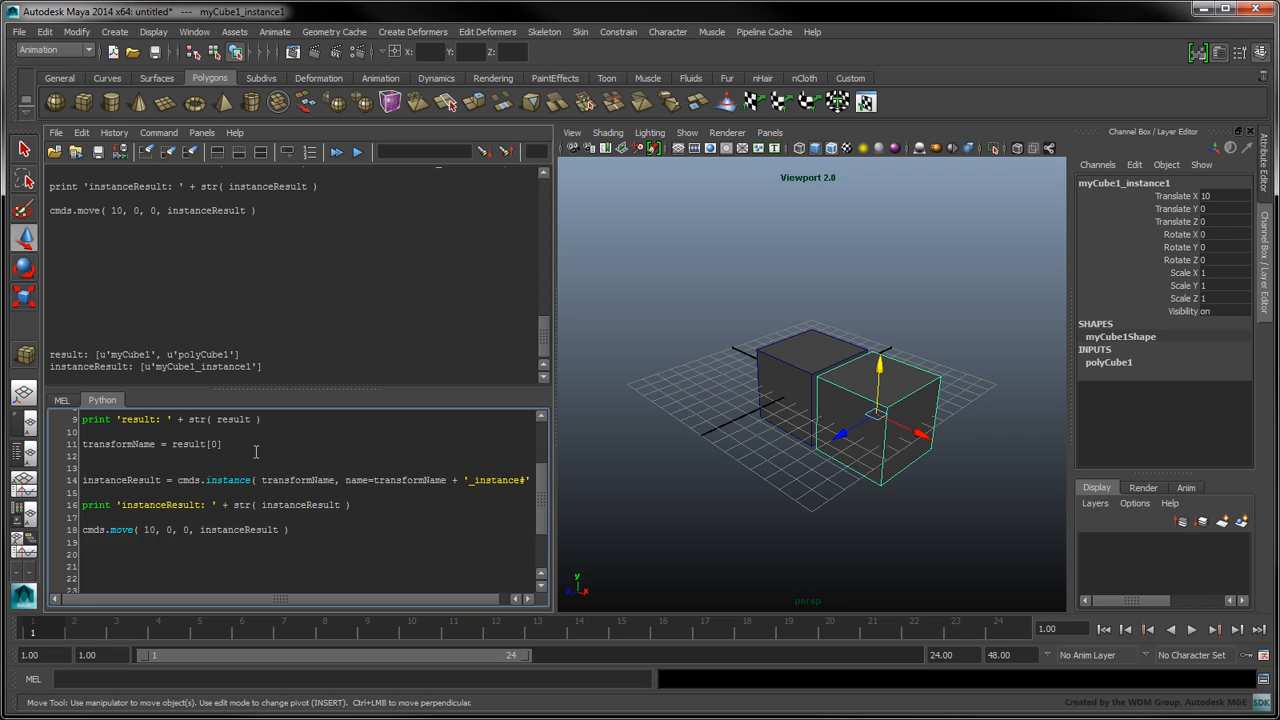
# Wrap the instancing in 'for i in range( 0, 50 ):' and offset each instance by i in Y.
pyautogui.write('for i in range')
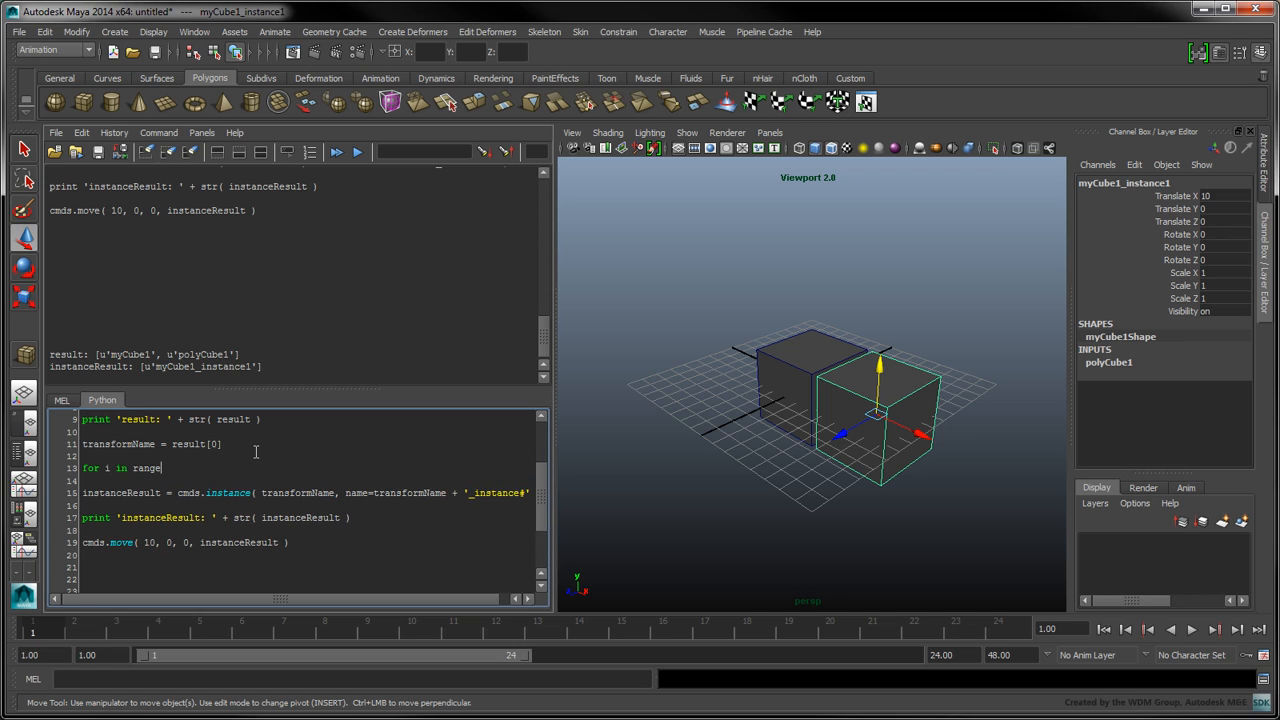
pyautogui.write('( 0, 50 ):')
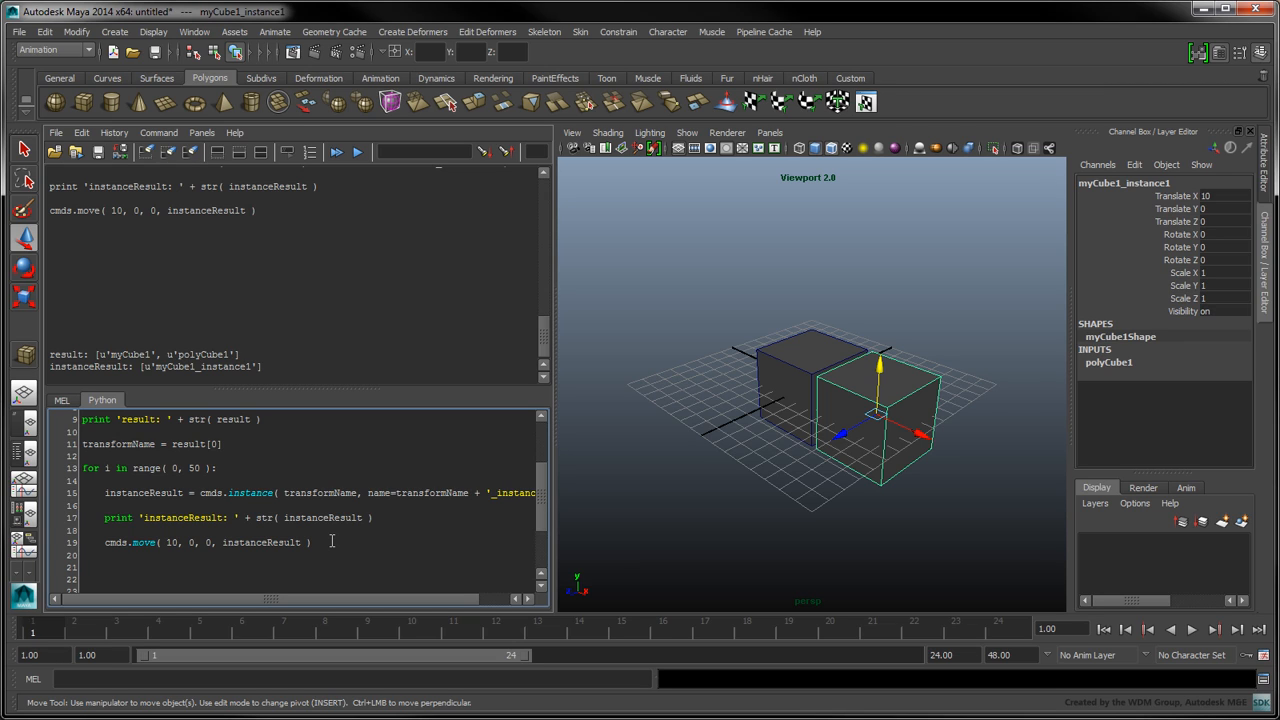
pyautogui.moveTo(88, 468); pyautogui.dragTo(332, 542)
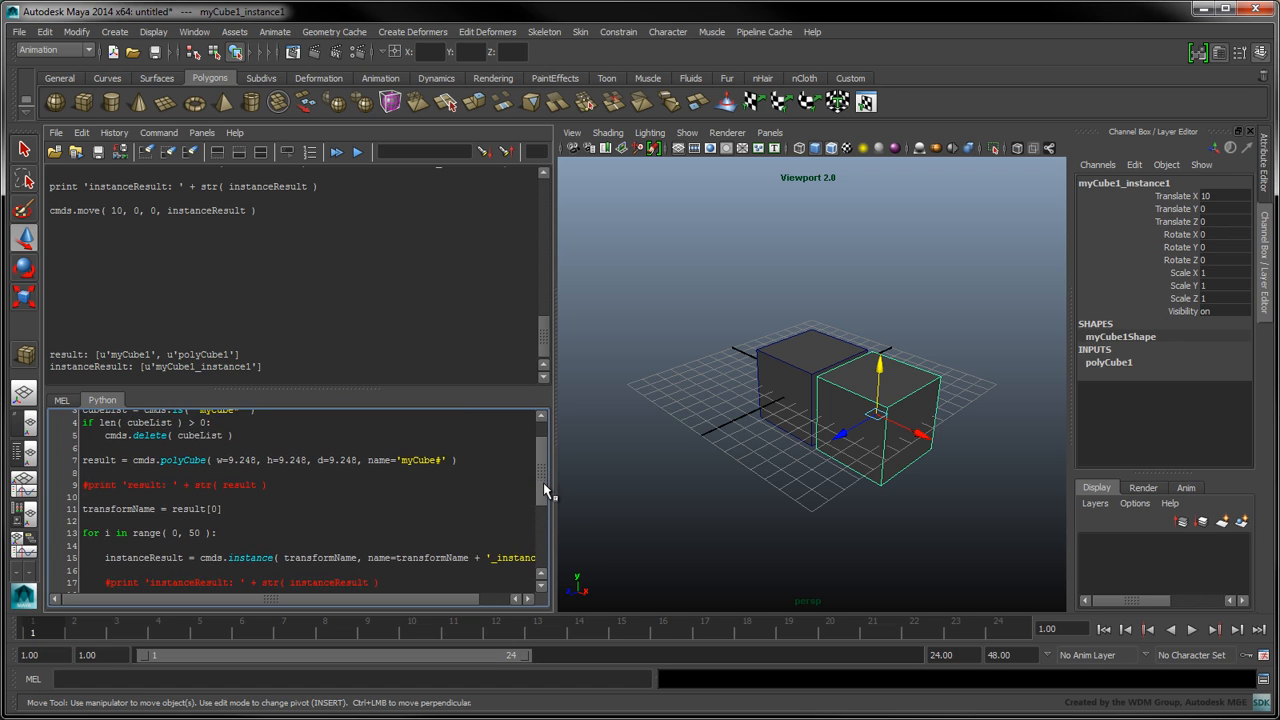
pyautogui.doubleClick(242, 460)
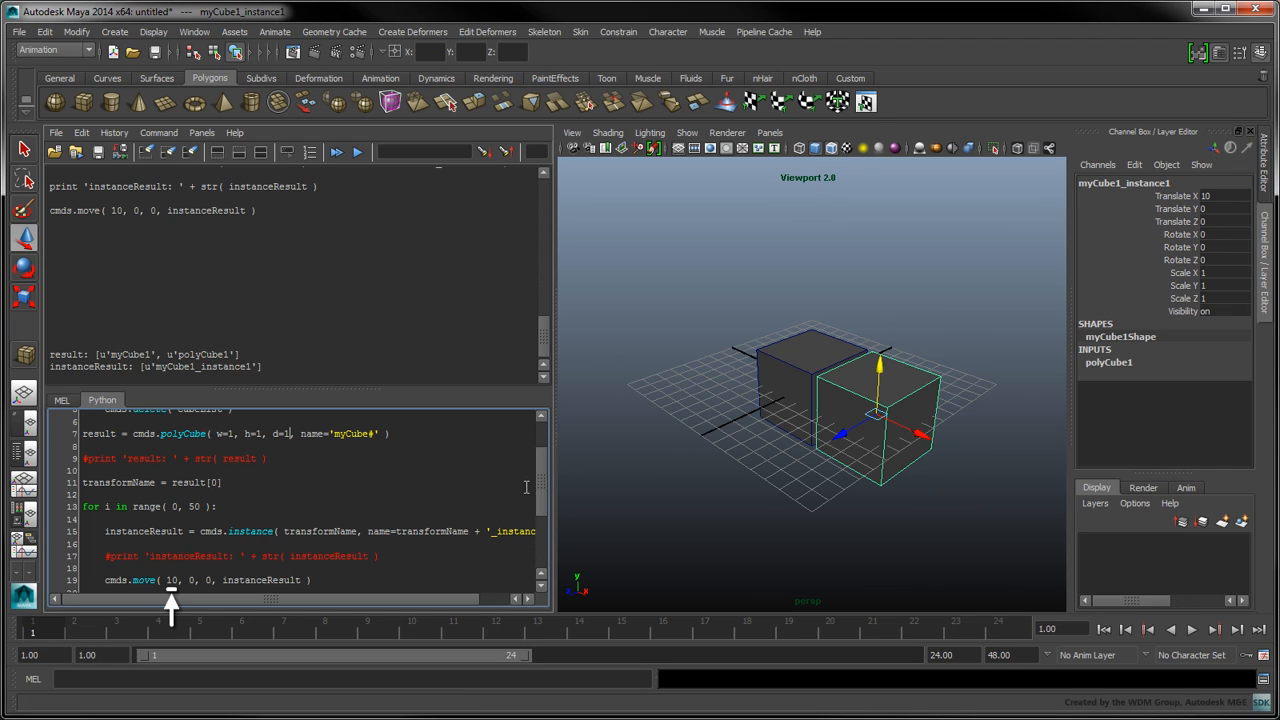
pyautogui.click(164, 580)
pyautogui.write('i')
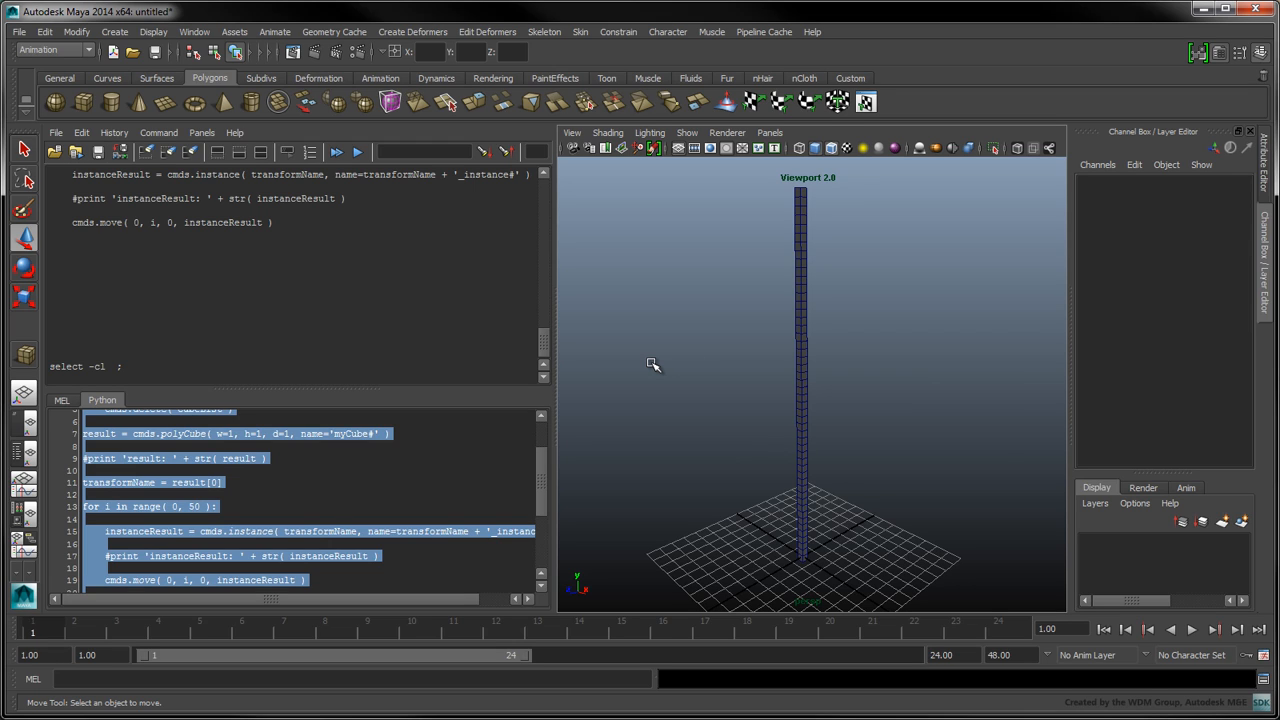
pyautogui.moveTo(548, 478)
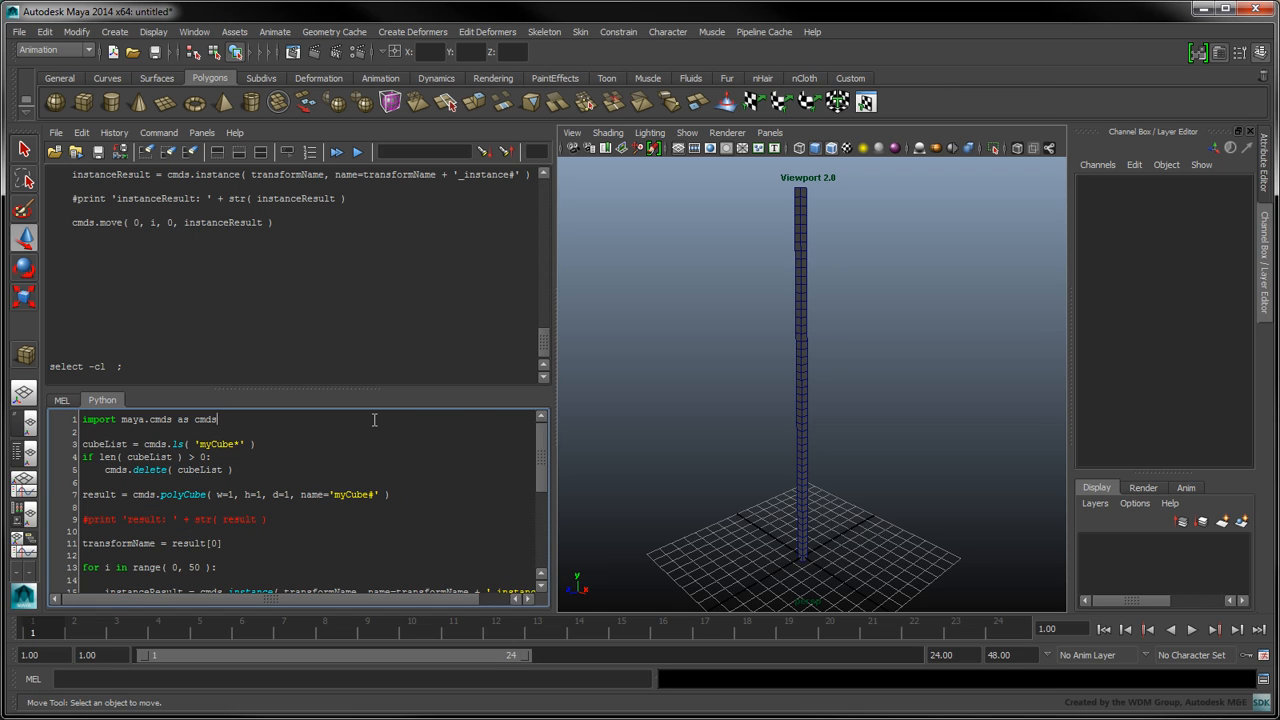
# Add import random and random.seed(1234) at the top of the script.
pyautogui.write('import')
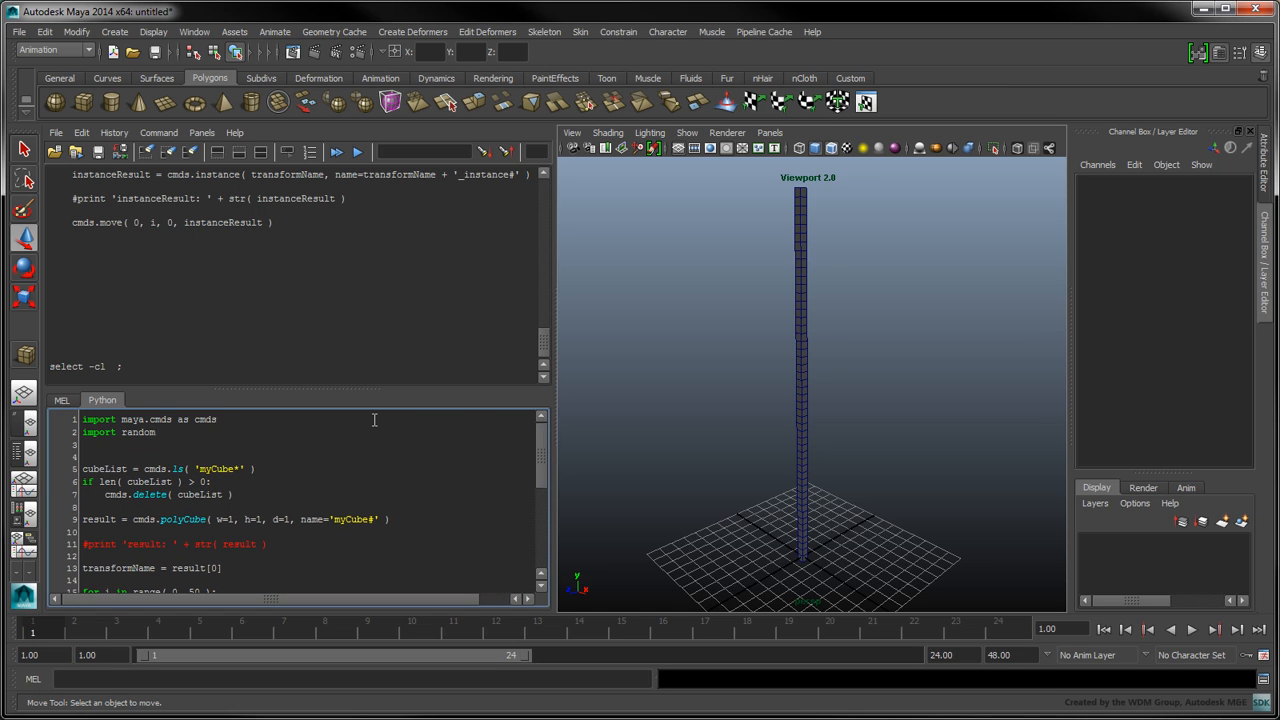
pyautogui.write('random.seed')
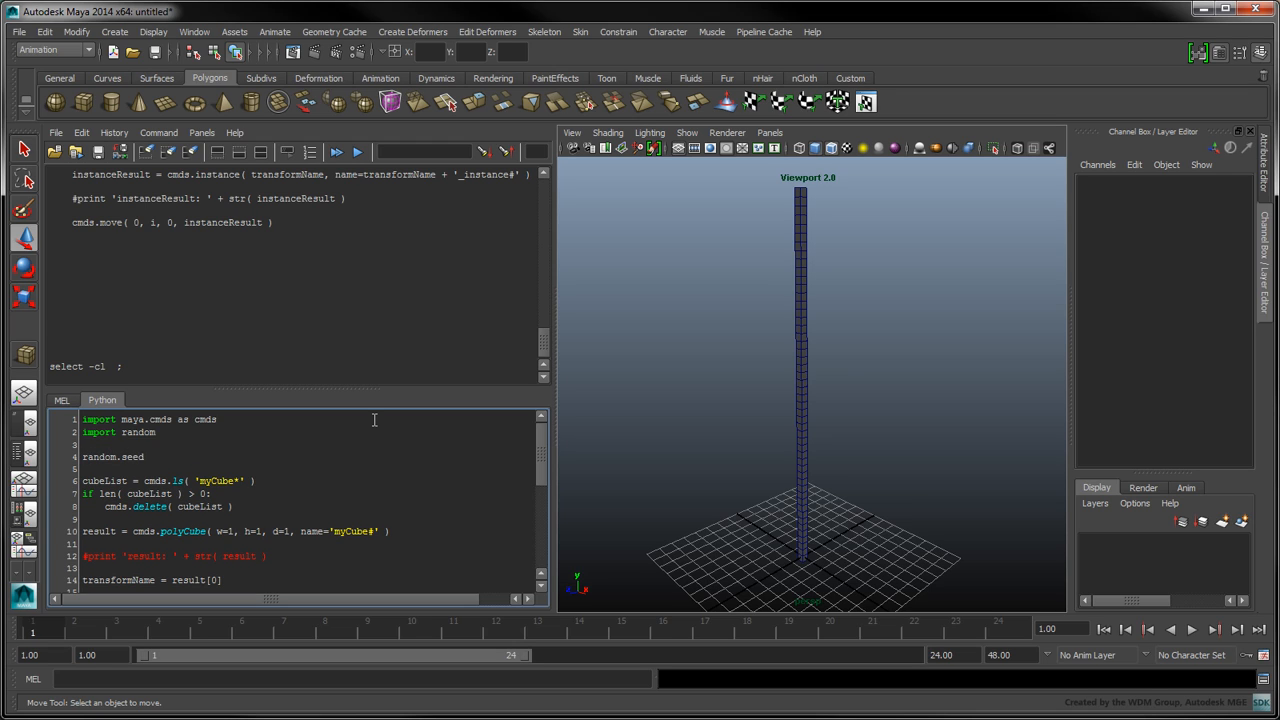
pyautogui.write('1234 )')
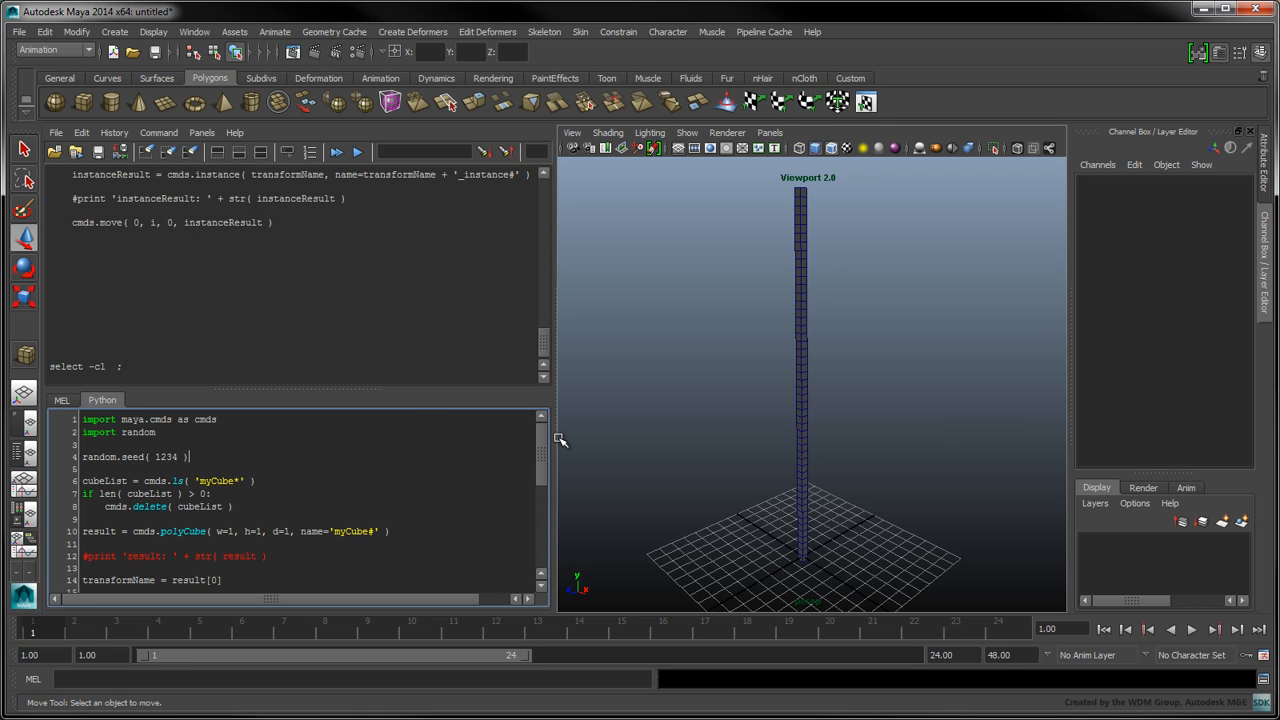
# Compute x, y, z with random.uniform(-10,10), (0,20) etc., move each instance by them and Execute.
pyautogui.scroll(-3)
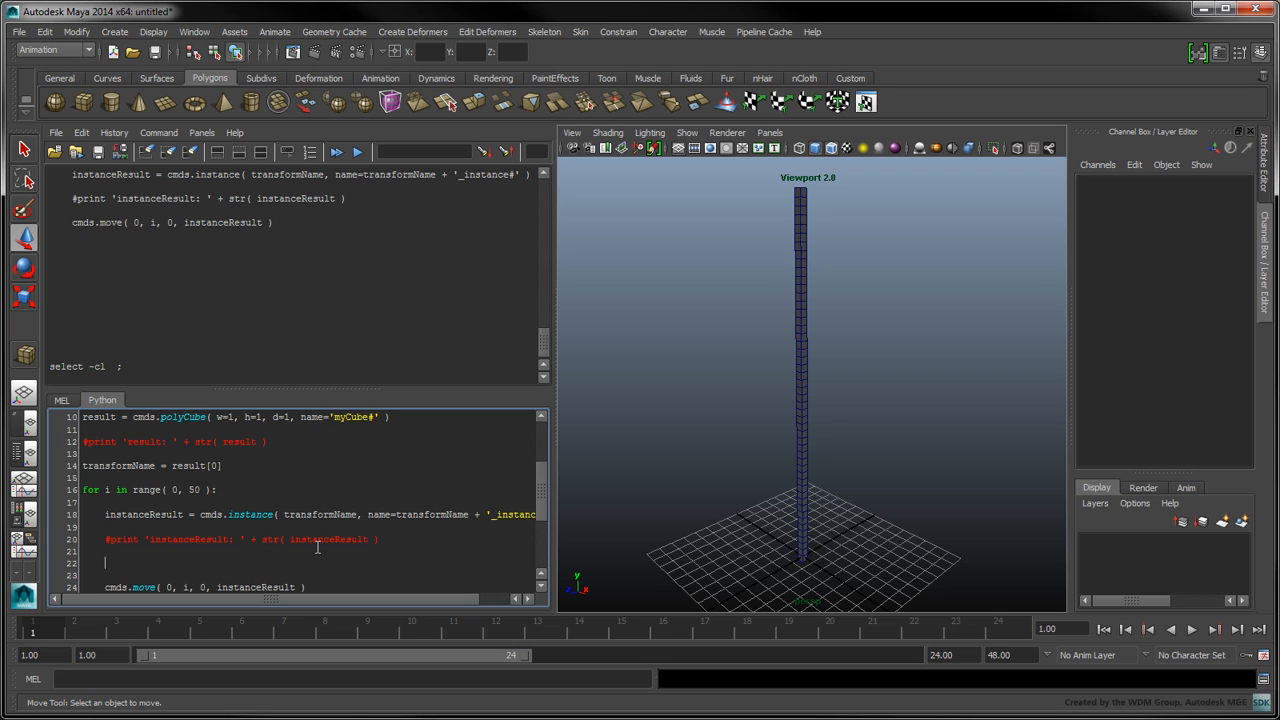
pyautogui.write('x = random.uniform( -10, 10 )')
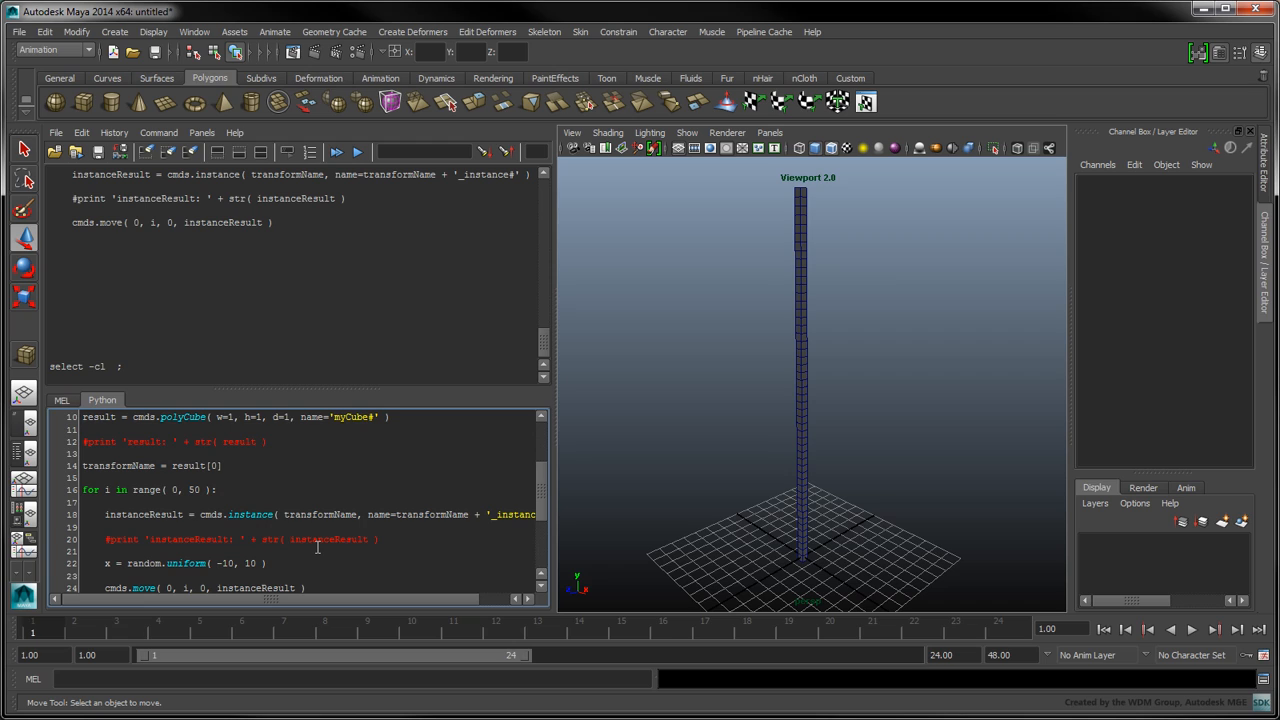
pyautogui.write('y = random.uniform( 0, 20 )')
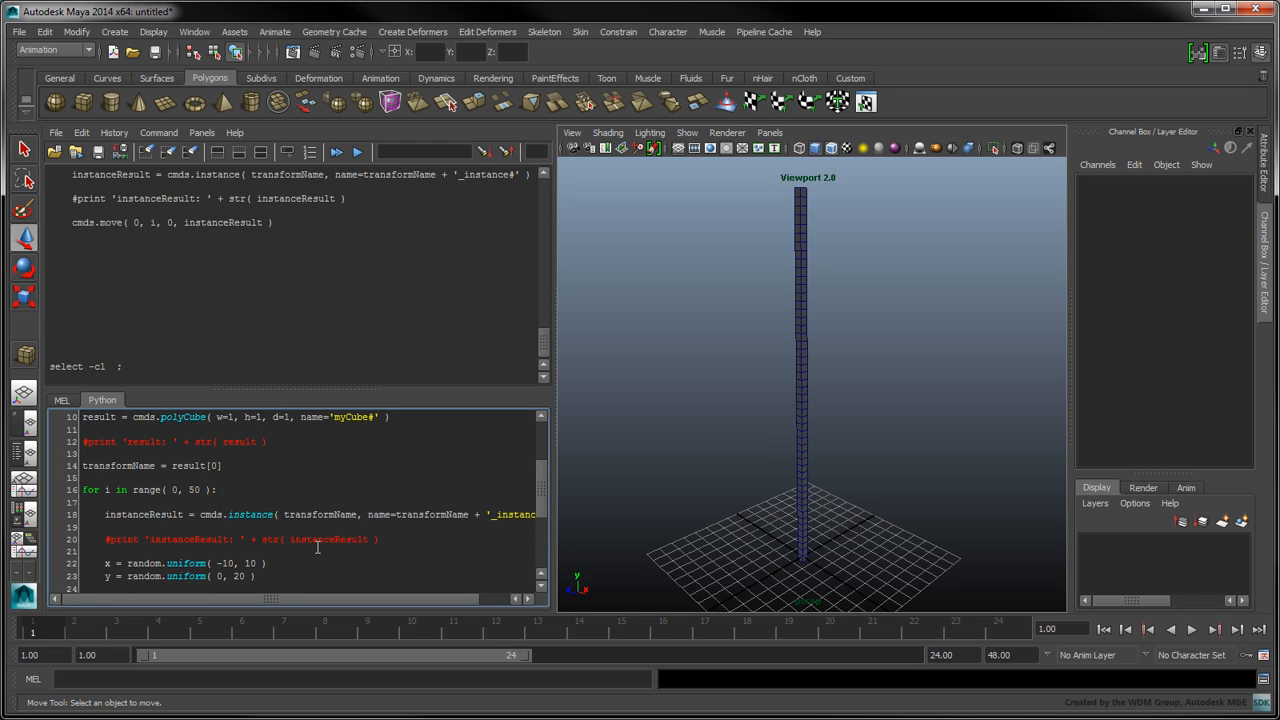
pyautogui.write('z = random.uniform( -10, 10')
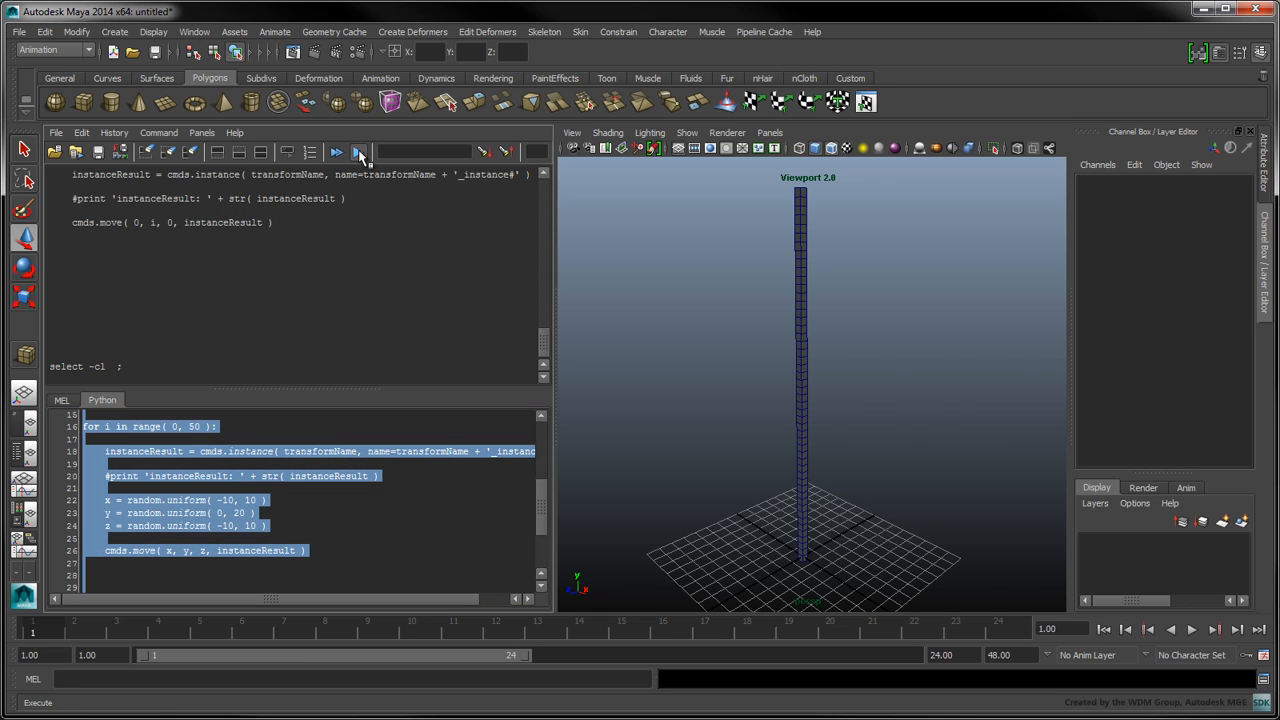
pyautogui.click(358, 152)
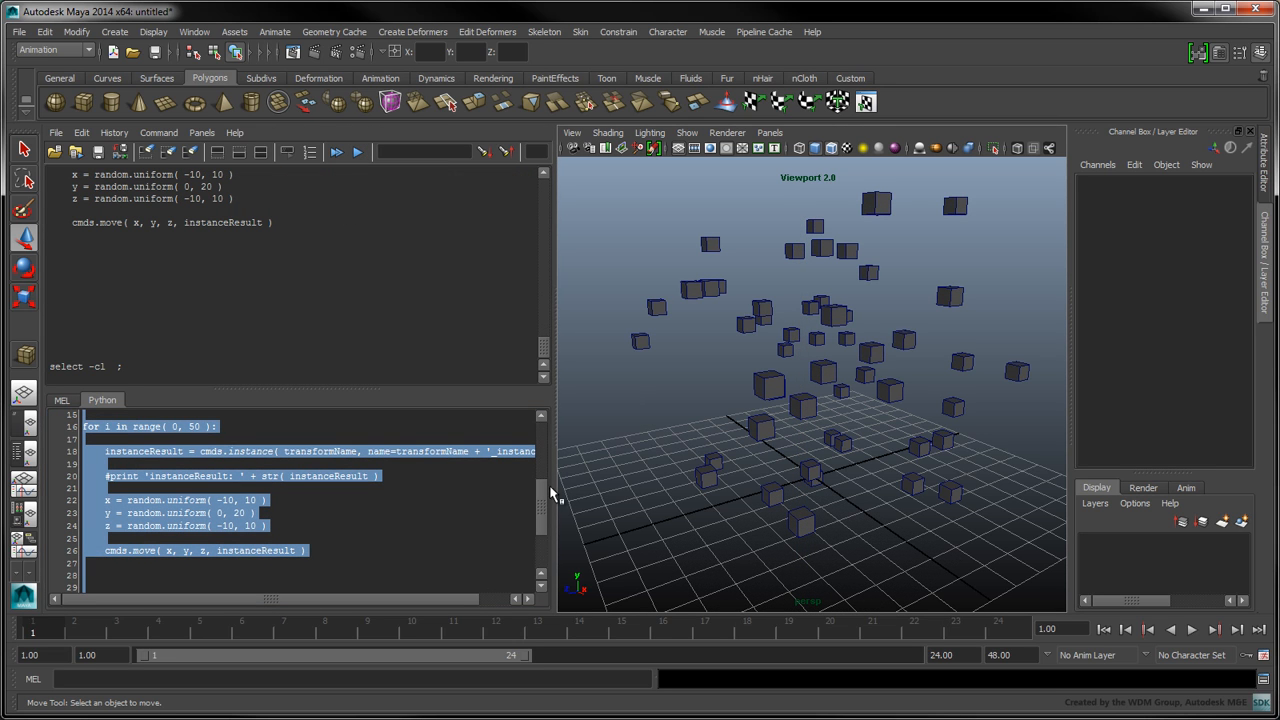
# Add xRot/yRot/zRot = random.uniform(0, 360) and a cmds.rotate call for each instance.
pyautogui.write('xRot')
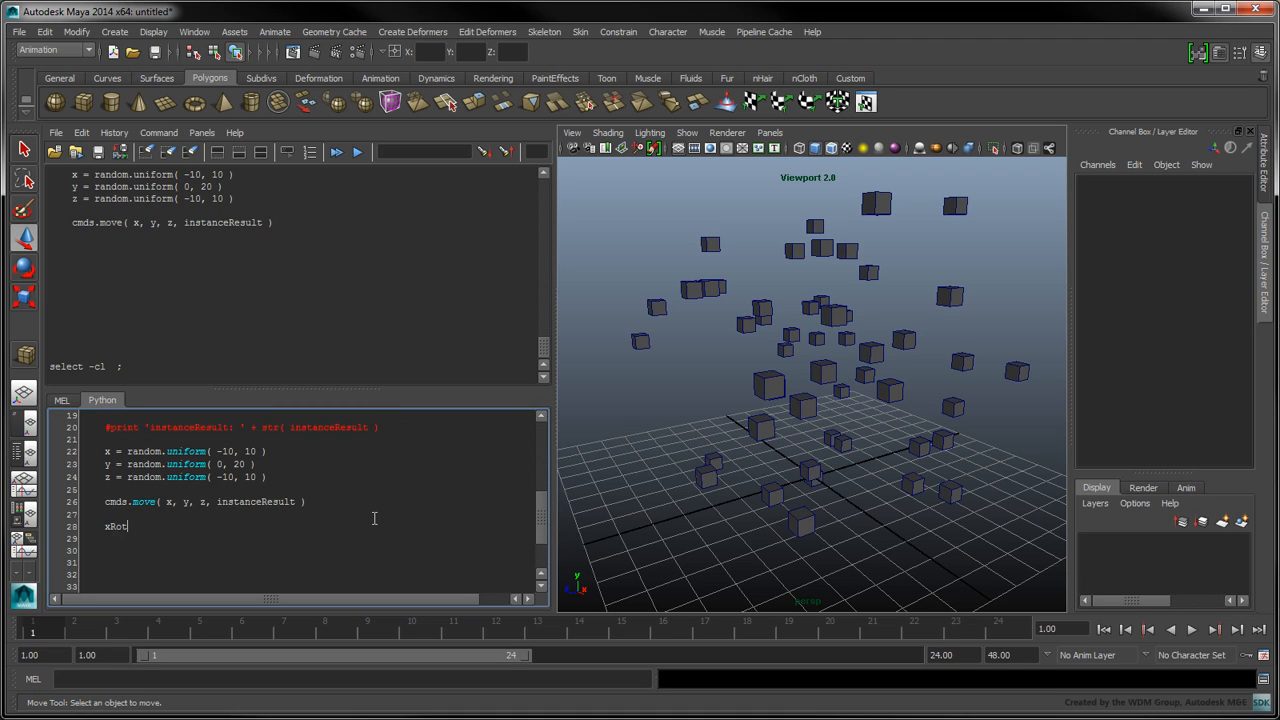
pyautogui.write('= random.uniform( 0, 360')
pyautogui.click(320, 538)
pyautogui.write('y')
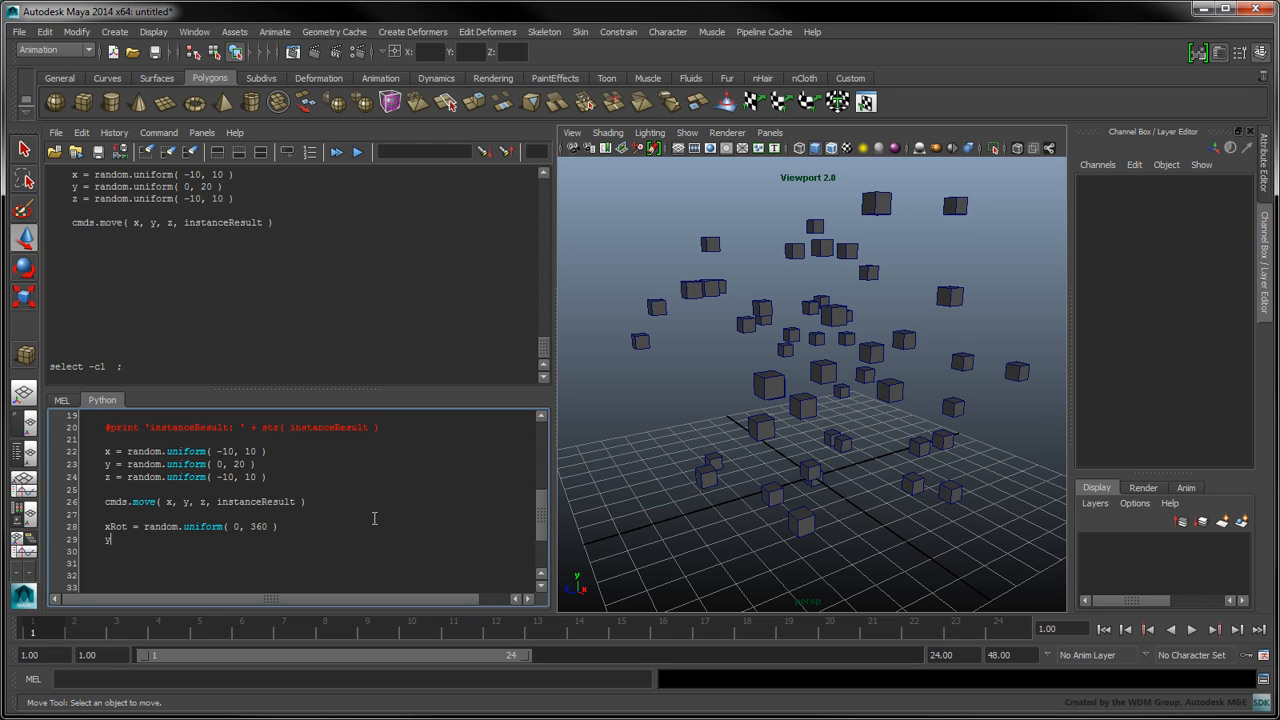
pyautogui.write('Rot = random.uniform( 0, 360')
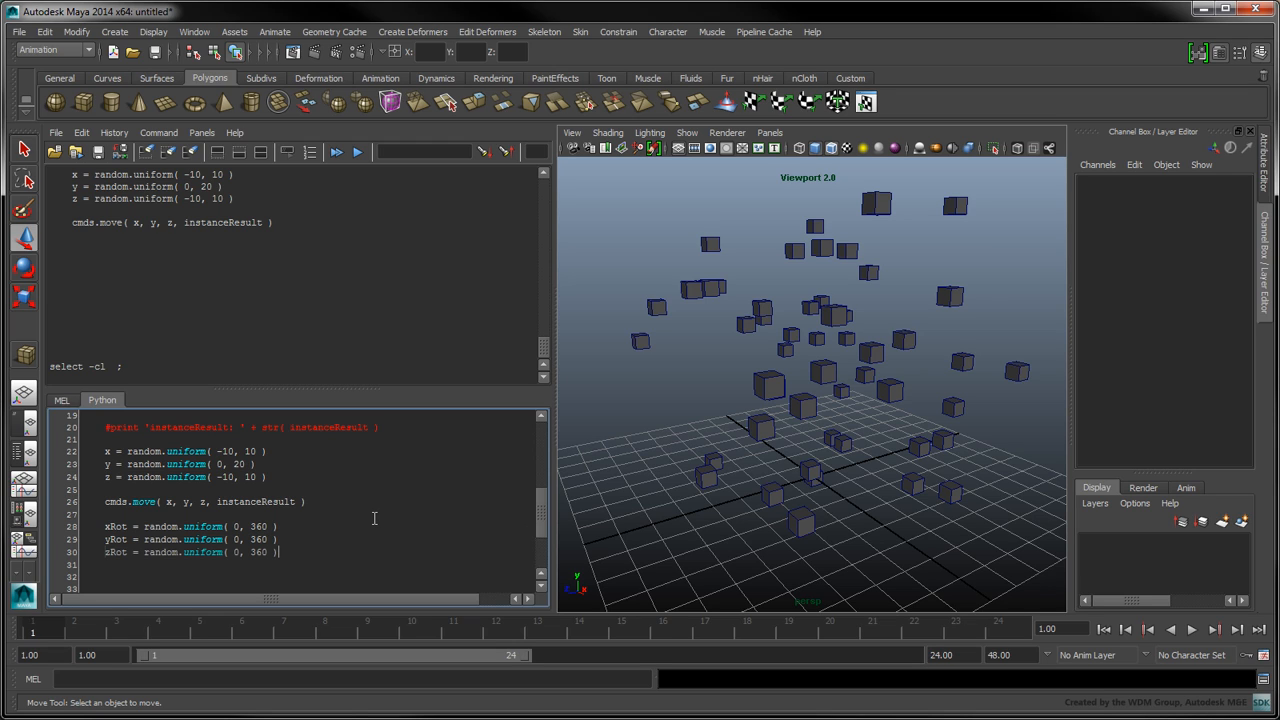
pyautogui.write('cmd')
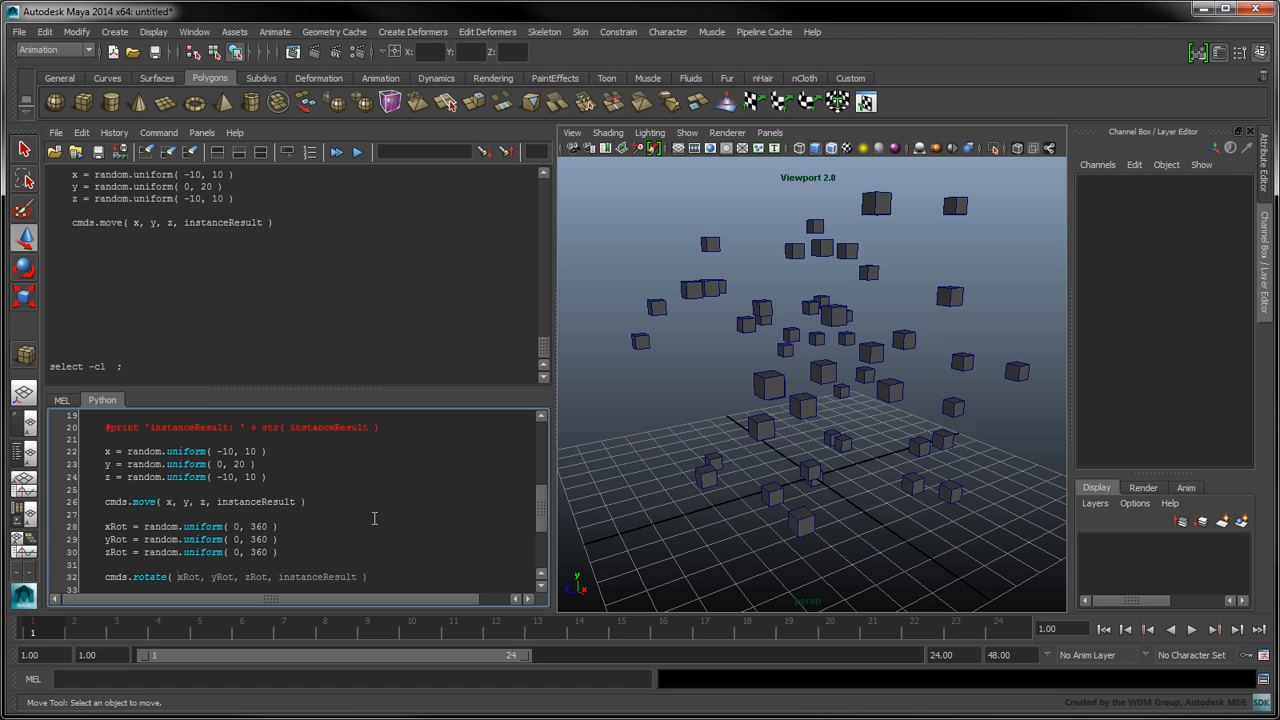
# Add scalingFactor = random.uniform(0.3, 1.5) and cmds.scale uniformly on instanceResult.
pyautogui.write('s')
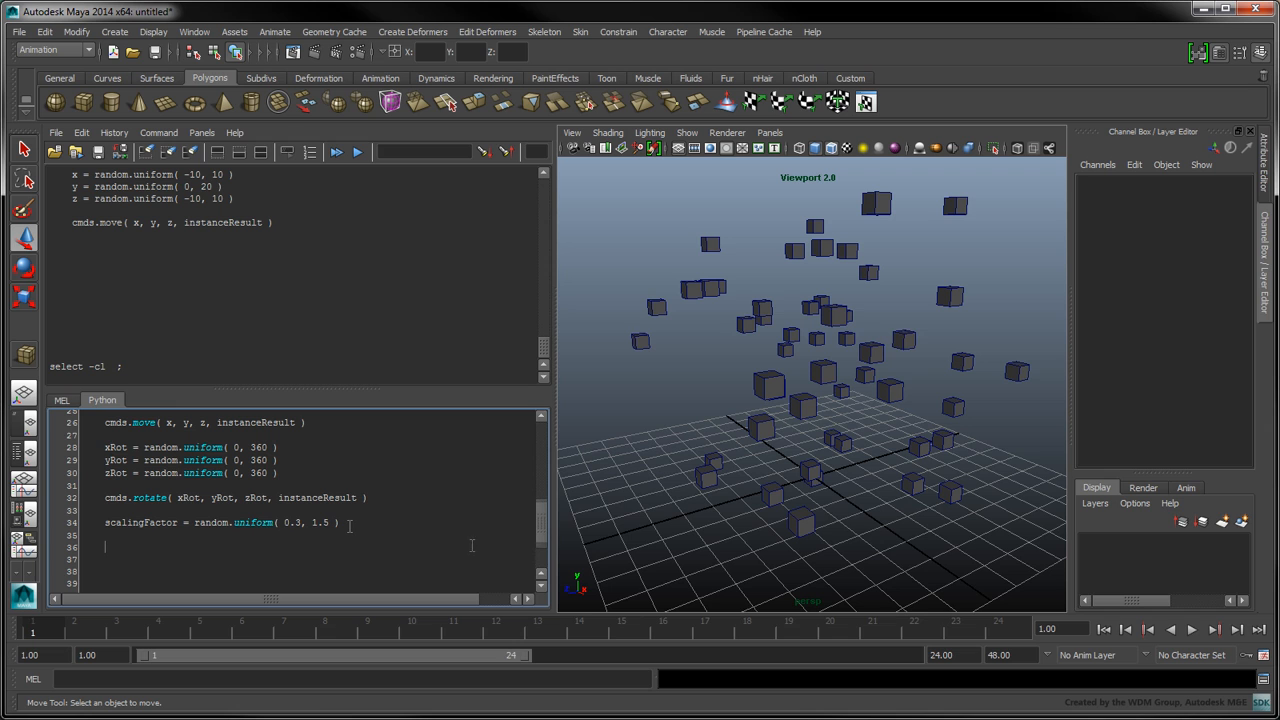
pyautogui.write('cmds.scale( scalingFactor, scalingFactor, scalingFactor, instanceResult )')
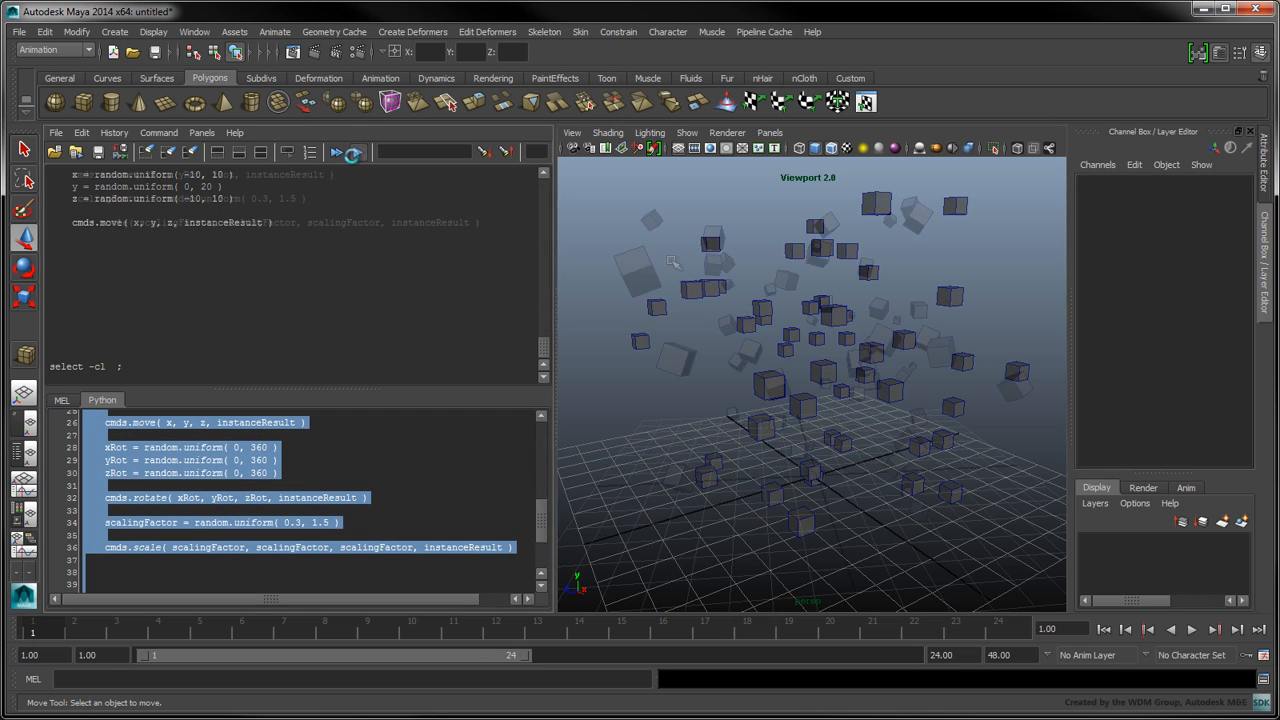
# Create an empty group named transformName + '_instance_grp' via cmds.group in the script.
pyautogui.click(194, 32)
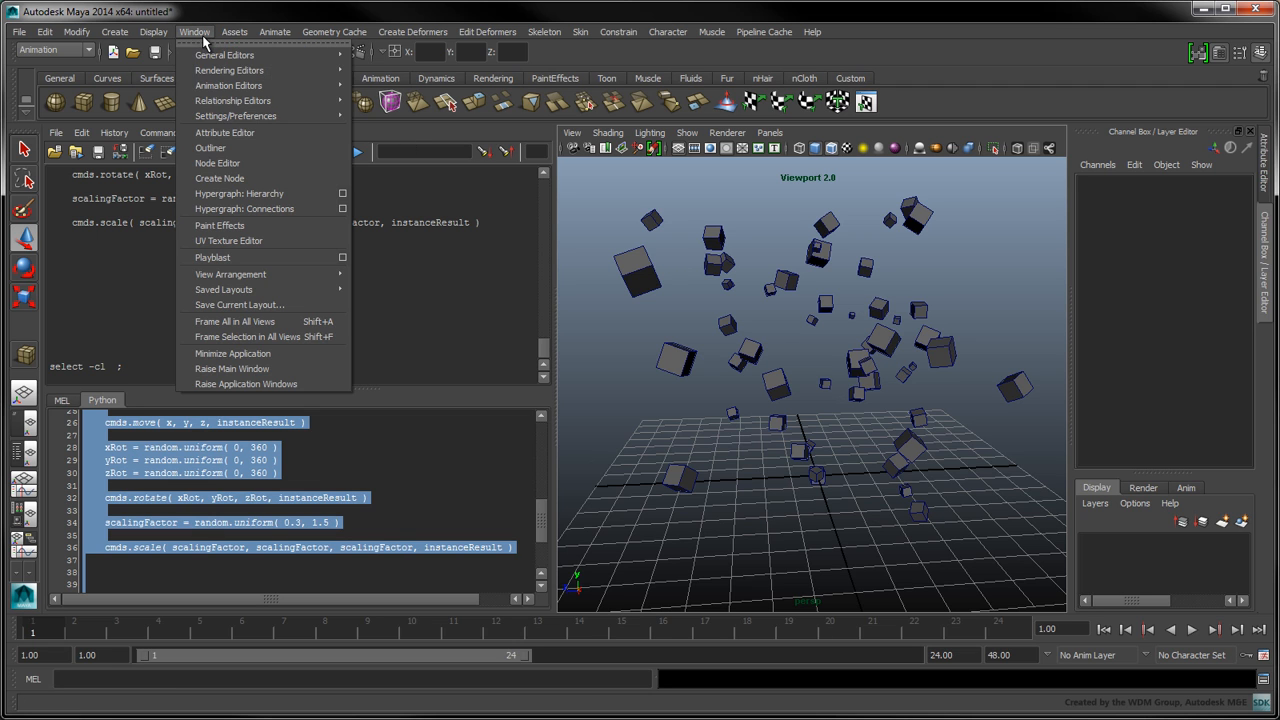
pyautogui.click(210, 148)
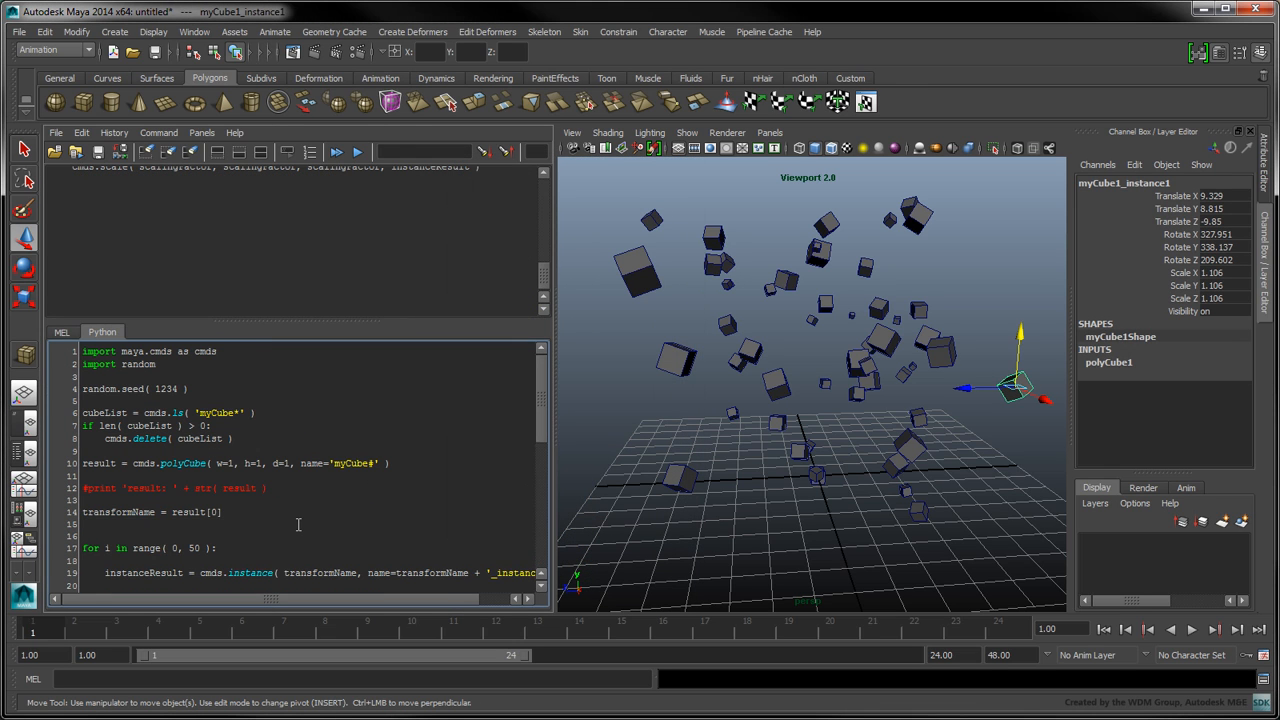
pyautogui.write("instanceGroupName = cmds.group( empty=True, name=transformName + '_instance_grp' )")
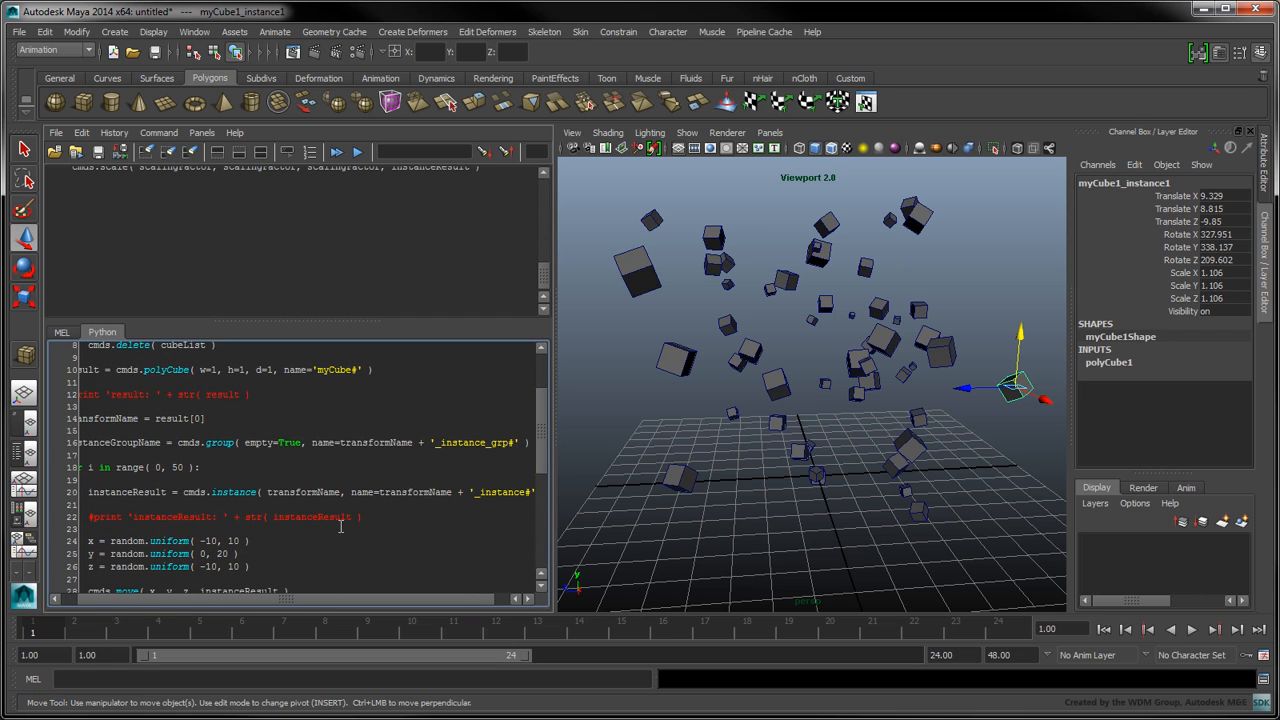
# Add cmds.hide(transformName) plus parenting and centred-pivot xform lines to the loop's end.
pyautogui.scroll(-3)
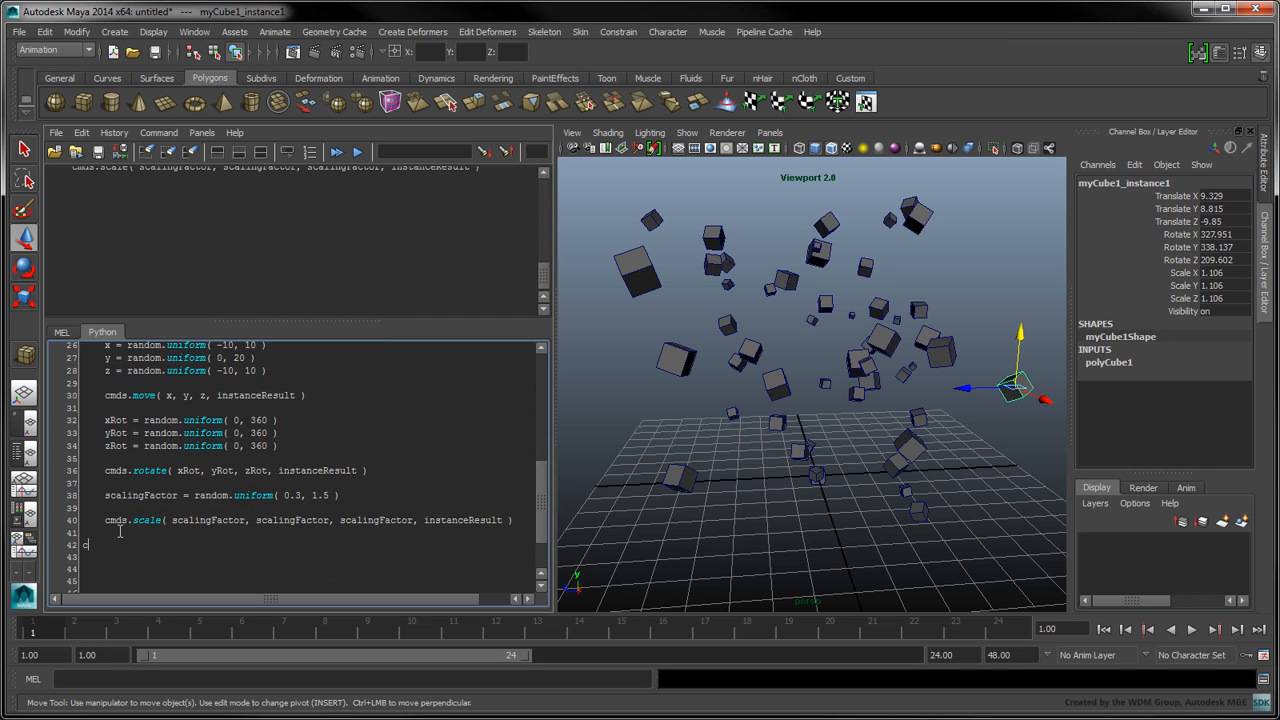
pyautogui.write('cmds.hide( tr')
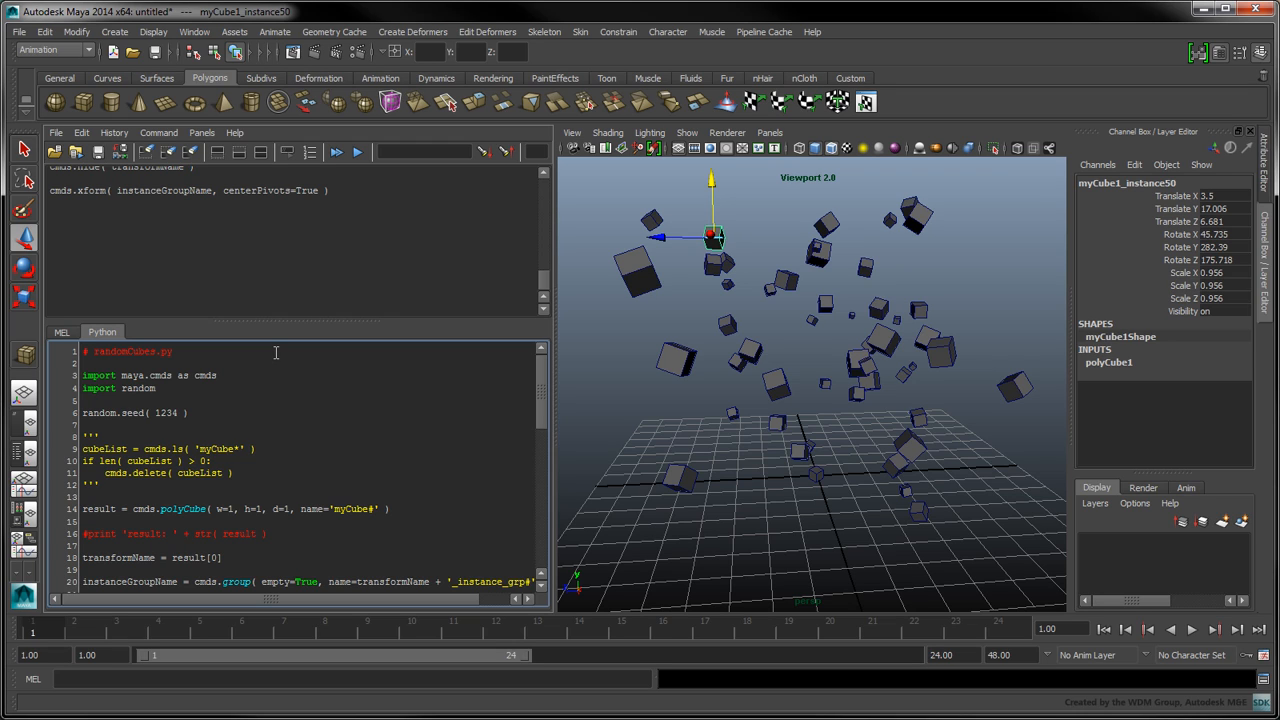
# Save the script from the Script Editor as randomCubes.py.
pyautogui.click(56, 132)
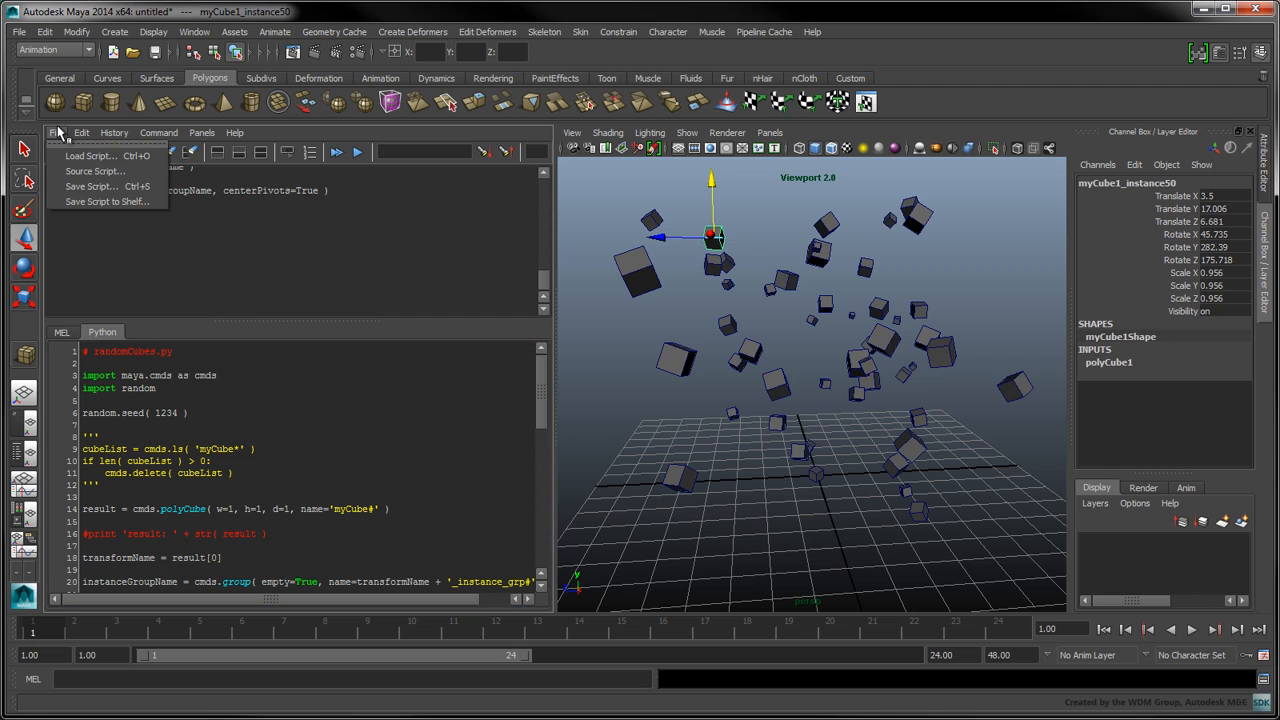
pyautogui.click(90, 186)
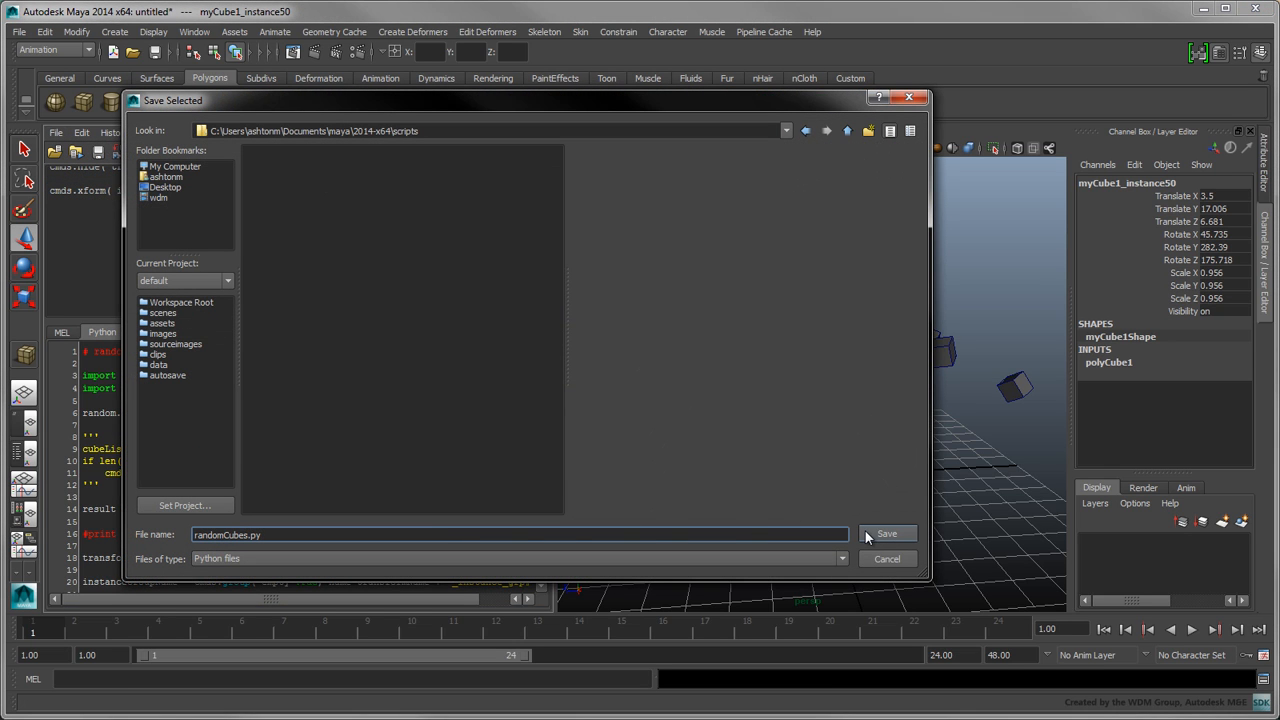
pyautogui.click(886, 532)
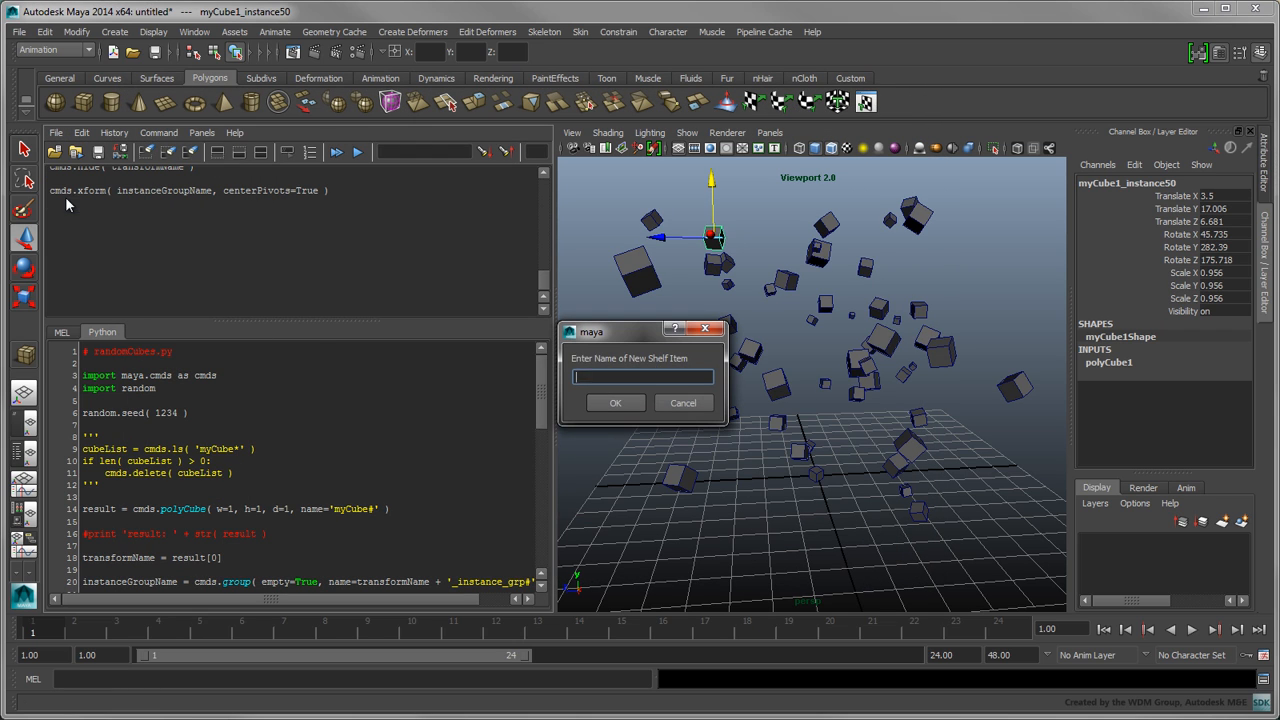
# Save the script to the shelf as an item named cubes.
pyautogui.write('cubes')
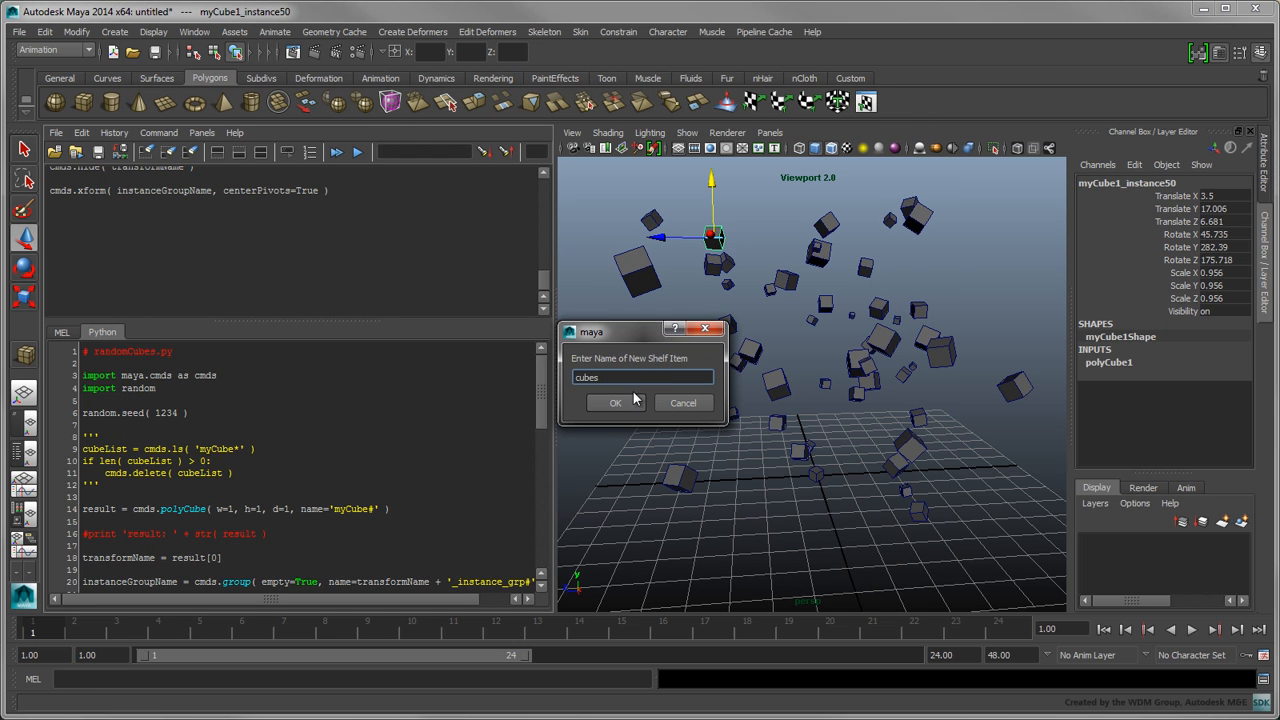
pyautogui.click(616, 402)
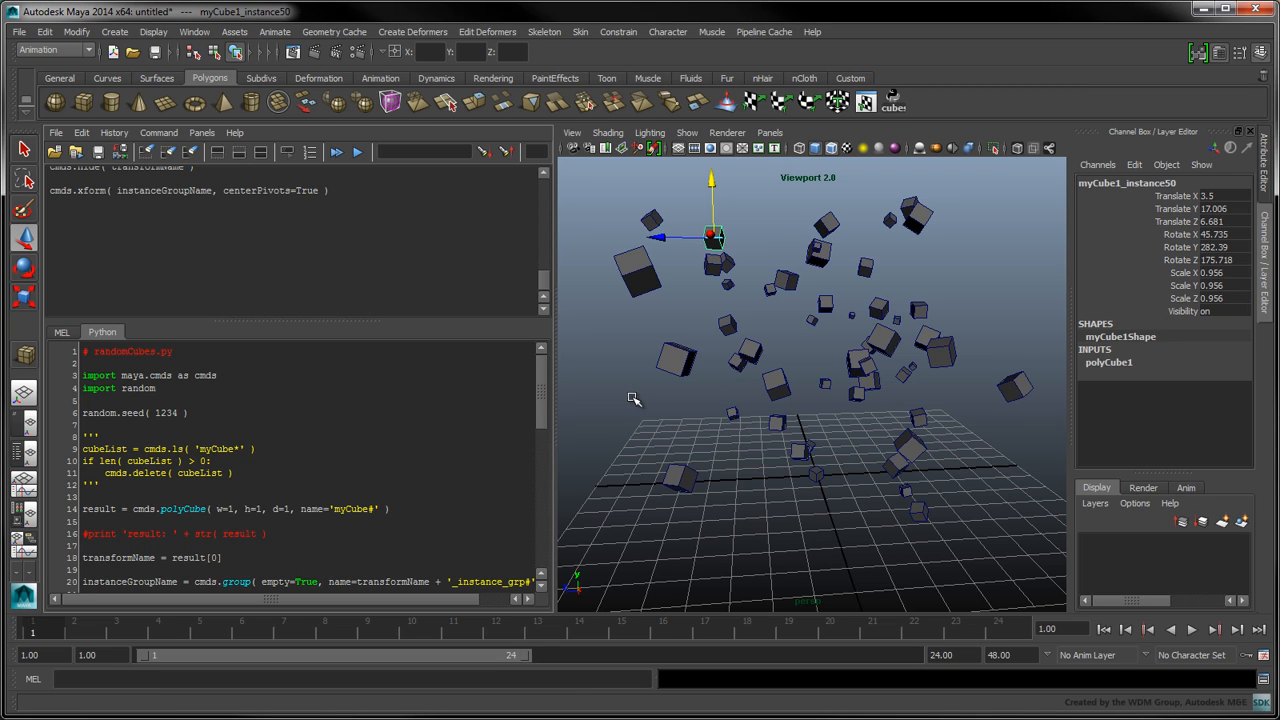